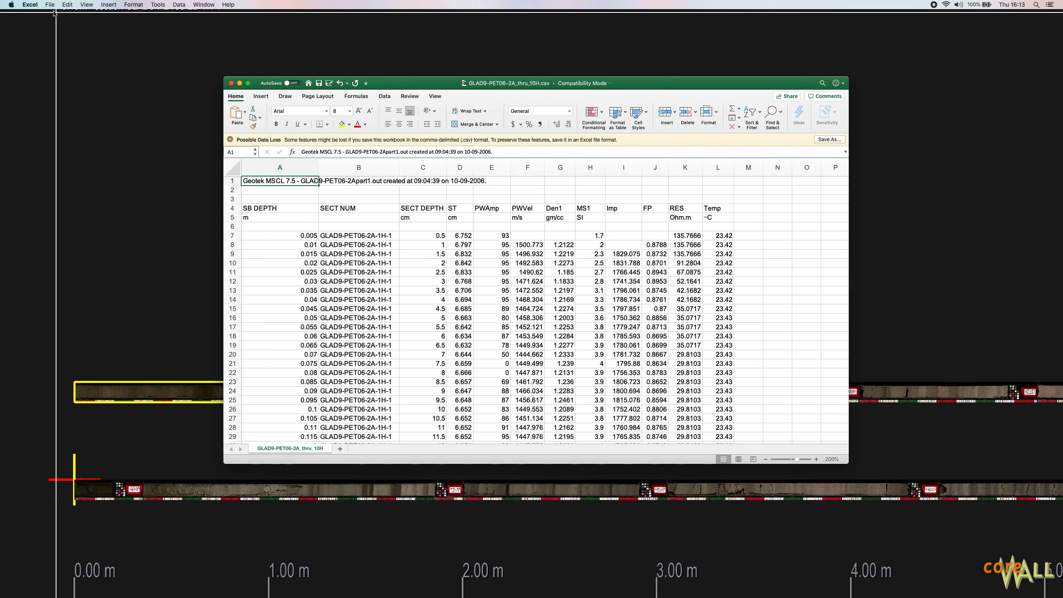
Check the spreadsheet's save-as format stays comma-separated CSV, then cancel without saving
click(49, 5)
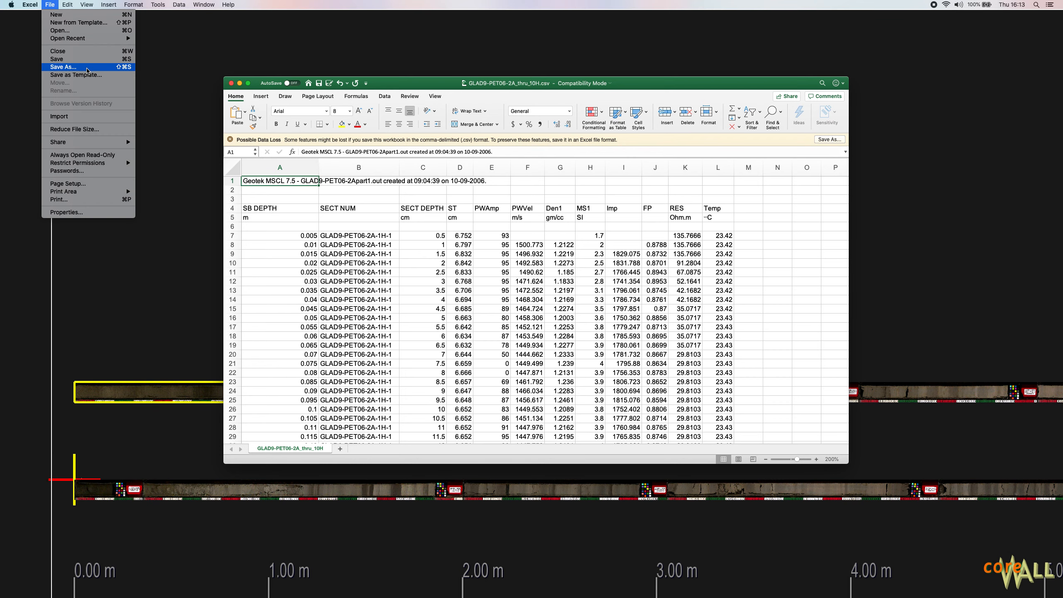
click(64, 67)
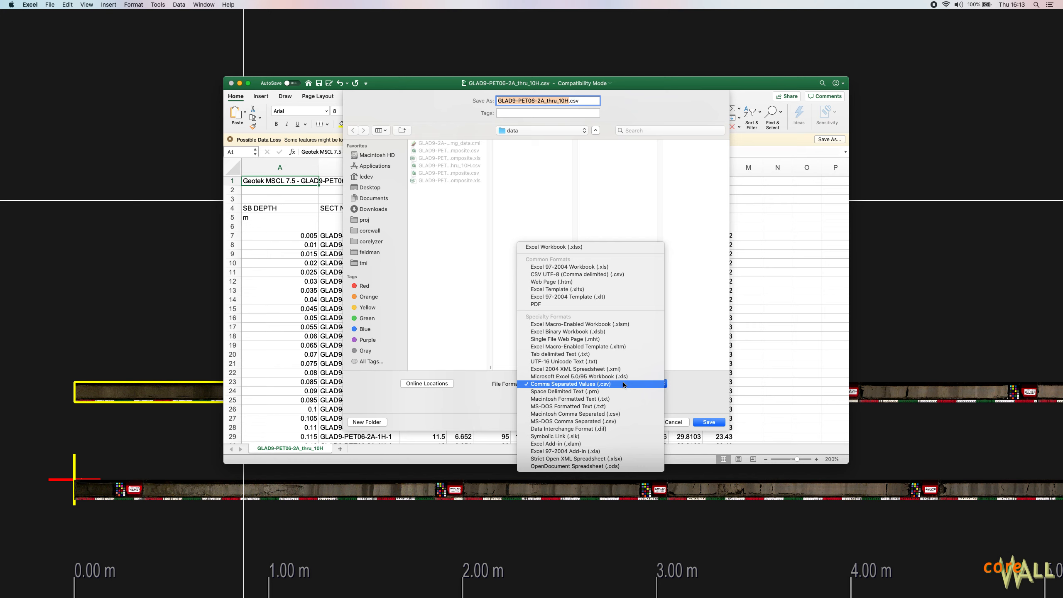
click(570, 382)
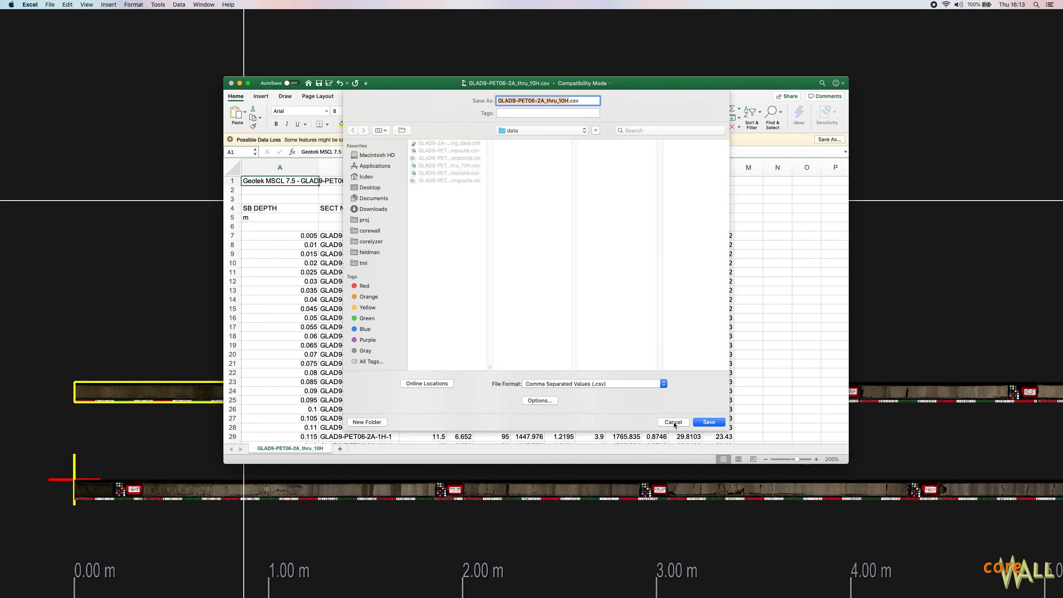
click(708, 422)
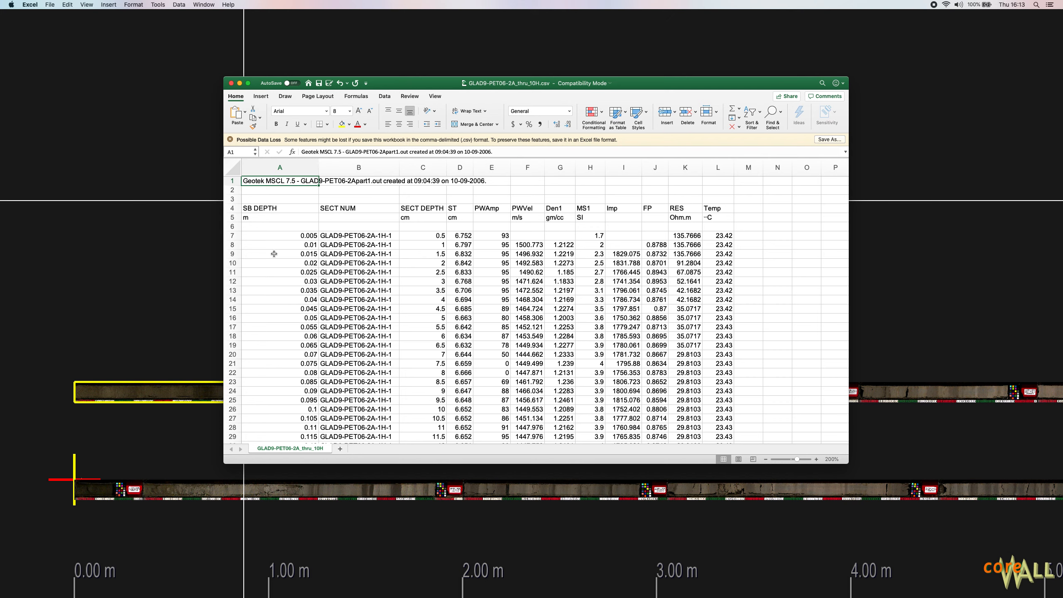
mouse_move(295, 253)
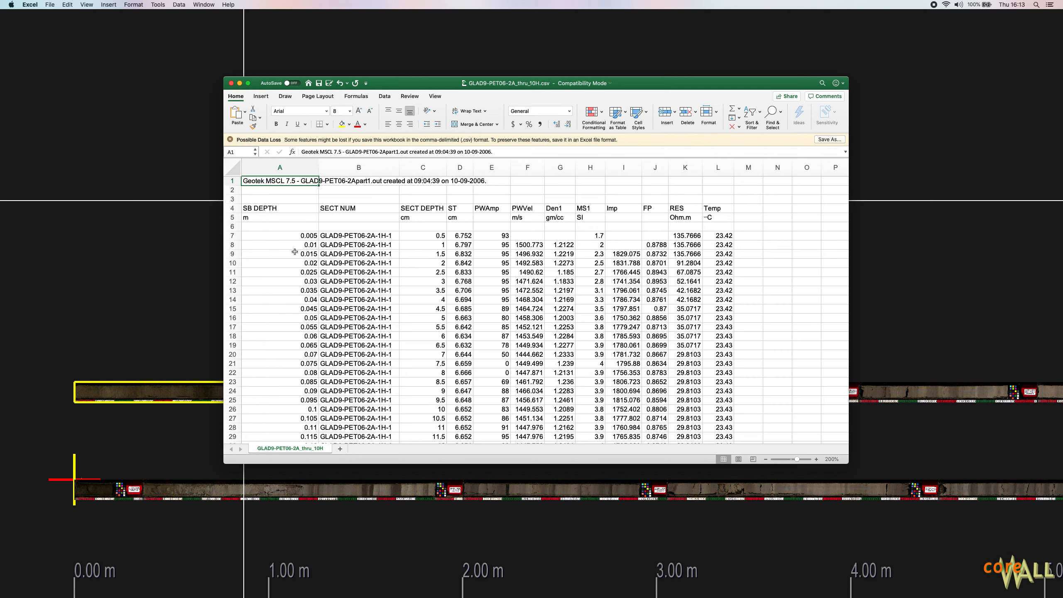
Review the PWAmp through Temp, SB DEPTH and SECT NUM columns in the spreadsheet
click(490, 168)
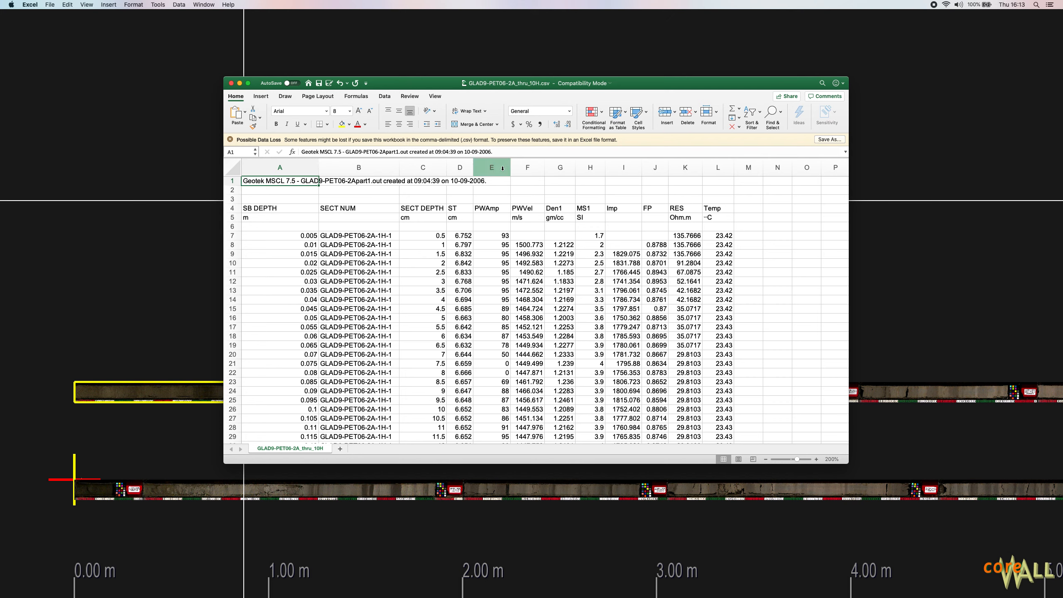
click(492, 167)
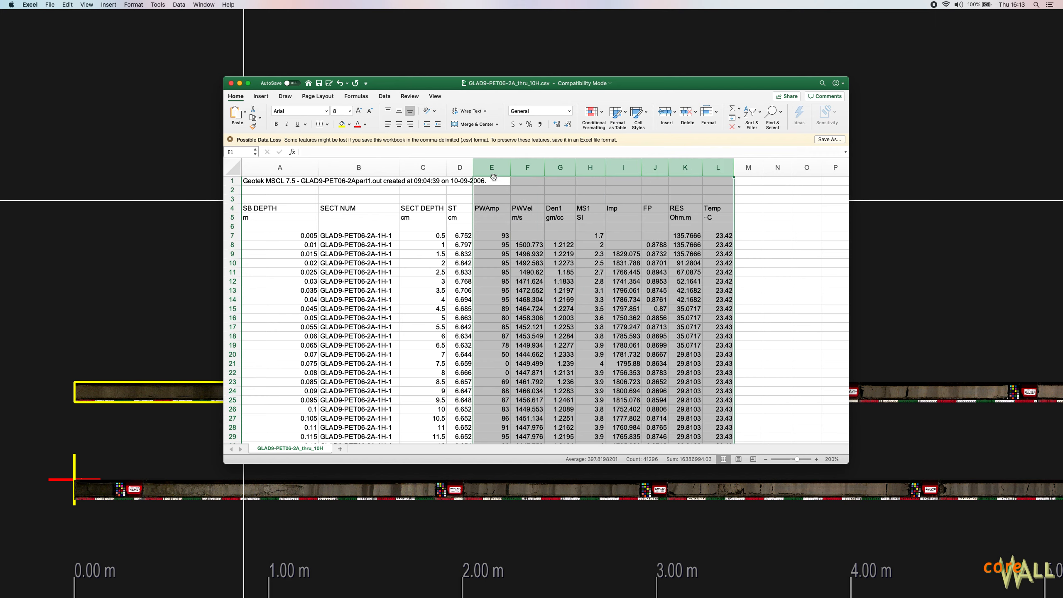
click(717, 168)
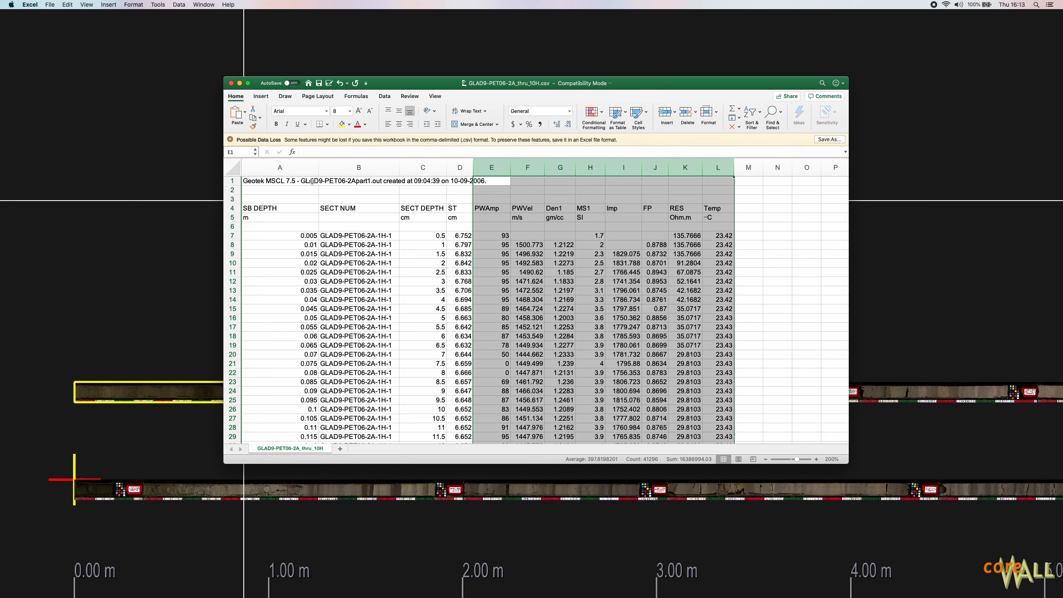
click(279, 168)
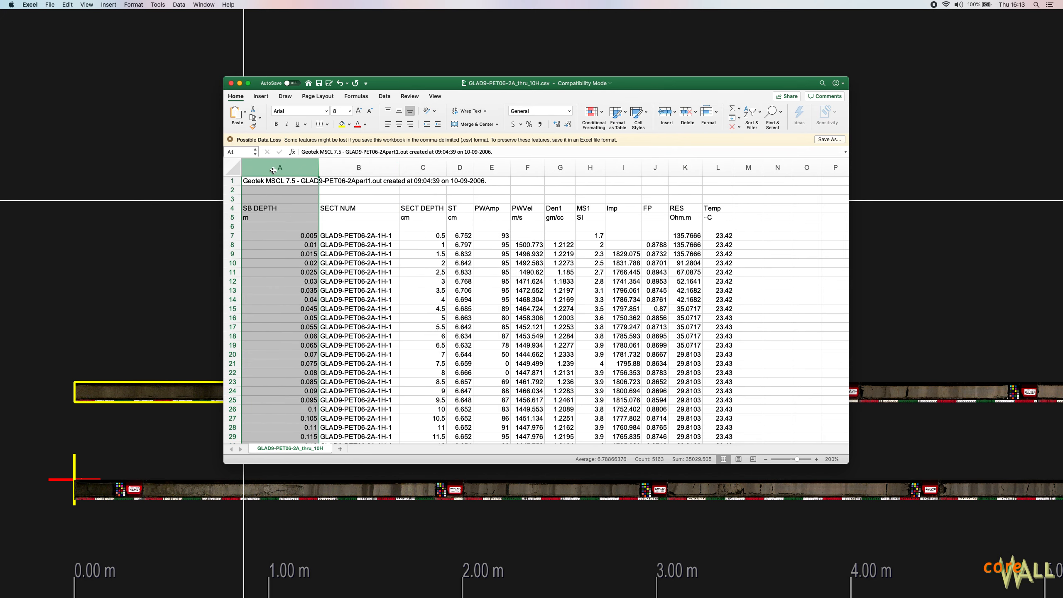
mouse_move(357, 168)
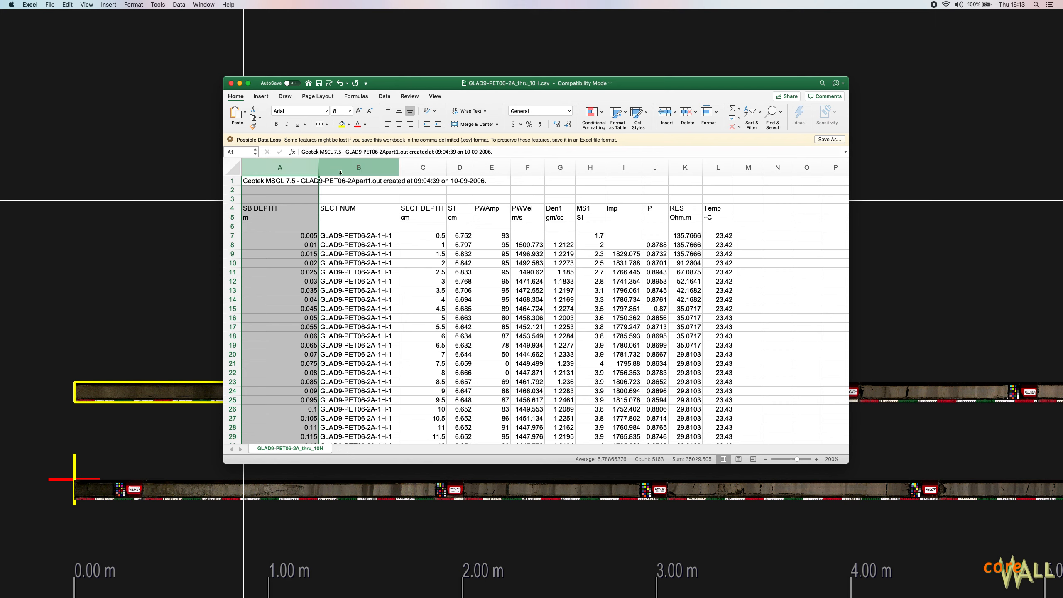
click(357, 168)
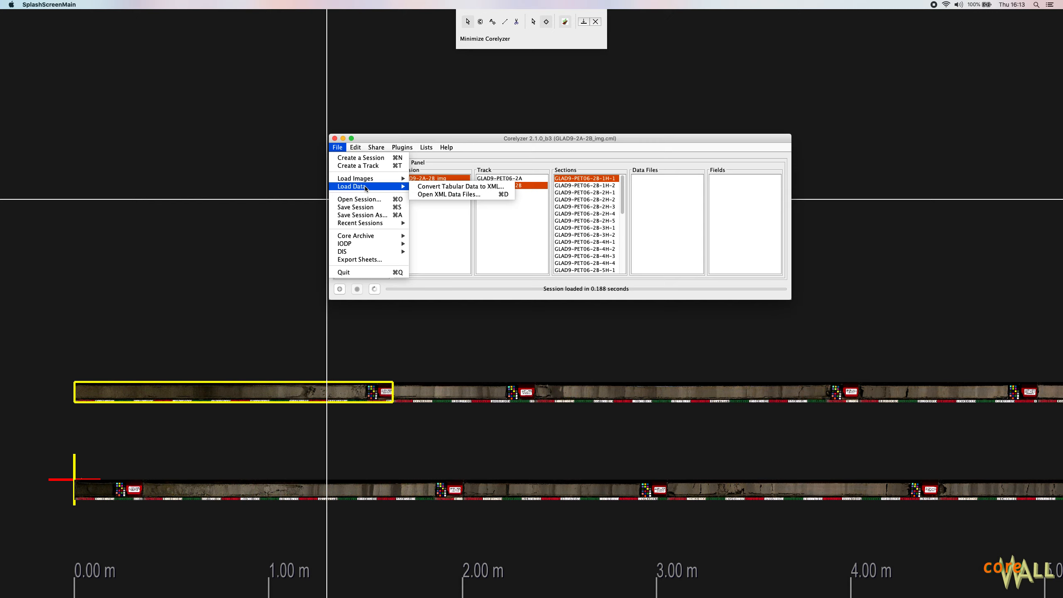
mouse_move(460, 186)
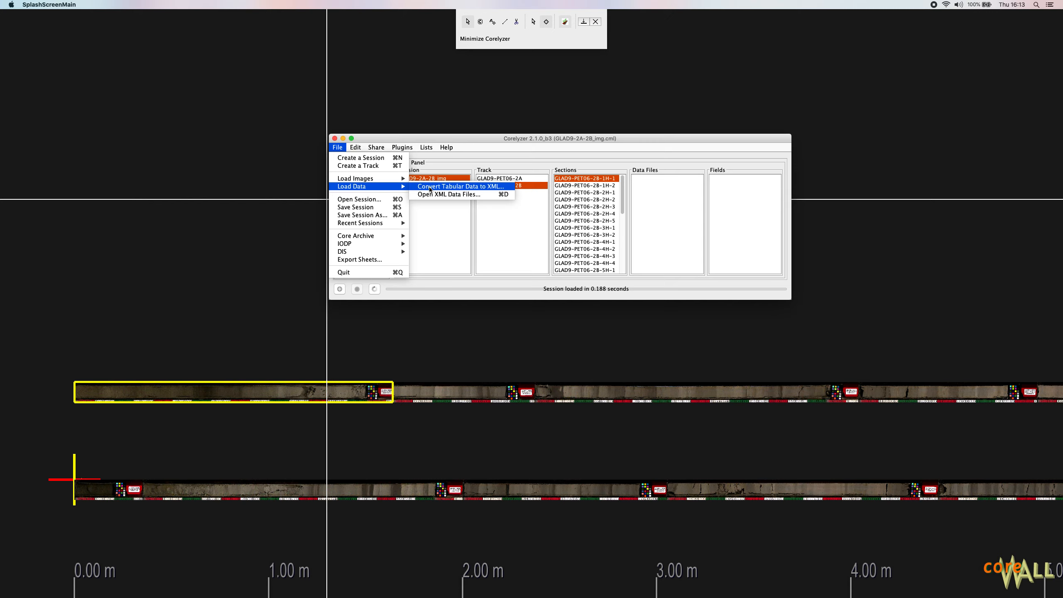
Start Corelyzer's Convert Tabular Data to XML tool for GLAD9-PET06-2A_thru_10H.csv
click(447, 194)
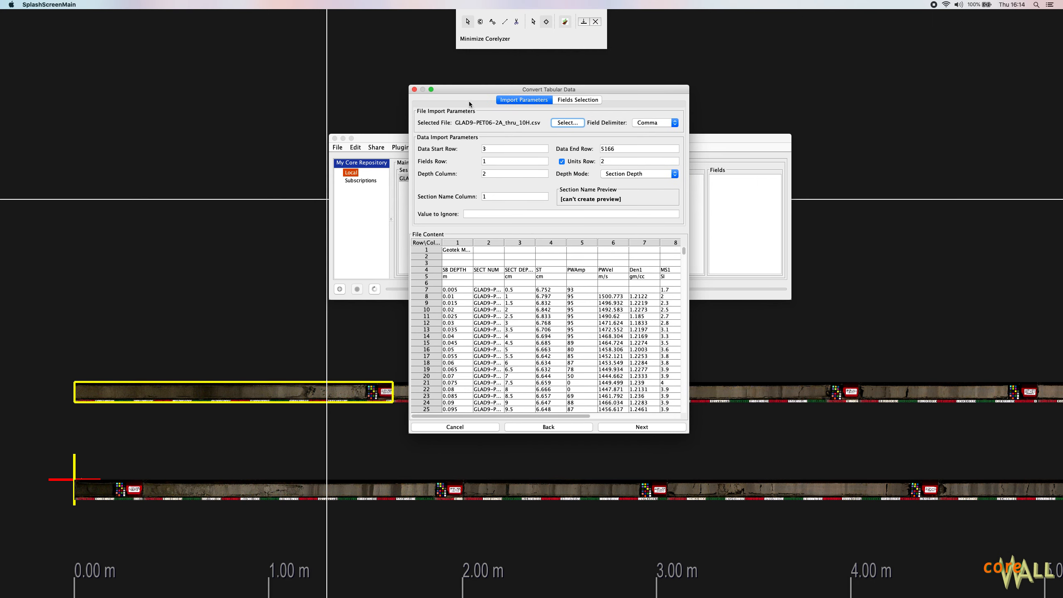
mouse_move(535, 236)
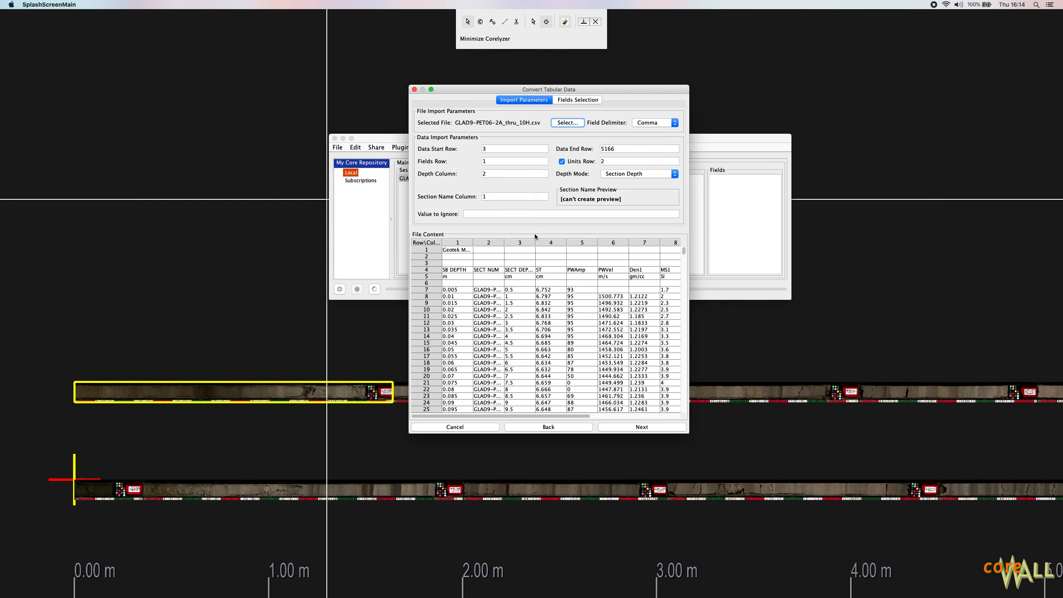
mouse_move(549, 299)
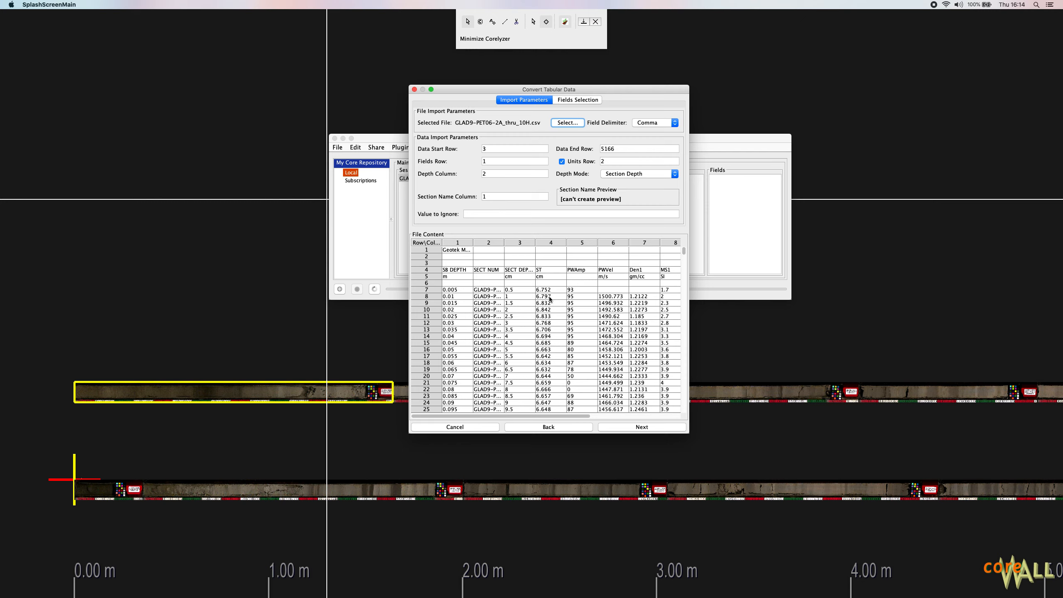
mouse_move(525, 341)
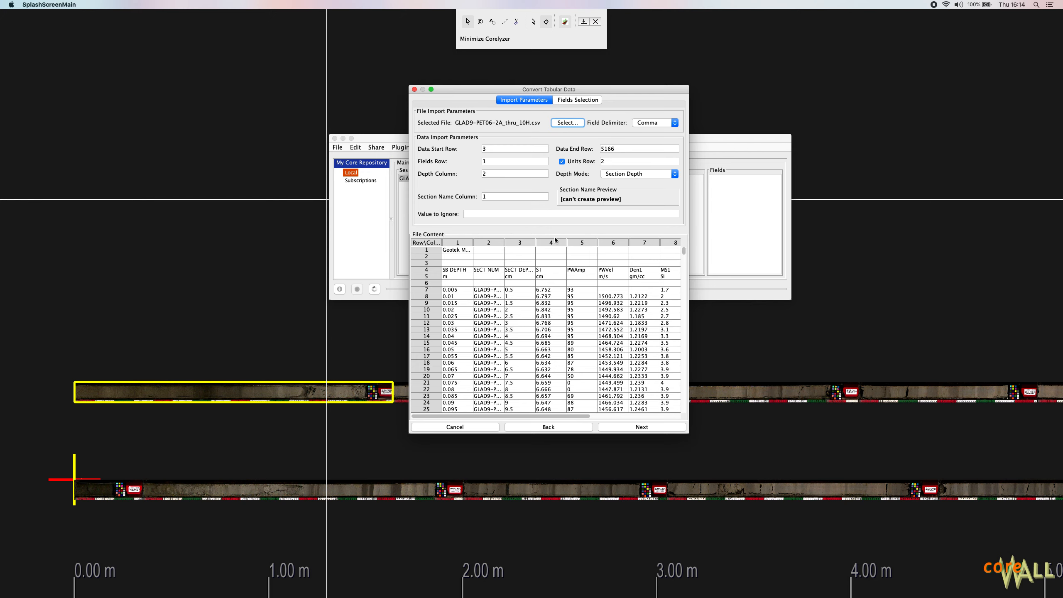
mouse_move(688, 432)
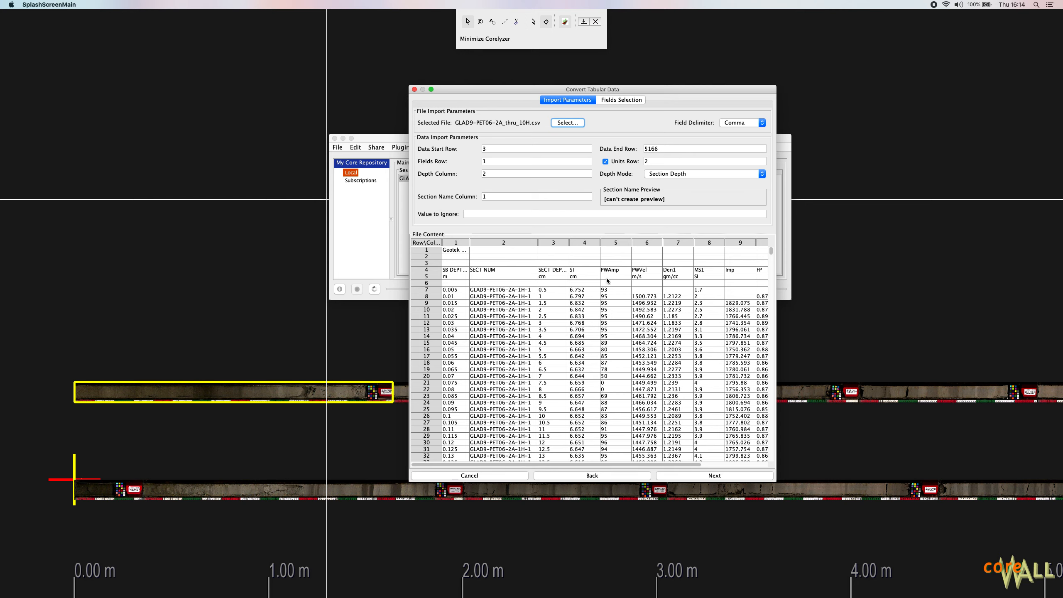
mouse_move(607, 275)
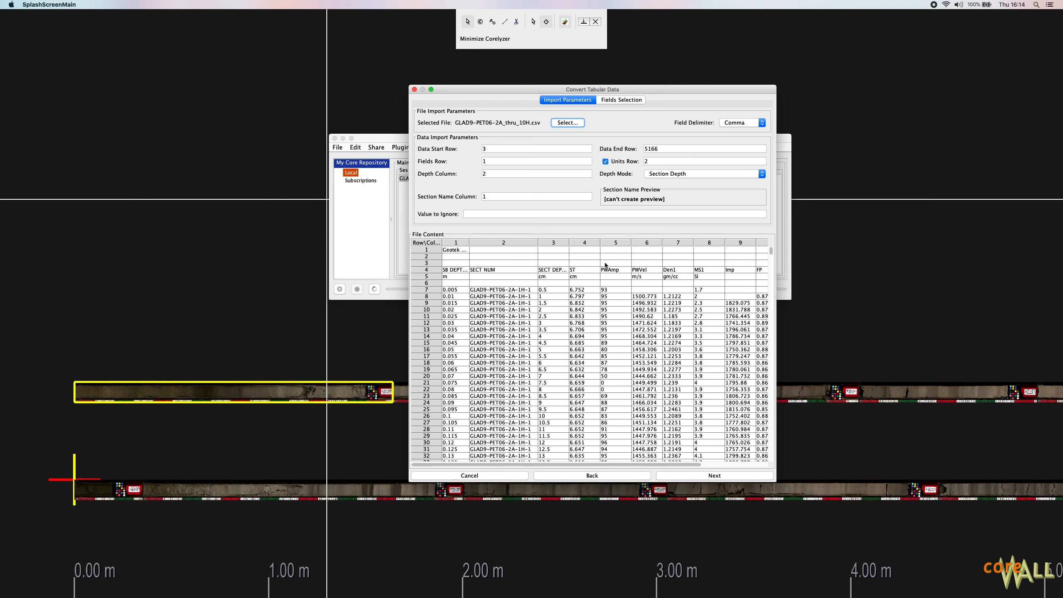
mouse_move(704, 51)
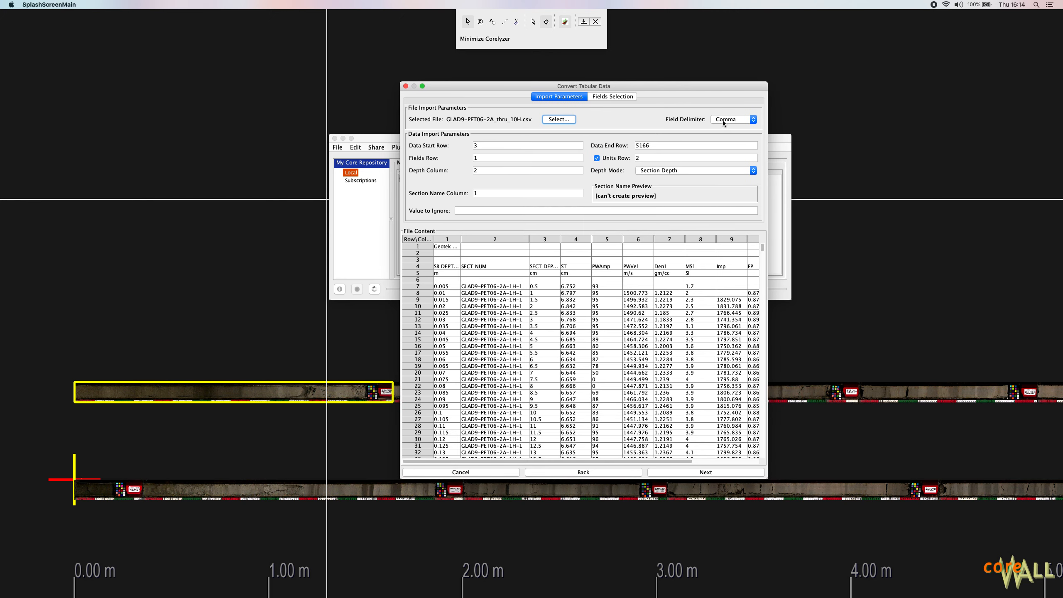
click(732, 120)
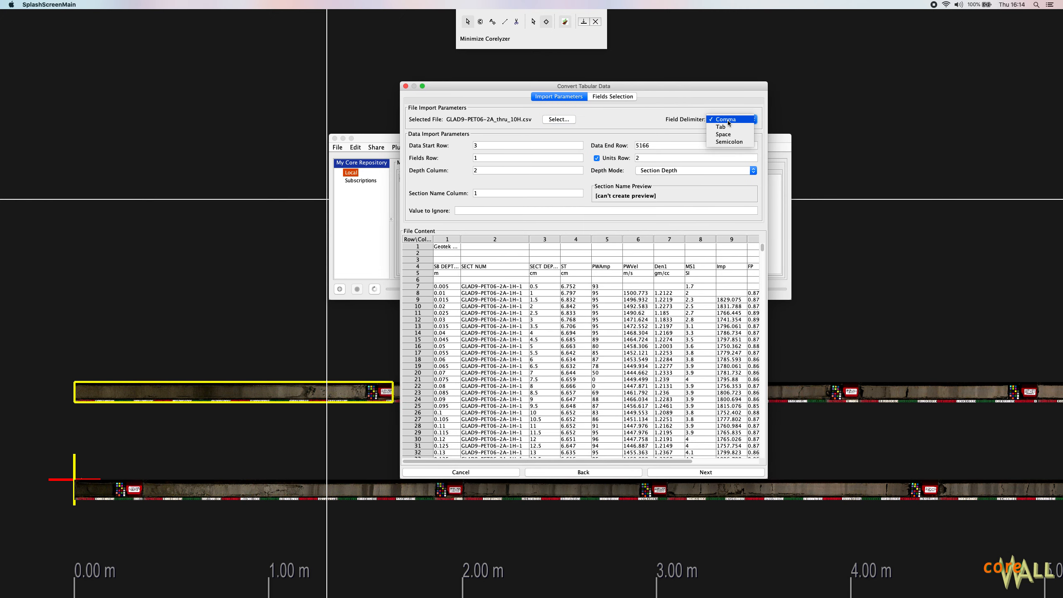
click(722, 127)
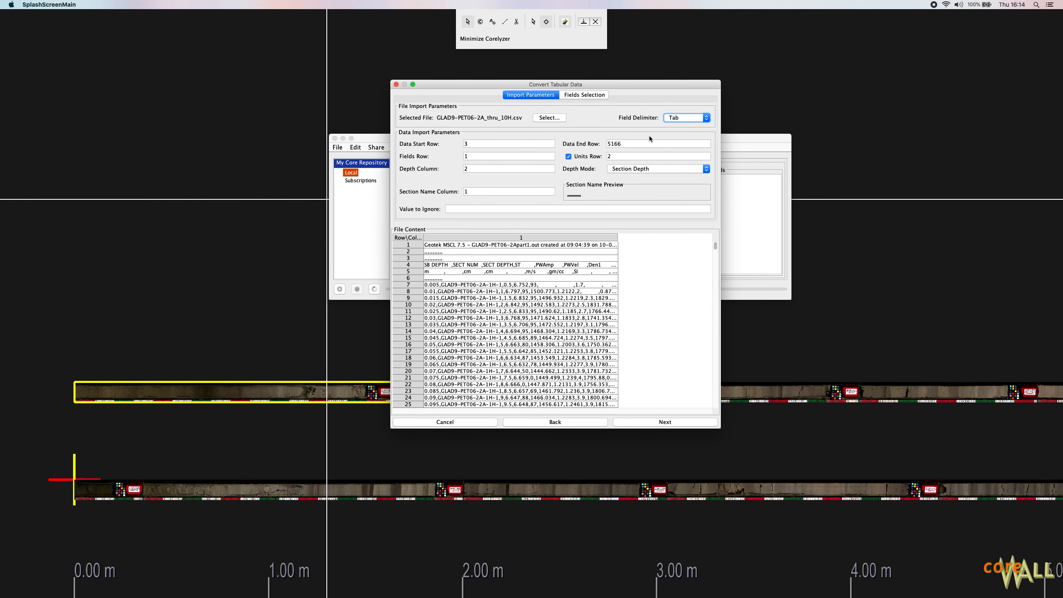
click(685, 117)
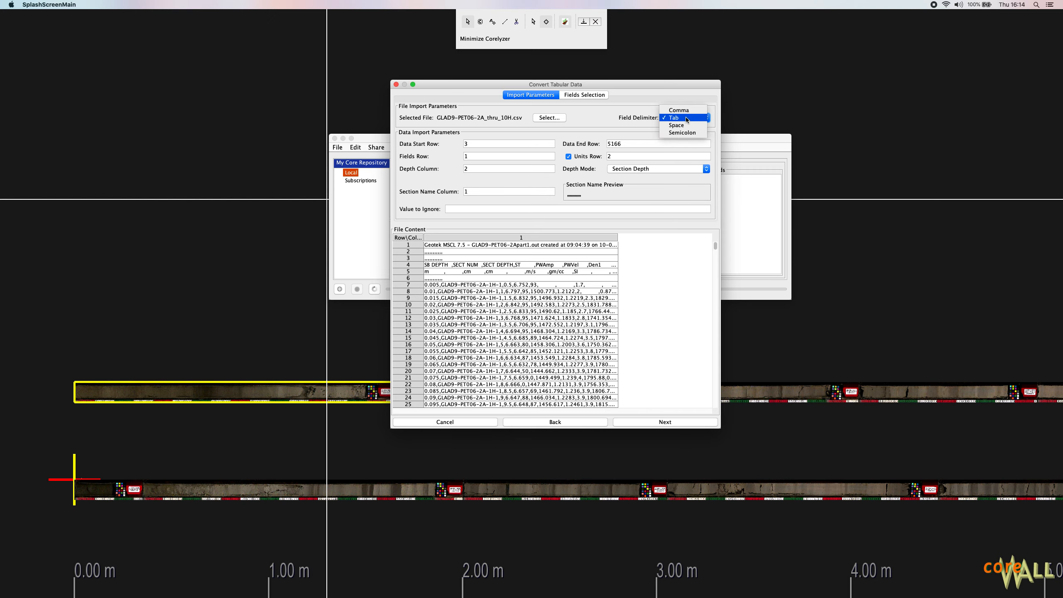
mouse_move(678, 110)
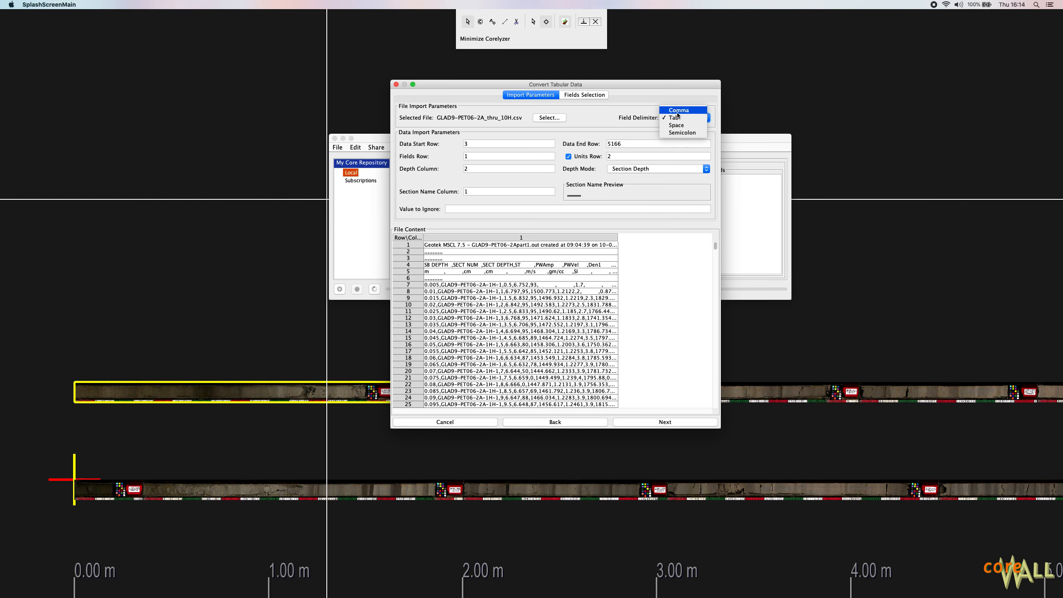
click(678, 110)
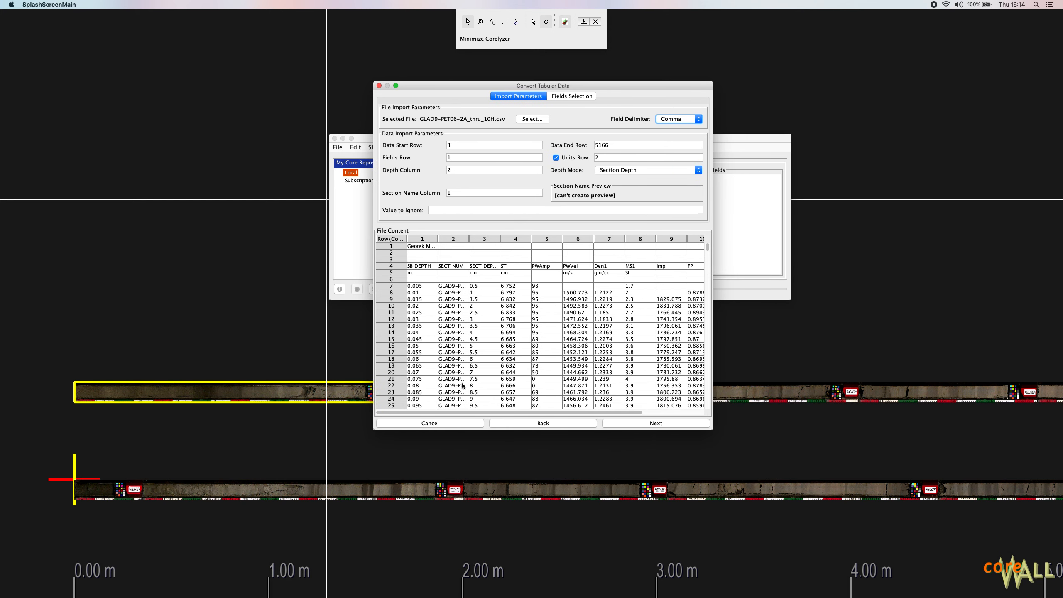
mouse_move(458, 316)
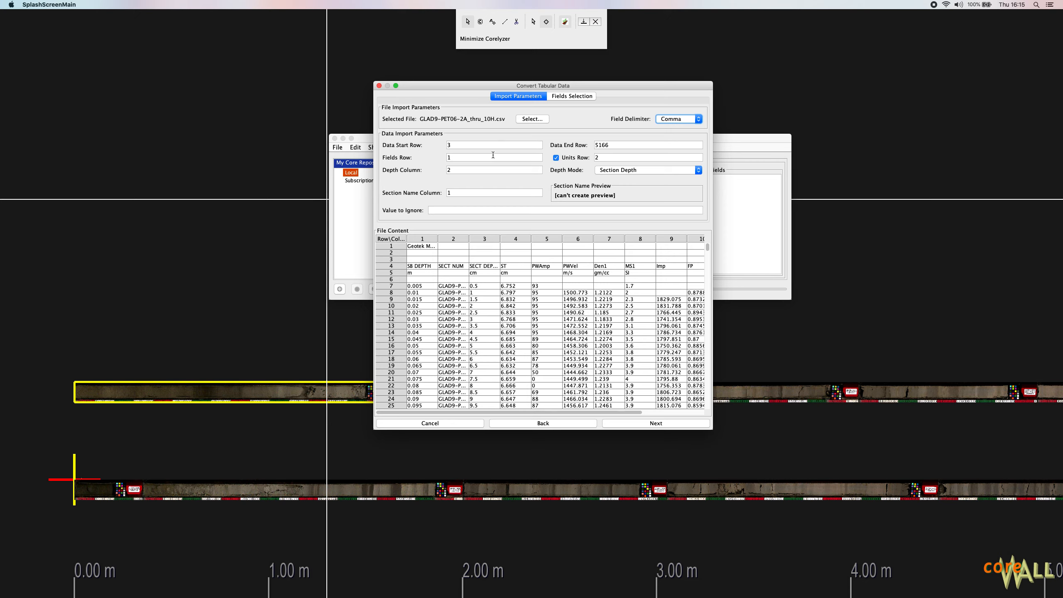
mouse_move(436, 141)
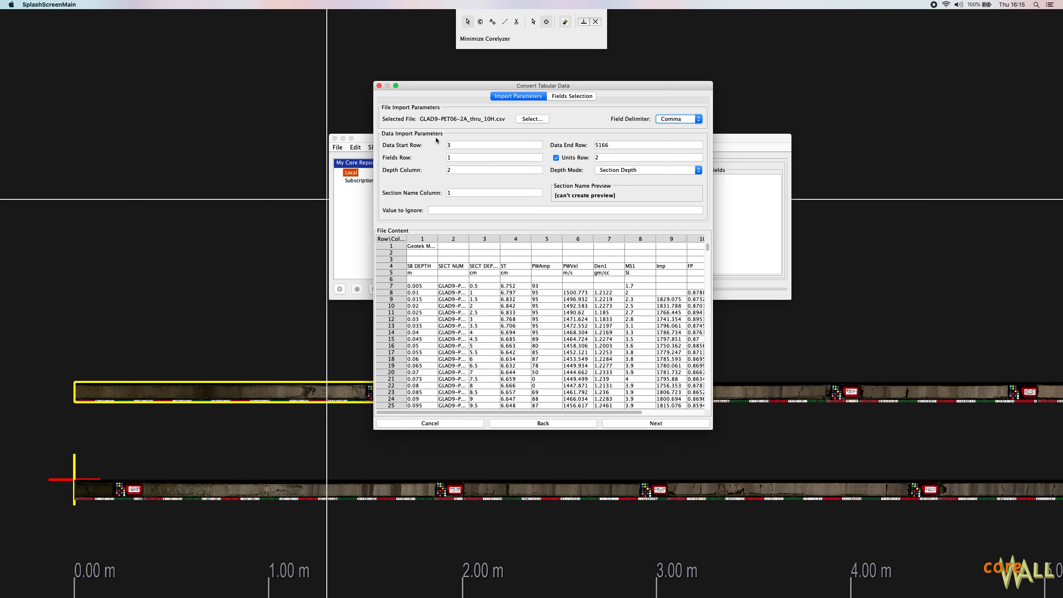
mouse_move(475, 145)
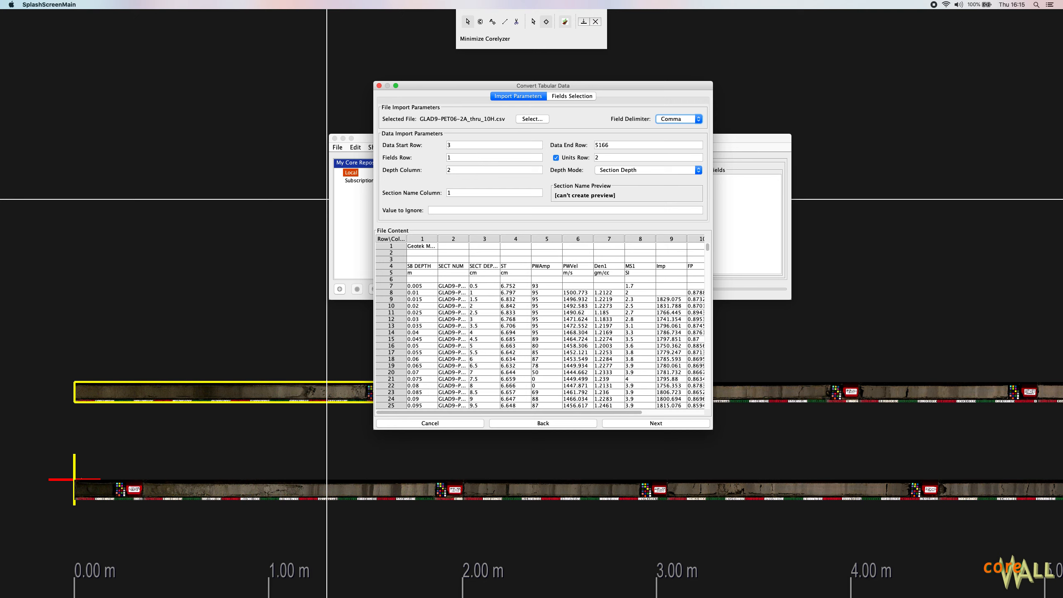
mouse_move(876, 372)
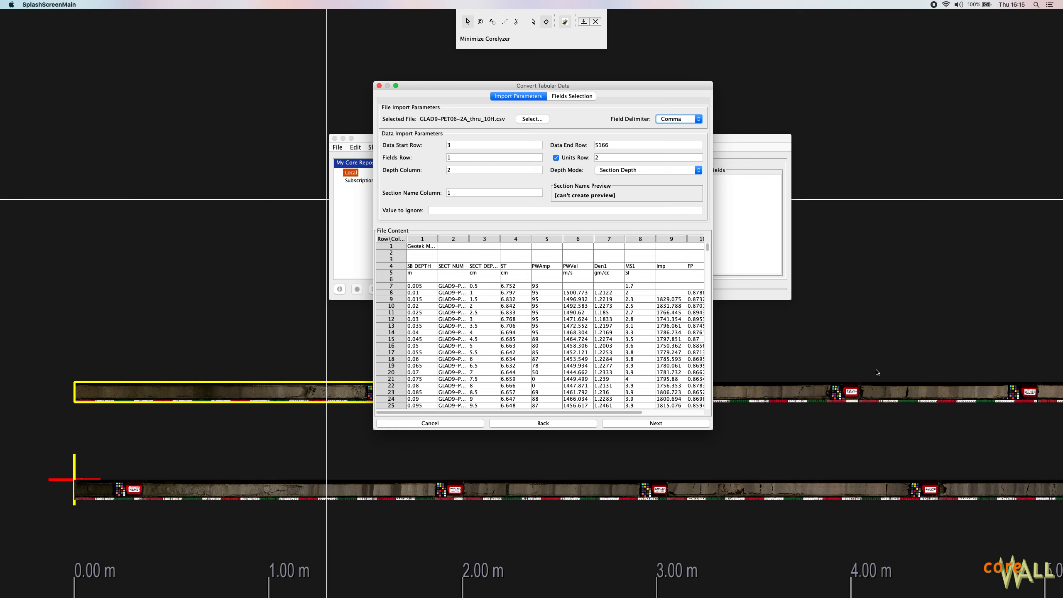
Set the data start row to 7, where the measurements begin
click(494, 144)
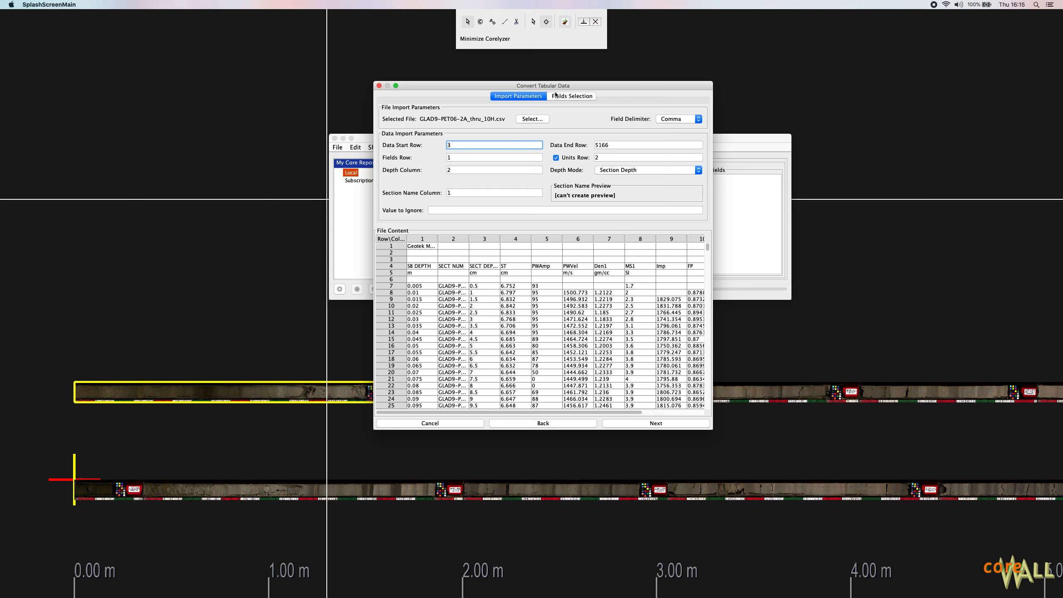
mouse_move(472, 145)
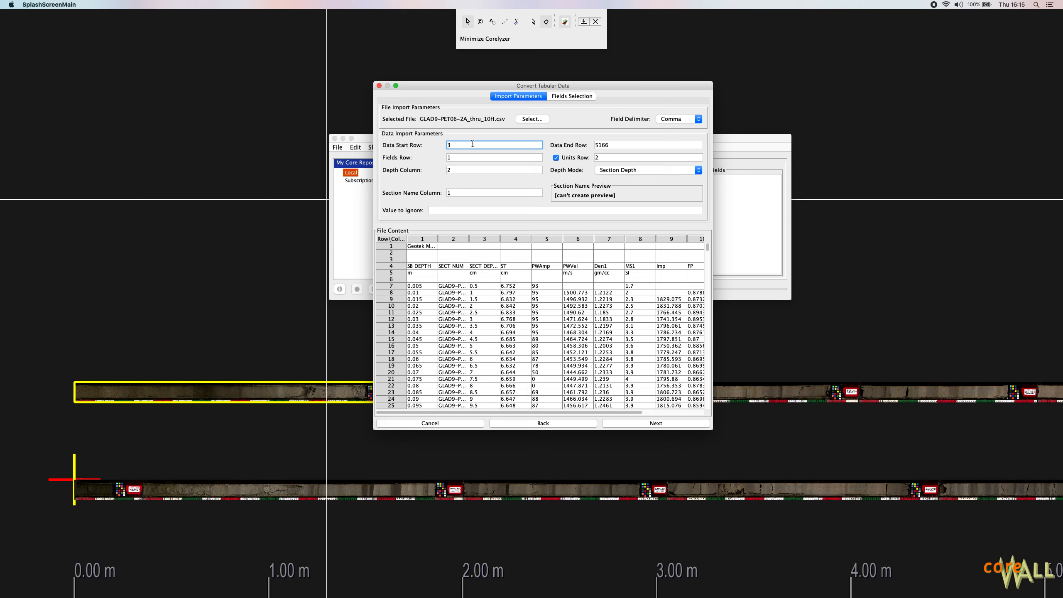
click(648, 145)
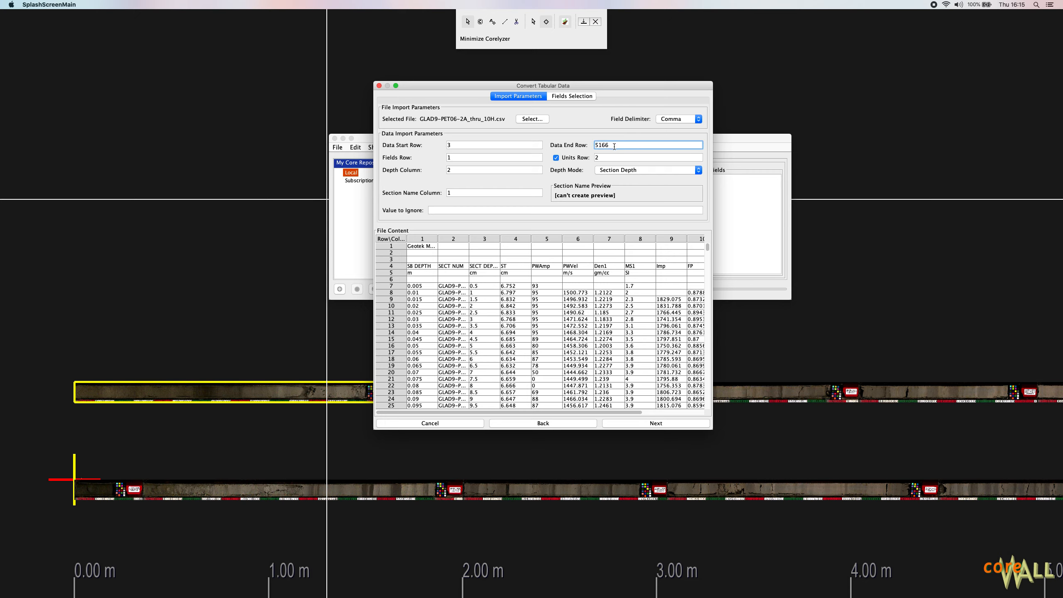
click(493, 145)
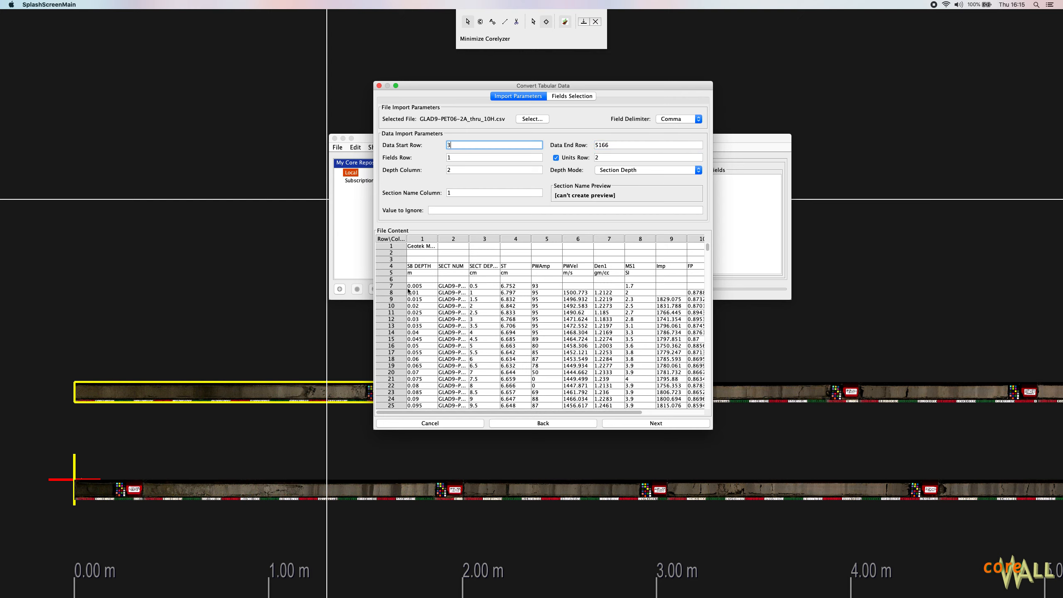
click(522, 286)
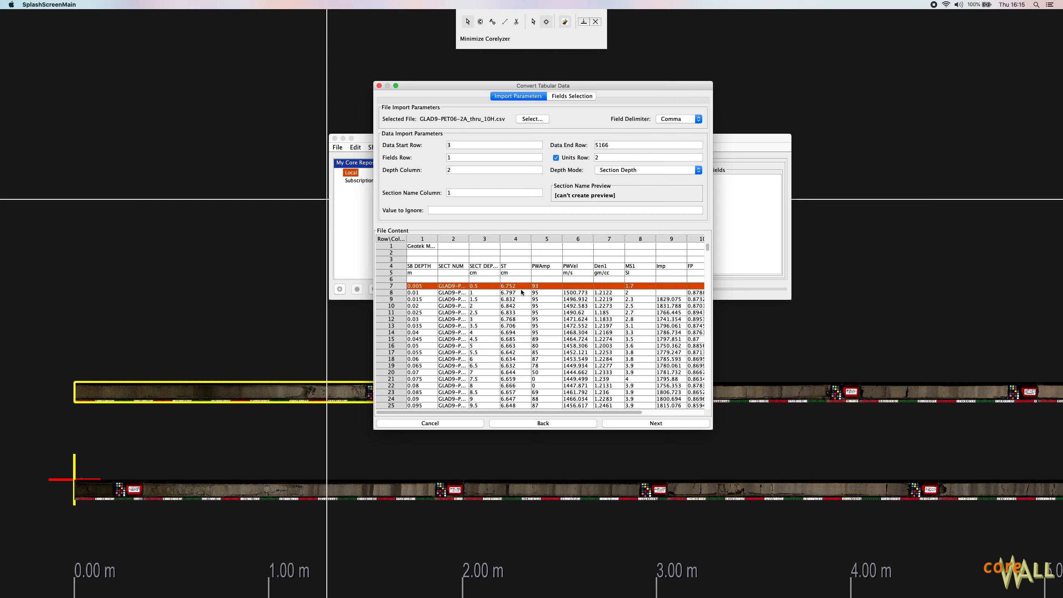
click(493, 144)
text(7)
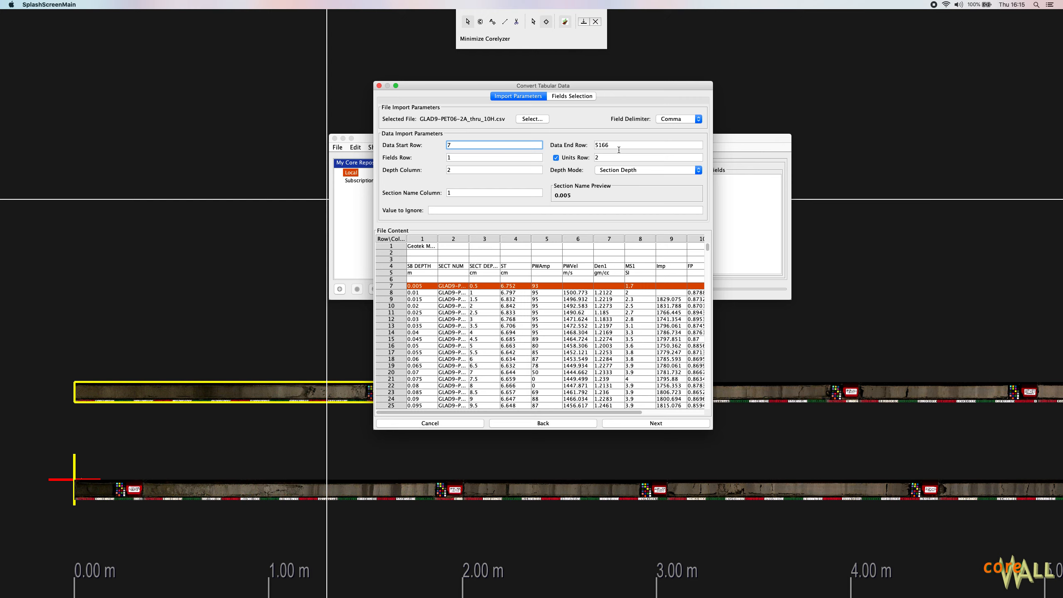
mouse_move(618, 154)
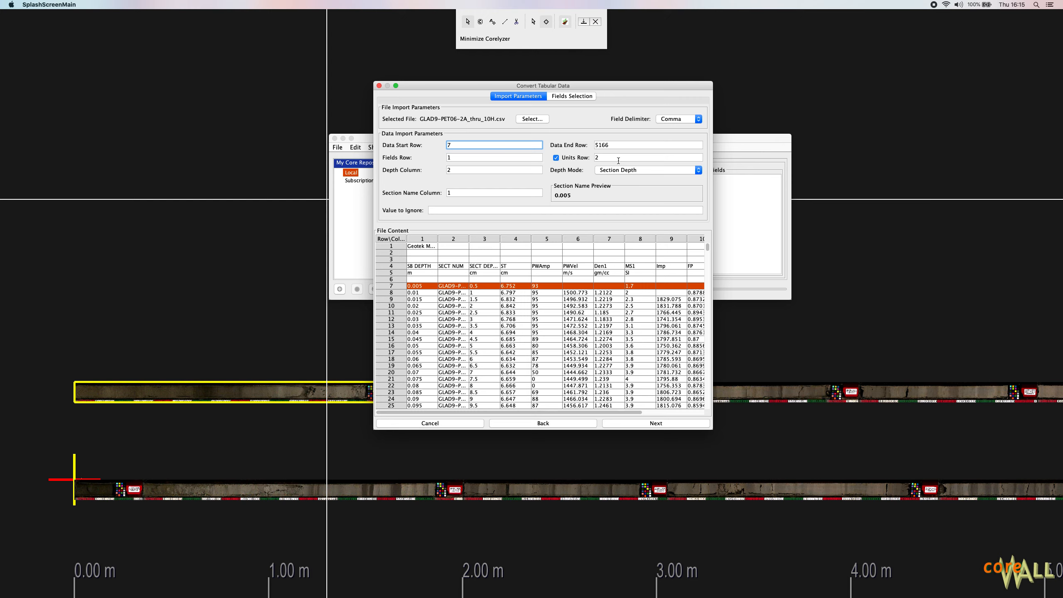
Keep data end row 5166, verifying it is the file's last row in the preview
click(647, 144)
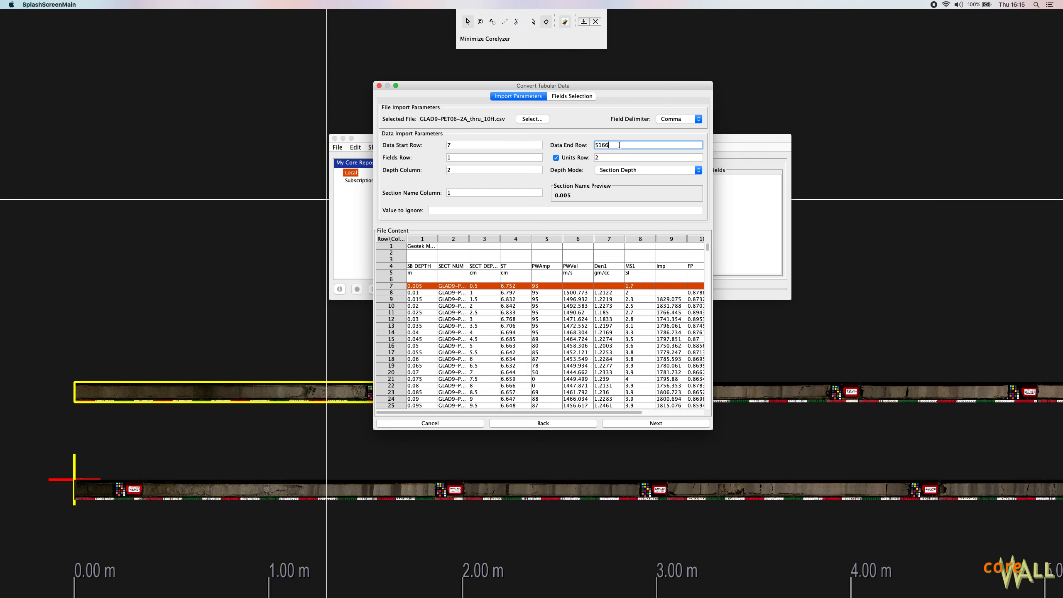
scroll(down, 3)
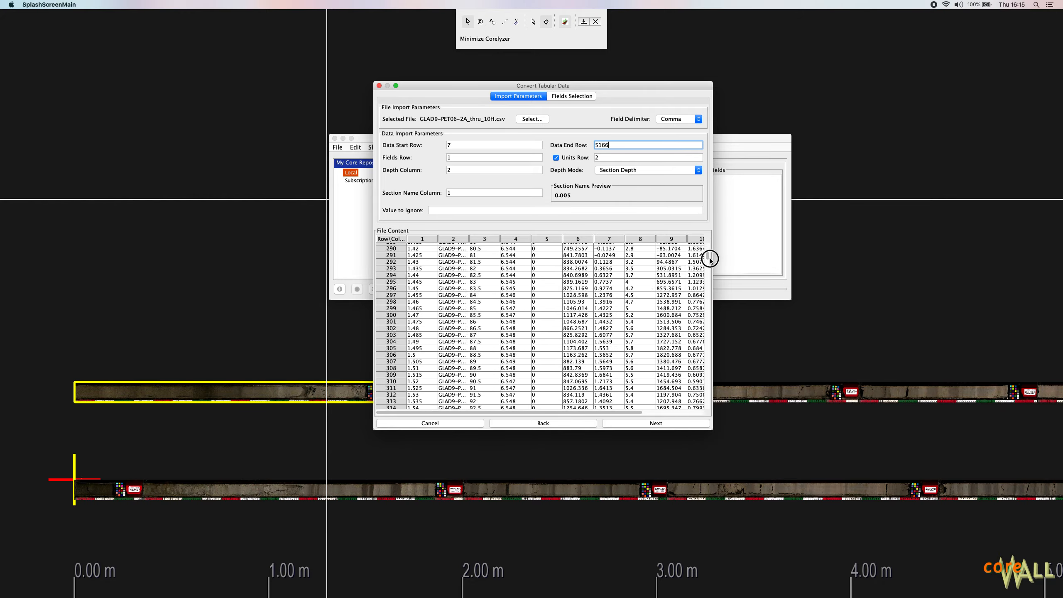
scroll(down, 3)
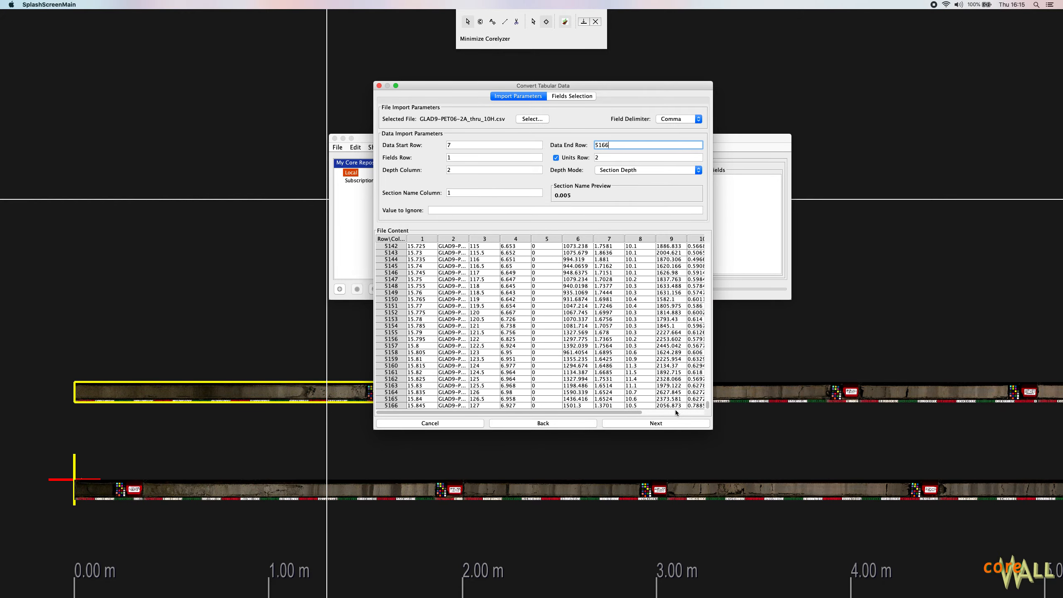
click(417, 405)
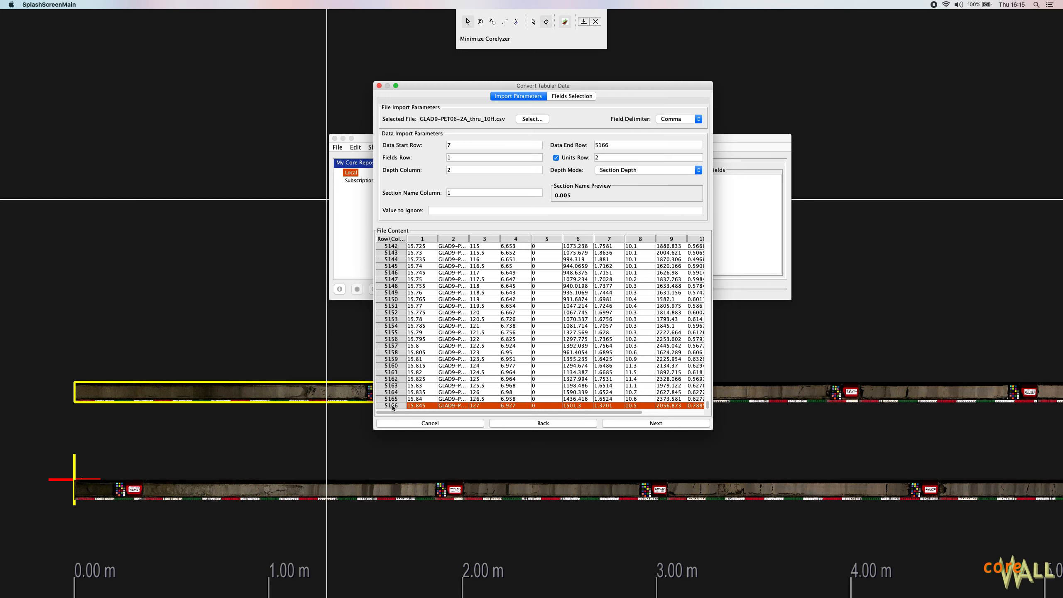
scroll(up, 3)
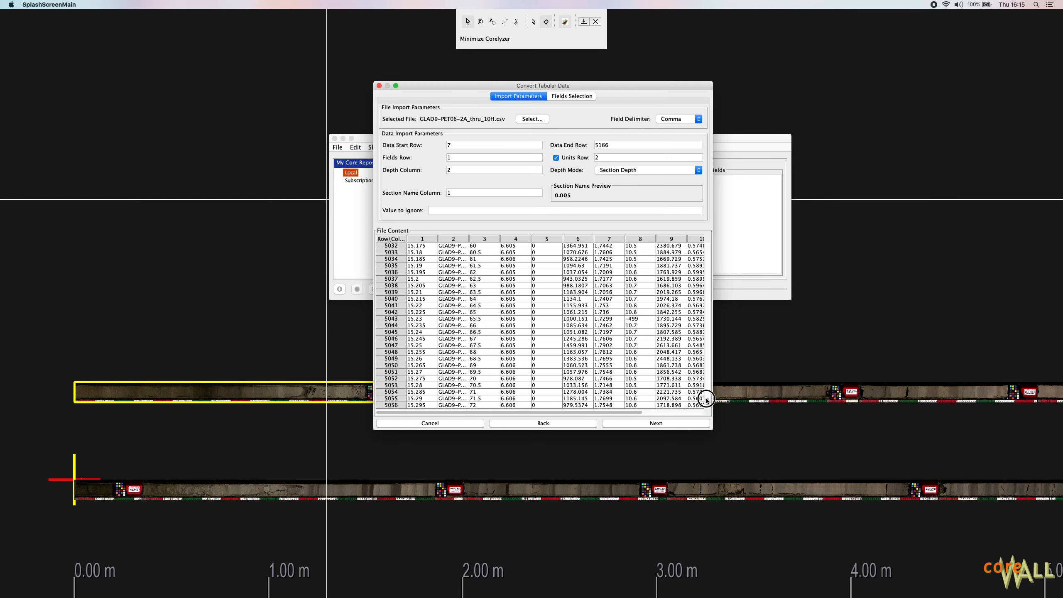
Set the fields row to 4 and enable the units row at row 5
scroll(up, 3)
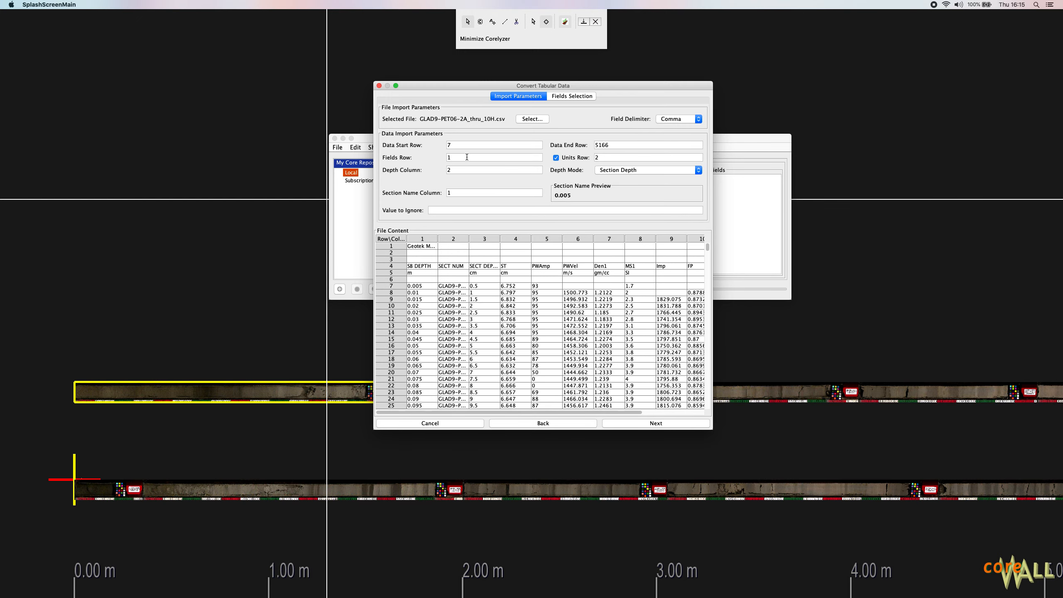
click(493, 157)
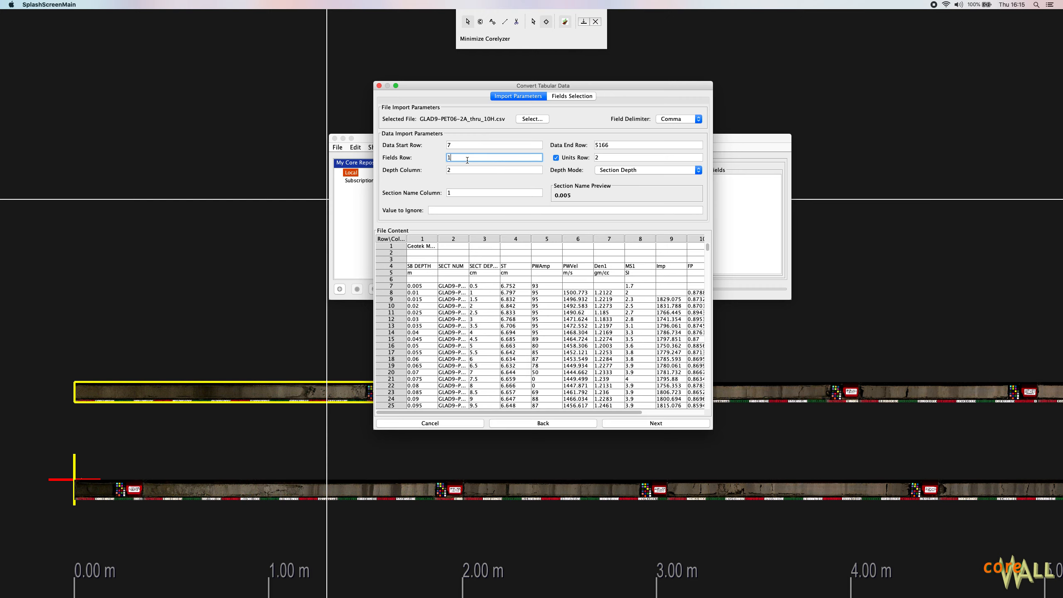
mouse_move(418, 269)
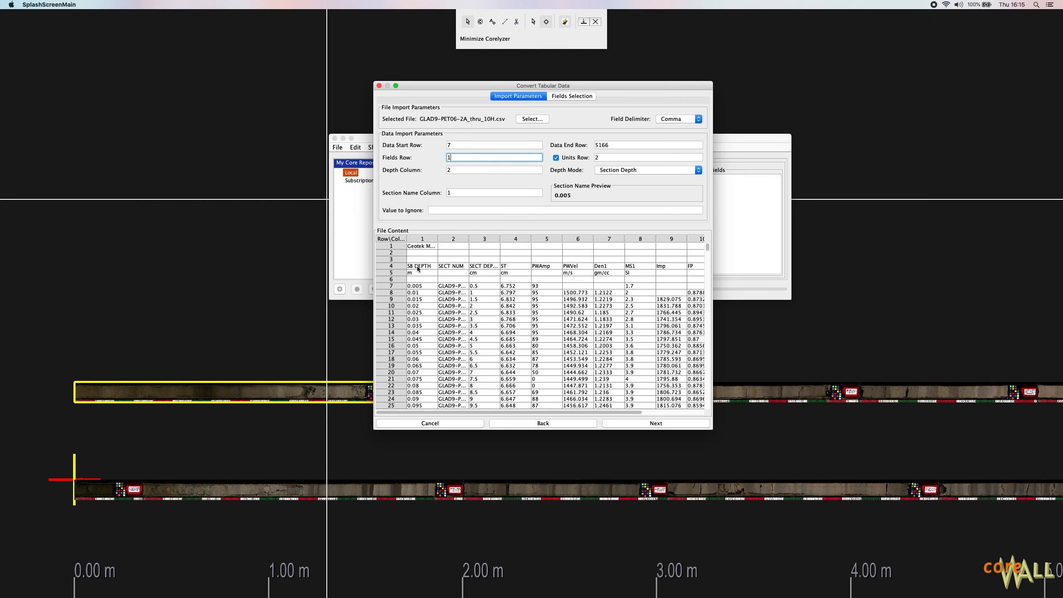
click(420, 265)
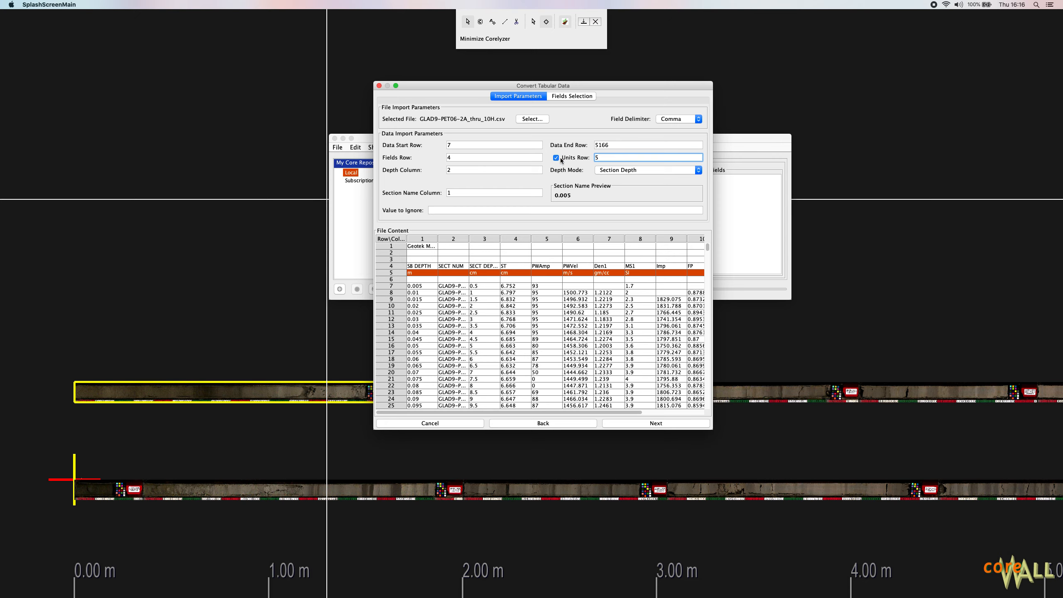
click(555, 157)
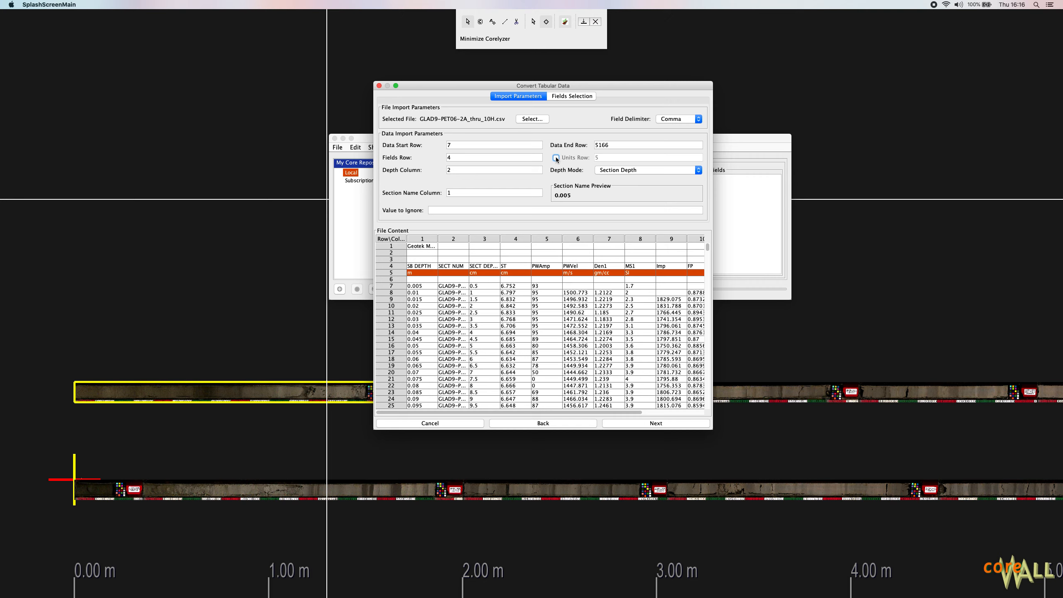
click(555, 157)
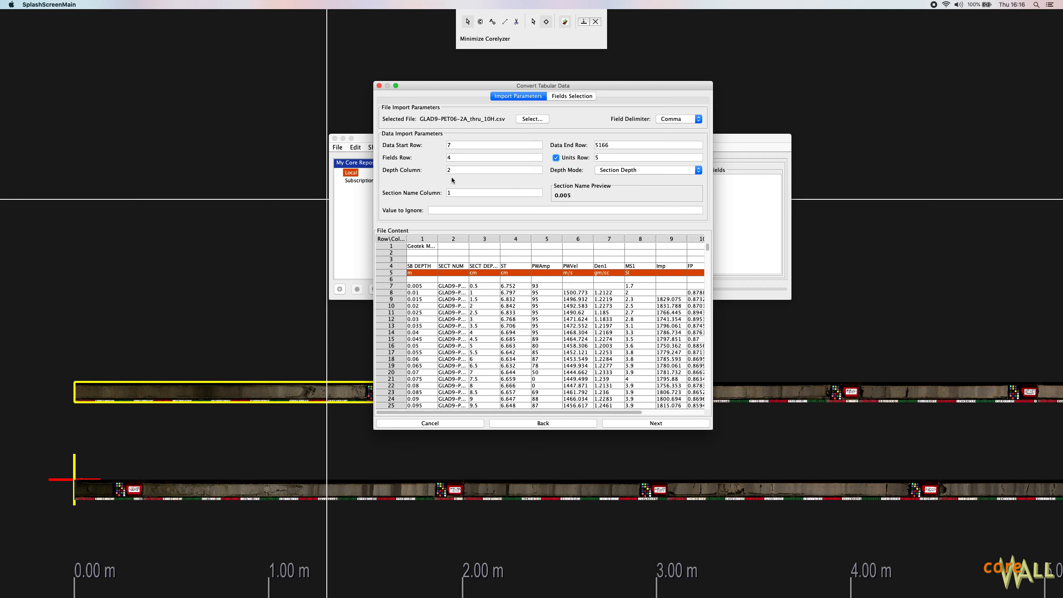
click(493, 170)
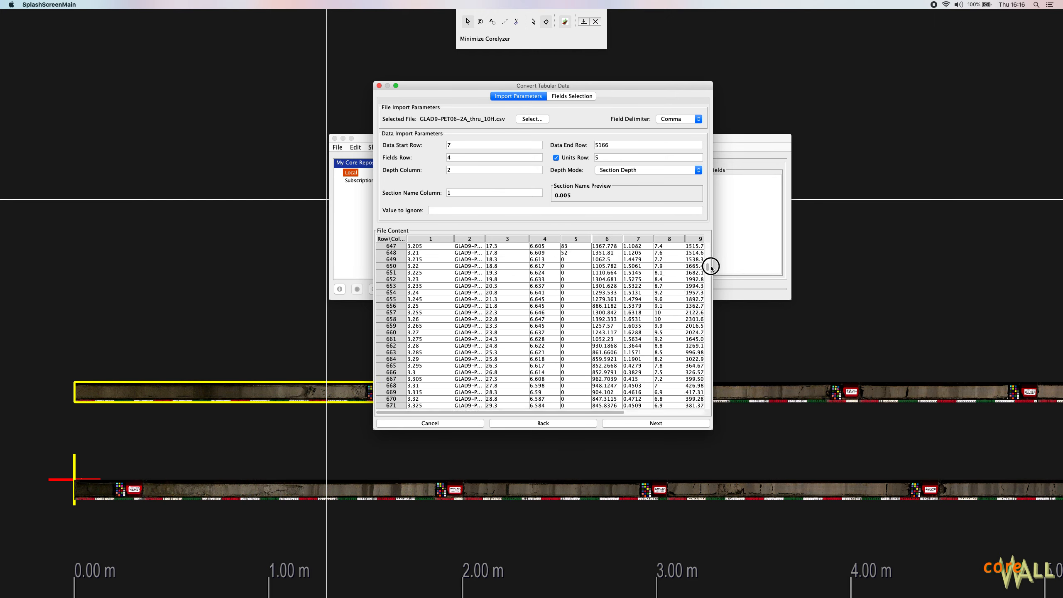
Widen preview column 2 to read full section names, noting 2A-2H-1 begins at row 130
scroll(down, 3)
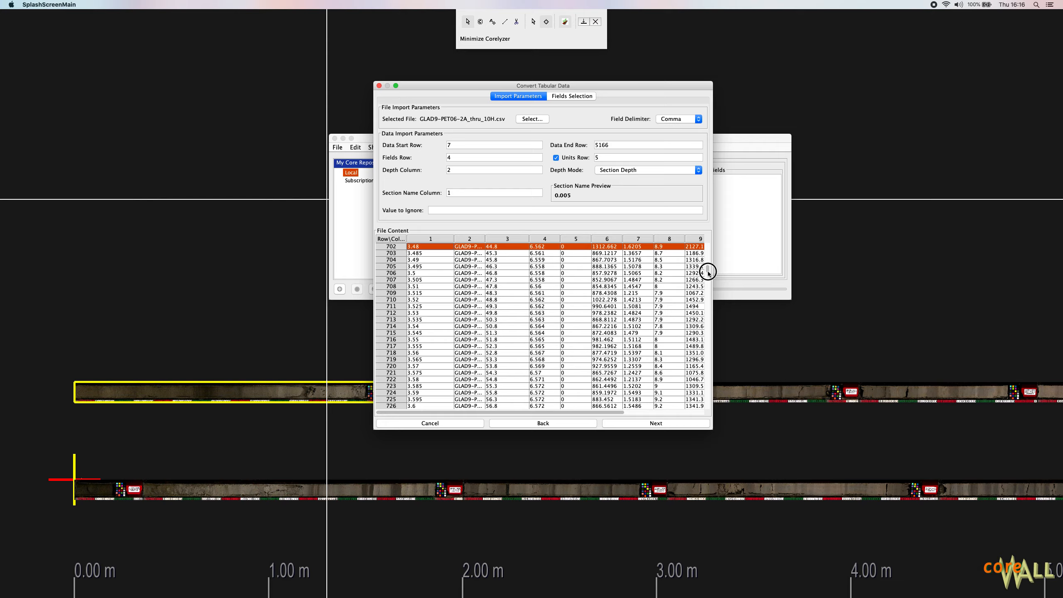
scroll(up, 3)
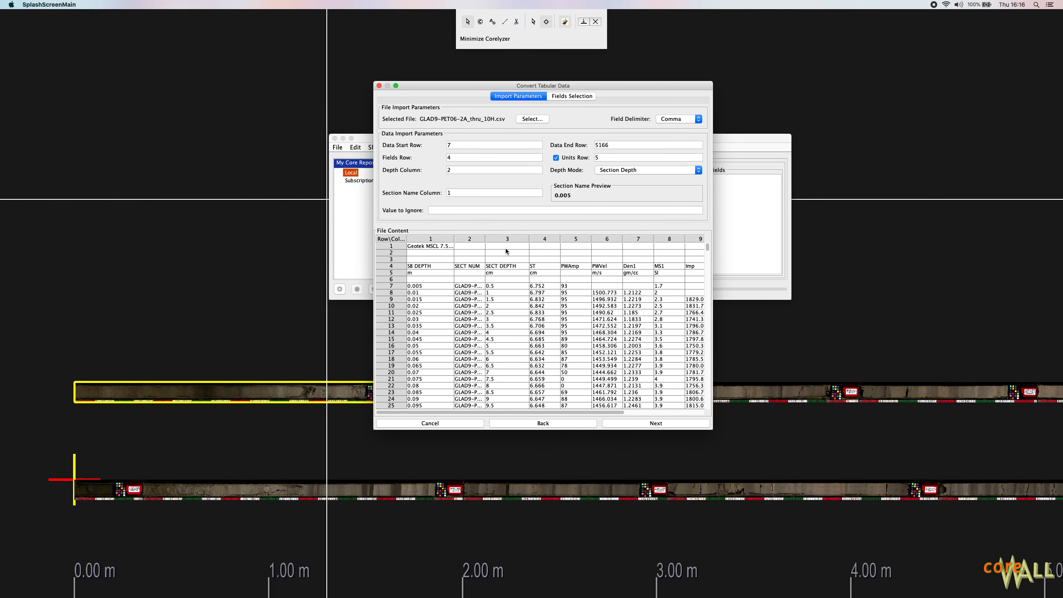
click(512, 245)
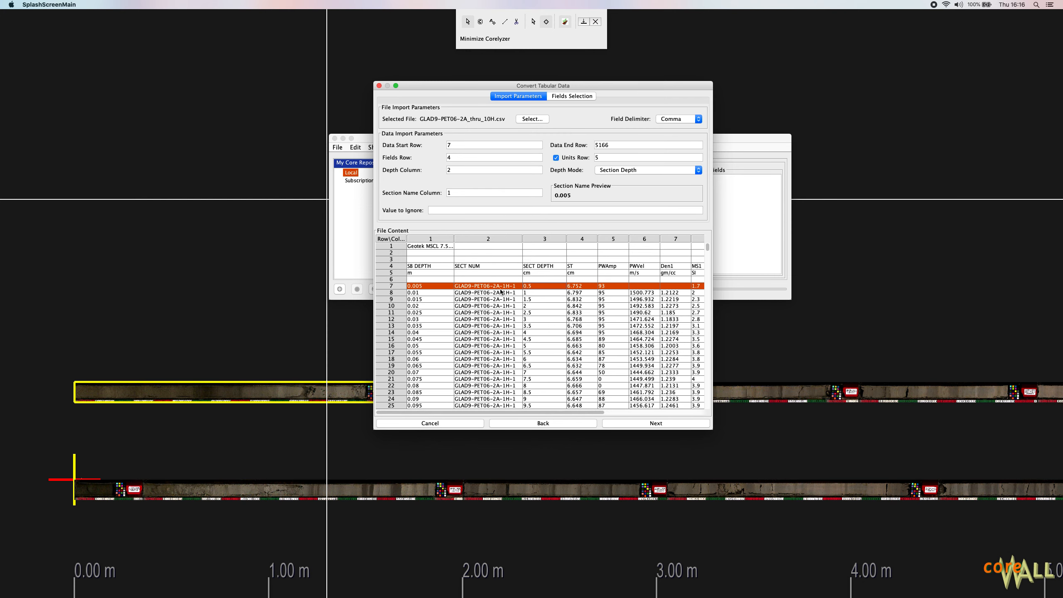
scroll(down, 3)
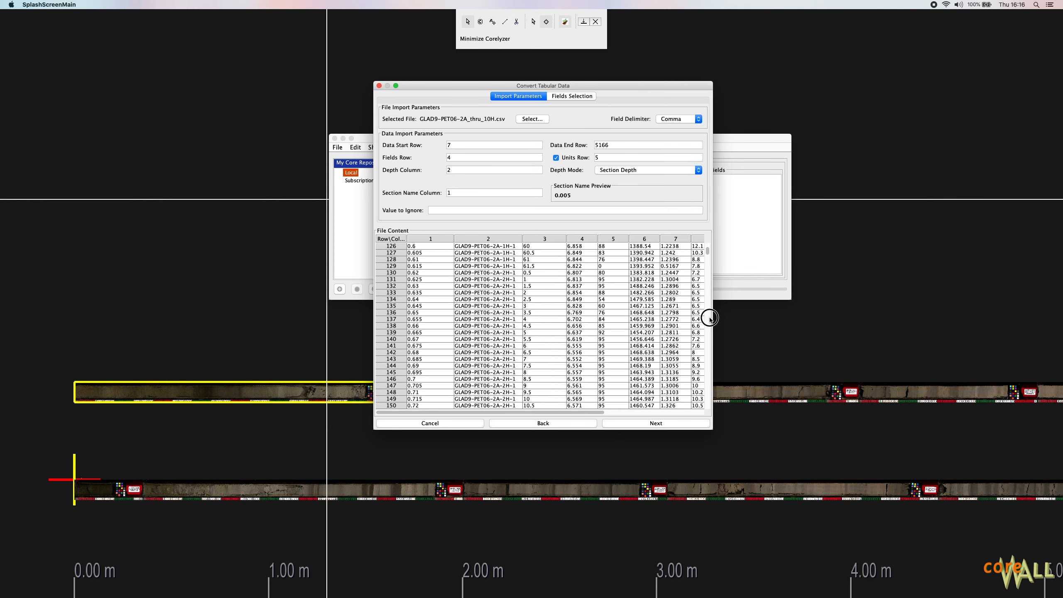
scroll(down, 3)
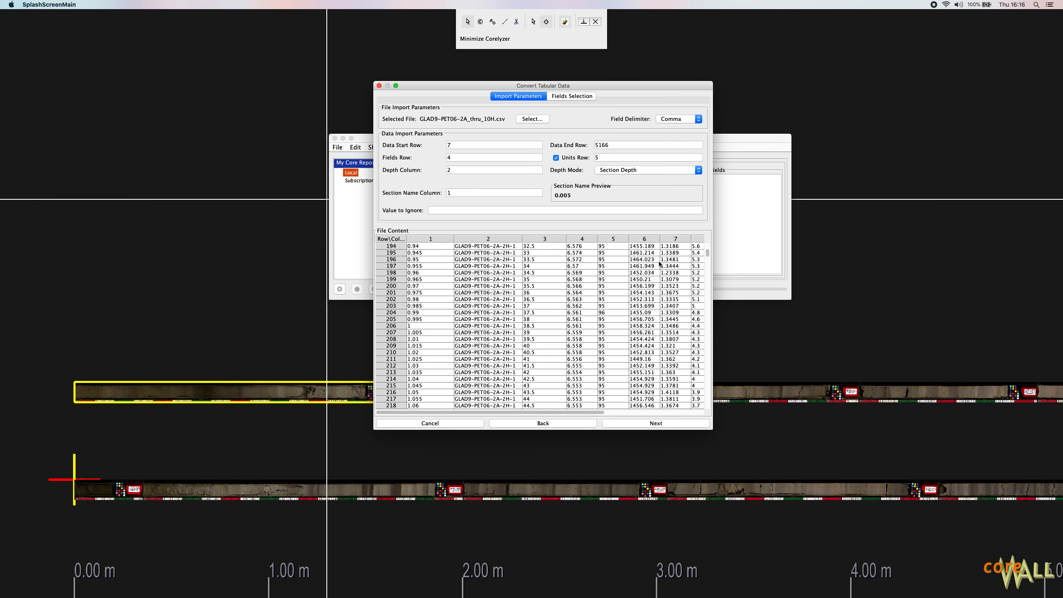
scroll(up, 3)
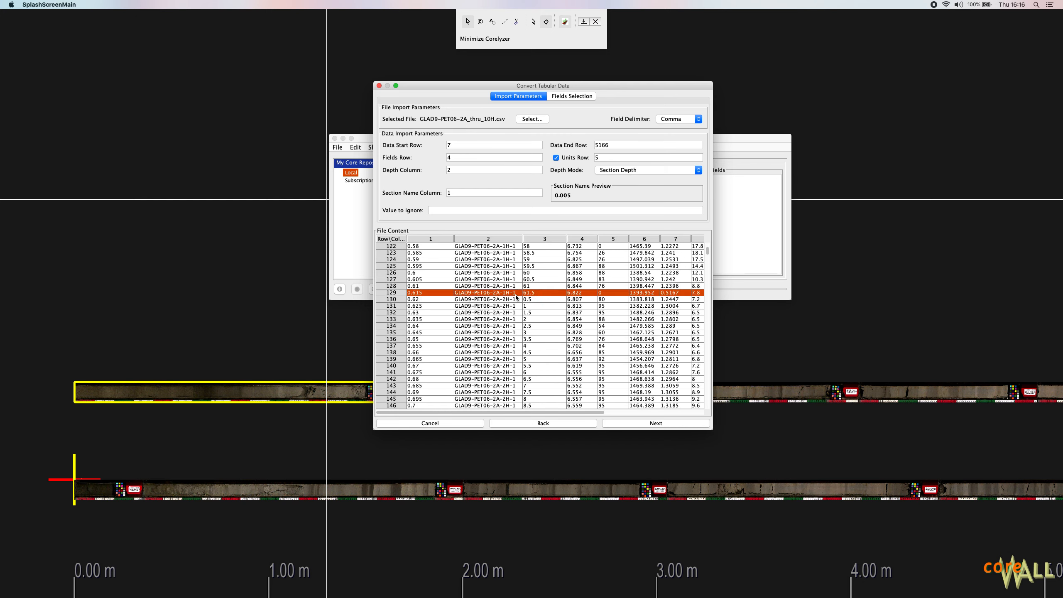
click(488, 299)
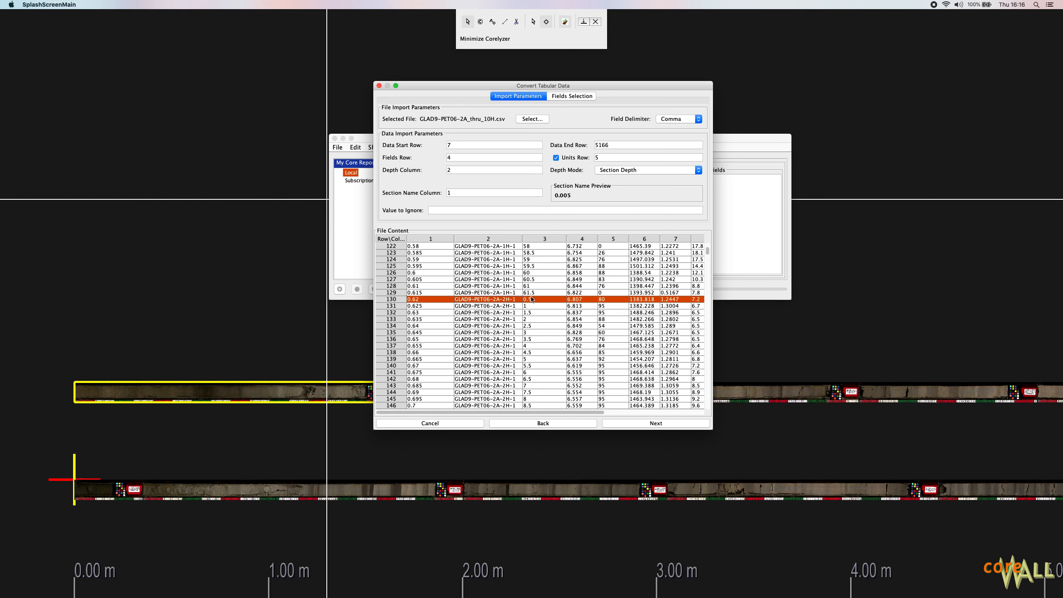
scroll(up, 3)
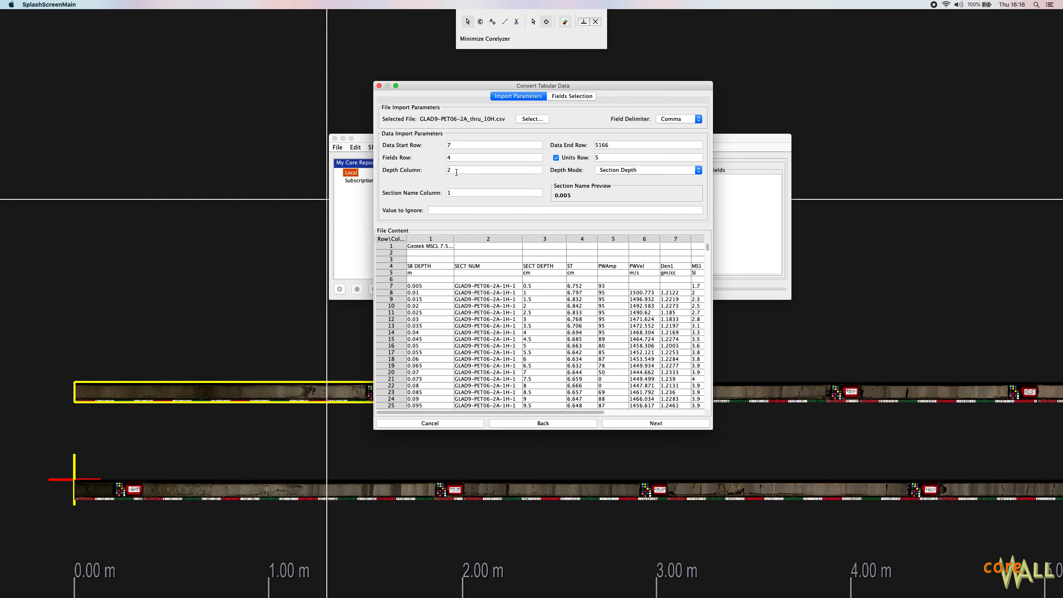
Use column 1 for depth in Accumulated Depth mode, leaving section name column at 1
click(494, 169)
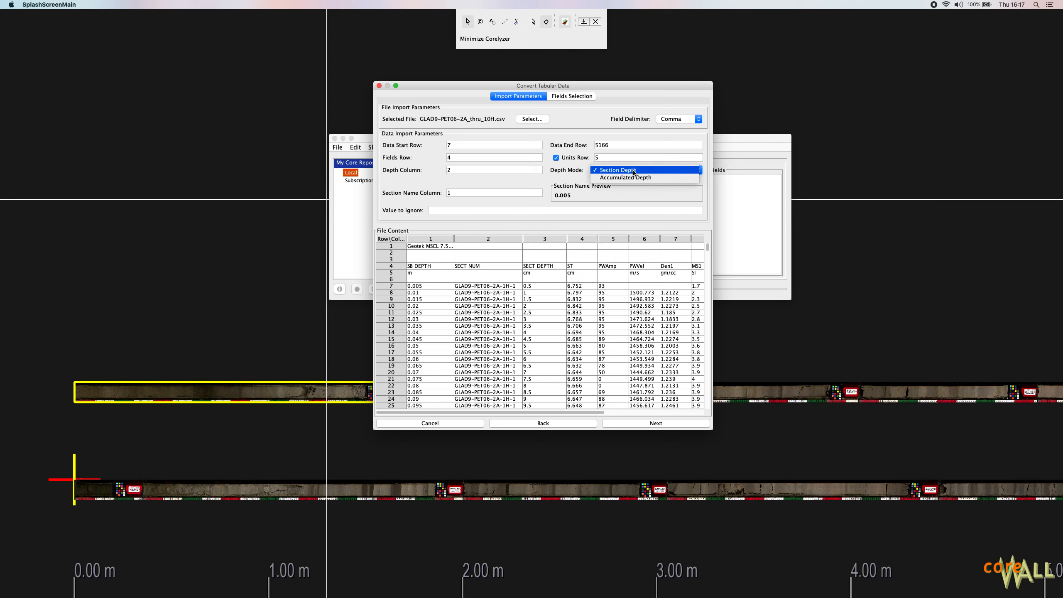
click(614, 170)
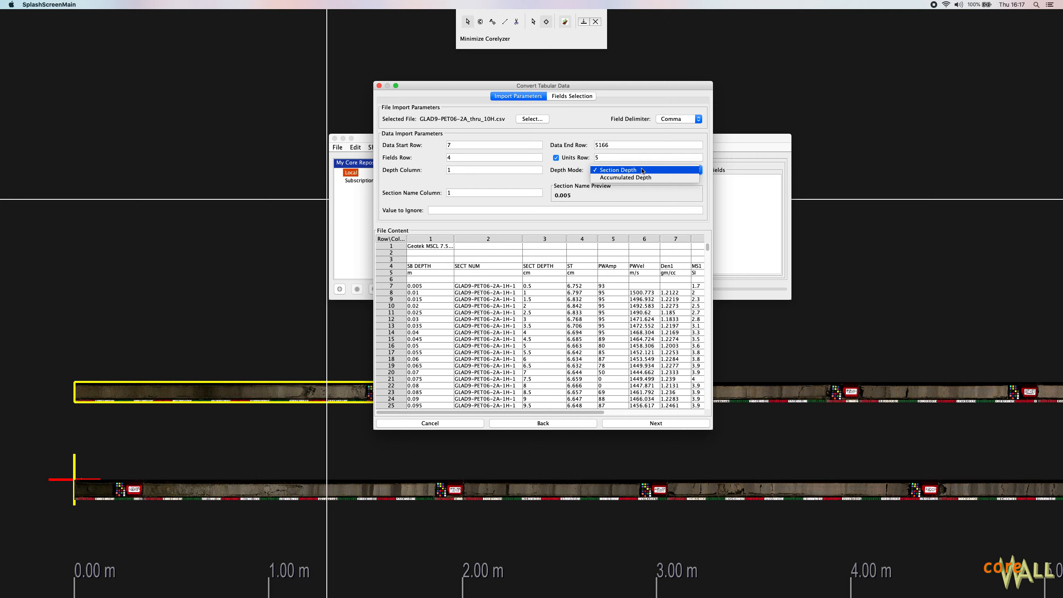
click(624, 177)
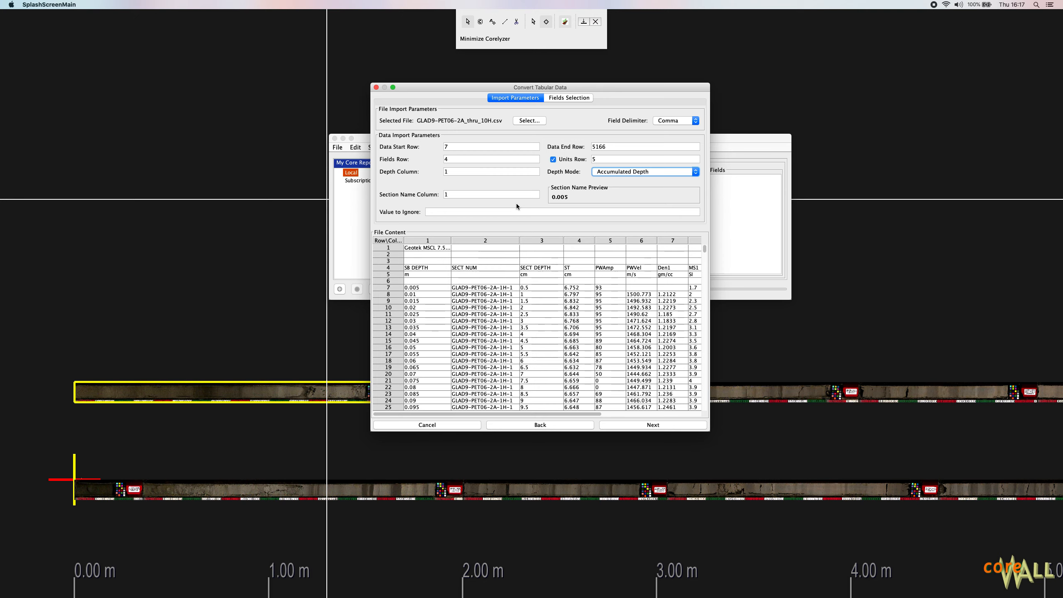
click(491, 194)
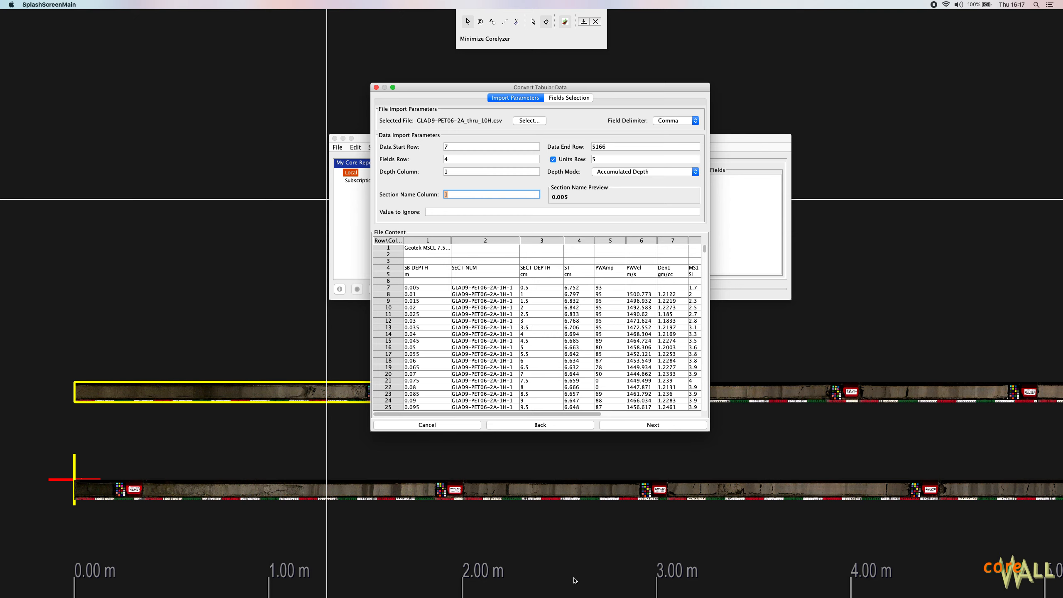
mouse_move(864, 457)
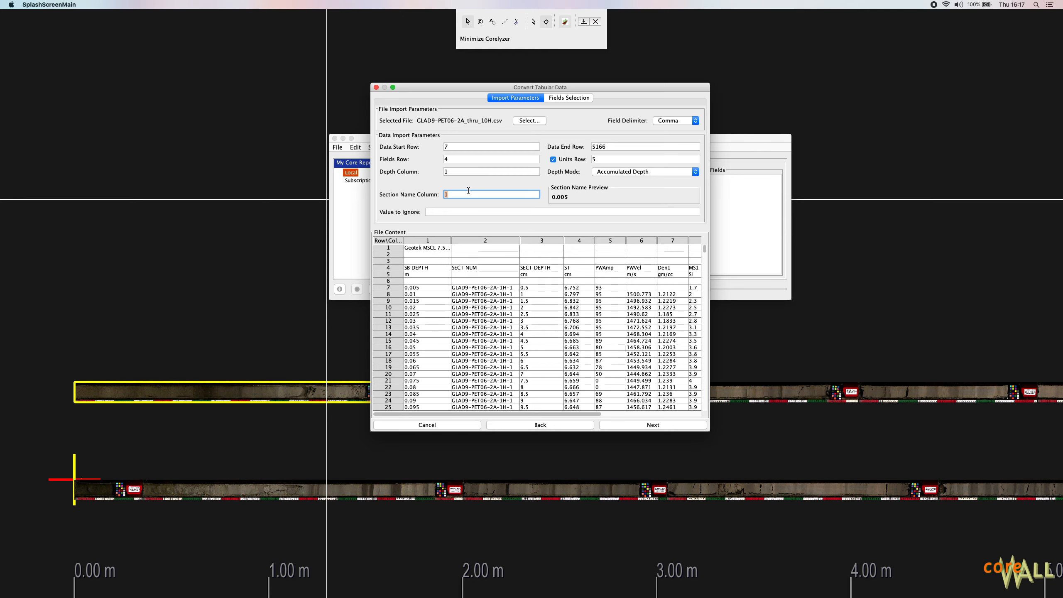
mouse_move(485, 242)
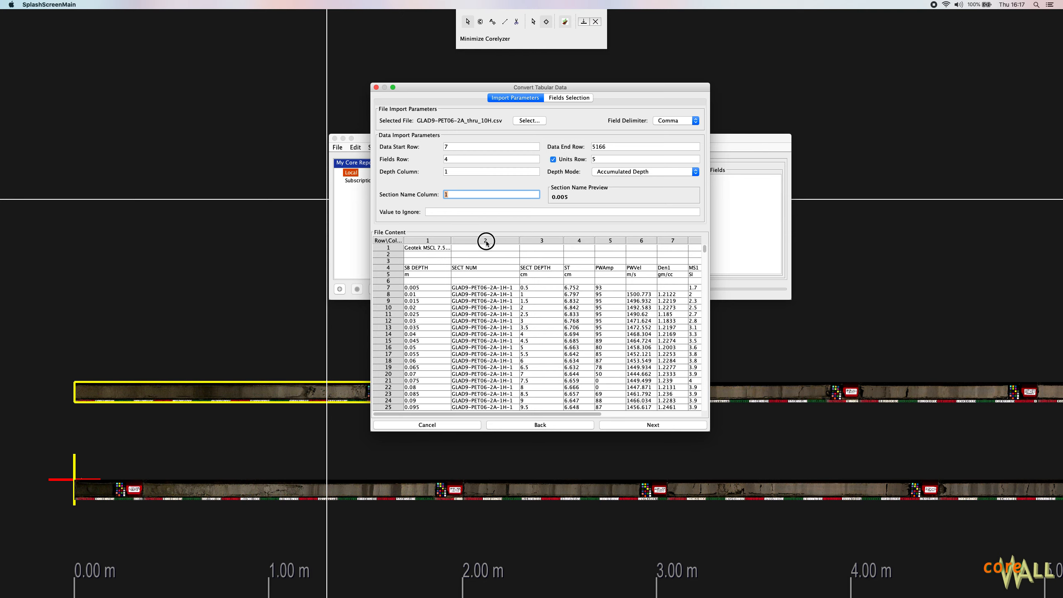
Set the section name column to 2 so the preview reads GLAD9-PET06-2A-1H-1
click(474, 287)
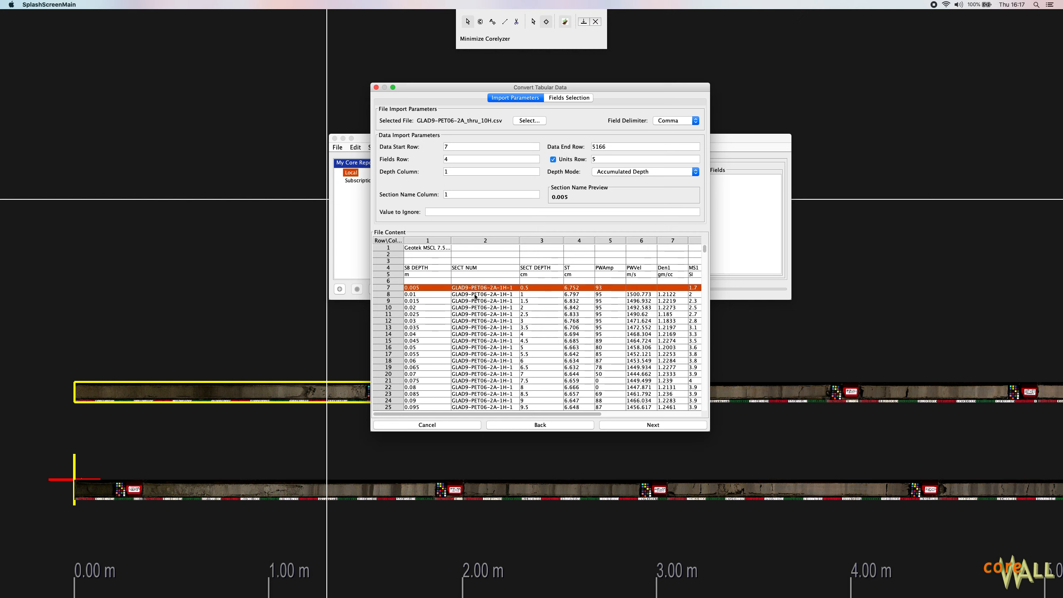
click(489, 194)
text(2)
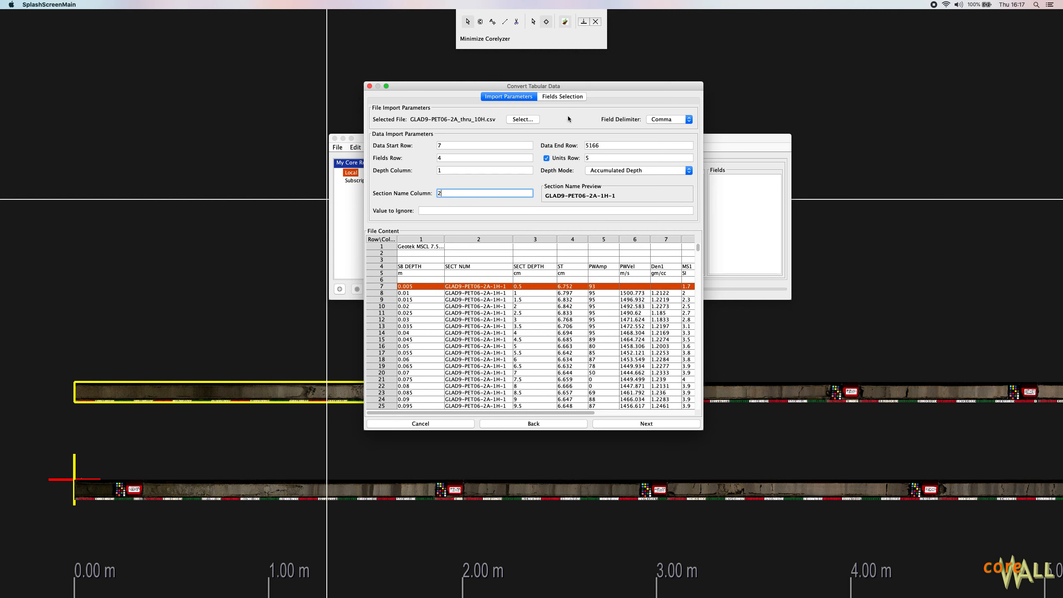
mouse_move(565, 201)
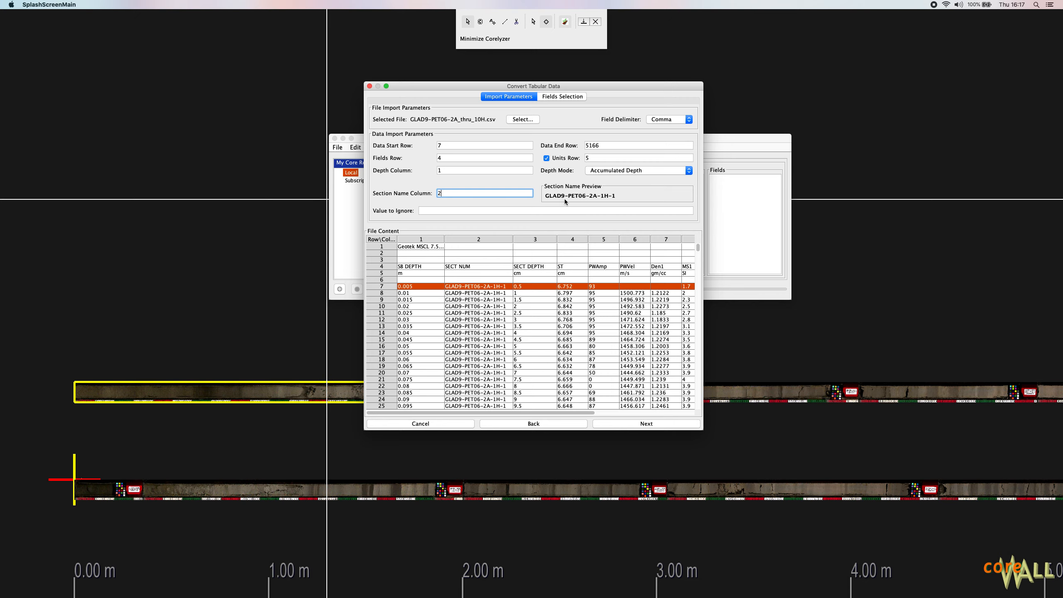
mouse_move(617, 198)
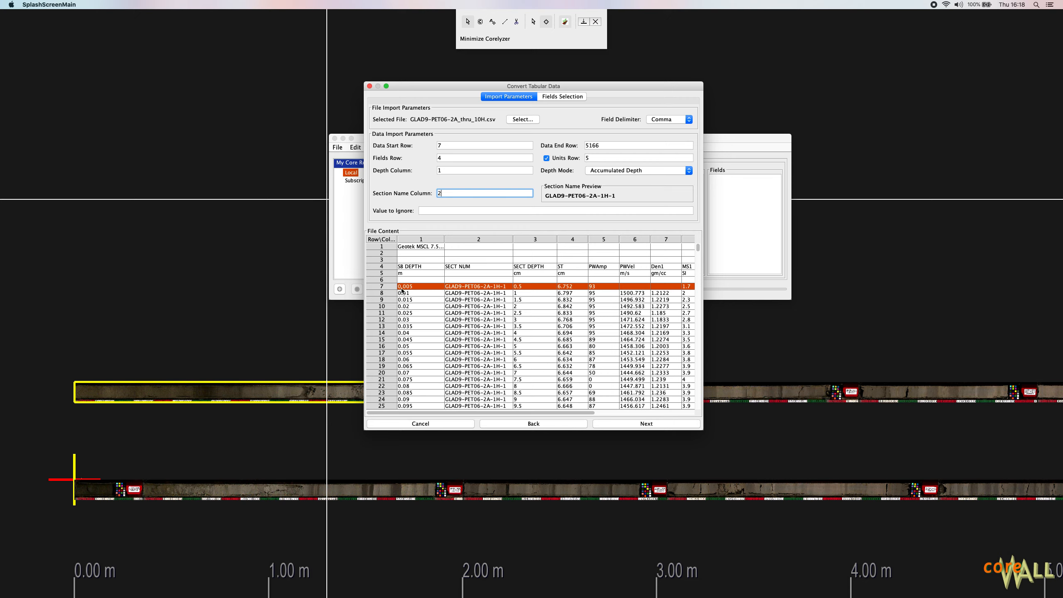
click(483, 146)
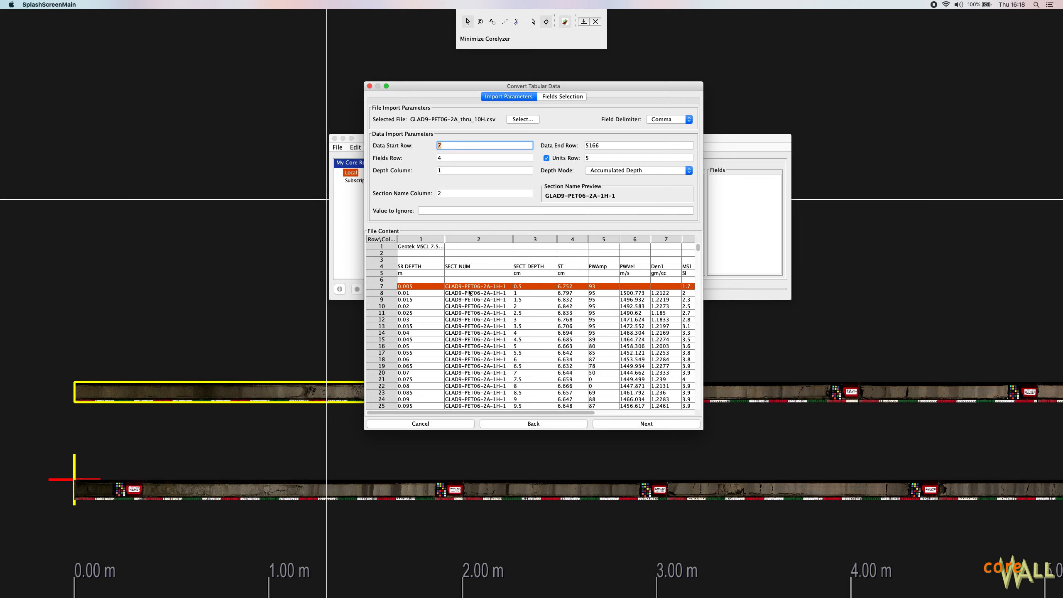
mouse_move(562, 191)
text(1)
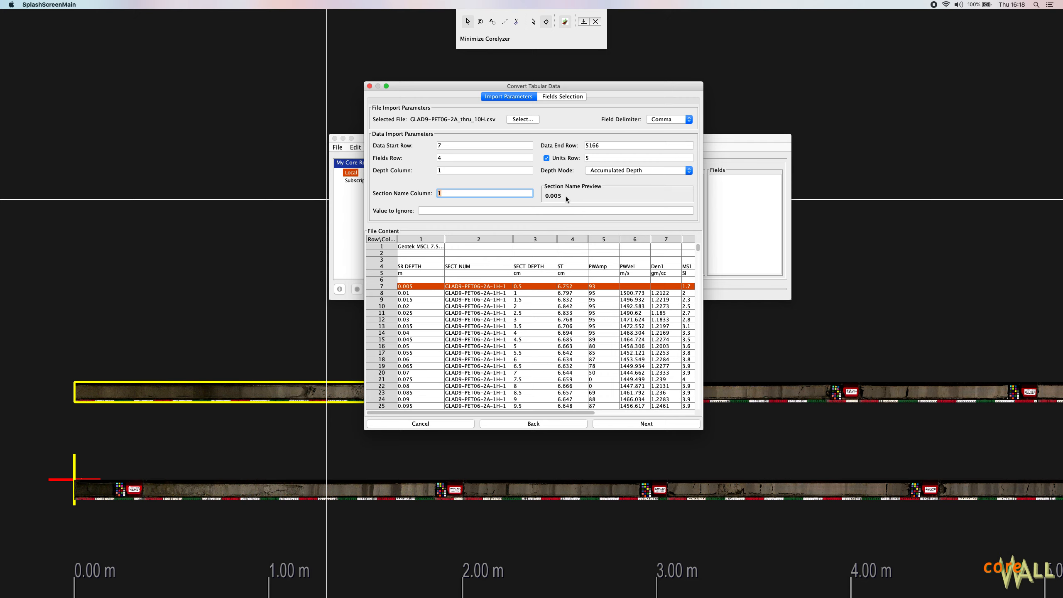
text(2)
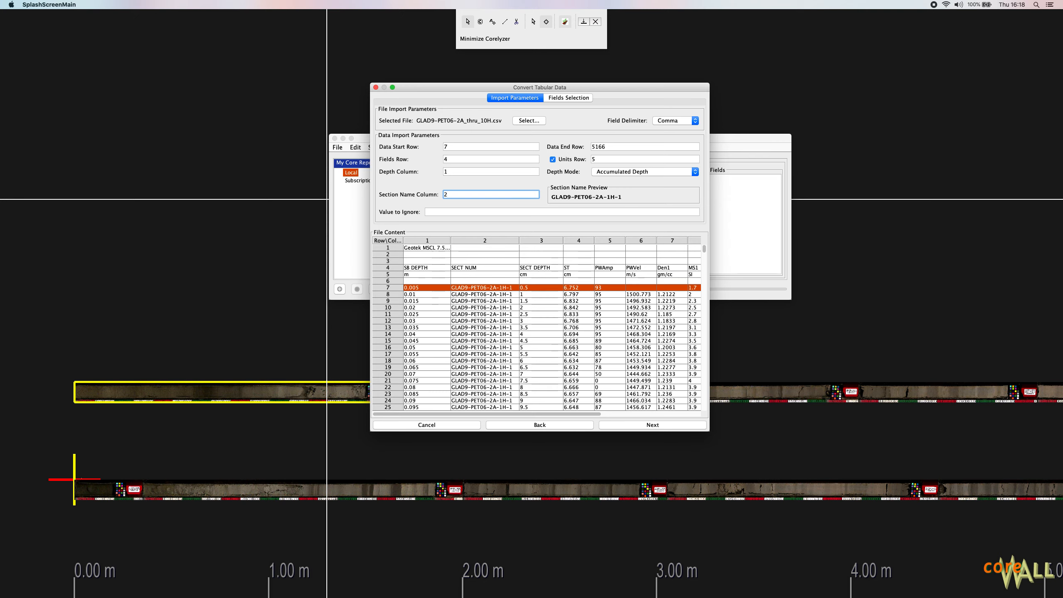
mouse_move(812, 411)
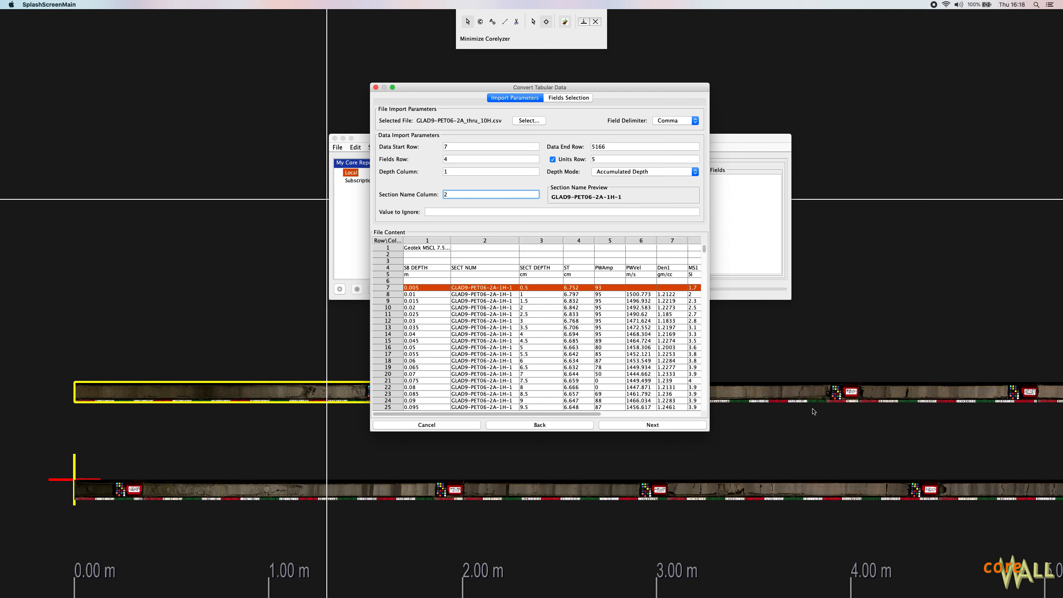
click(564, 212)
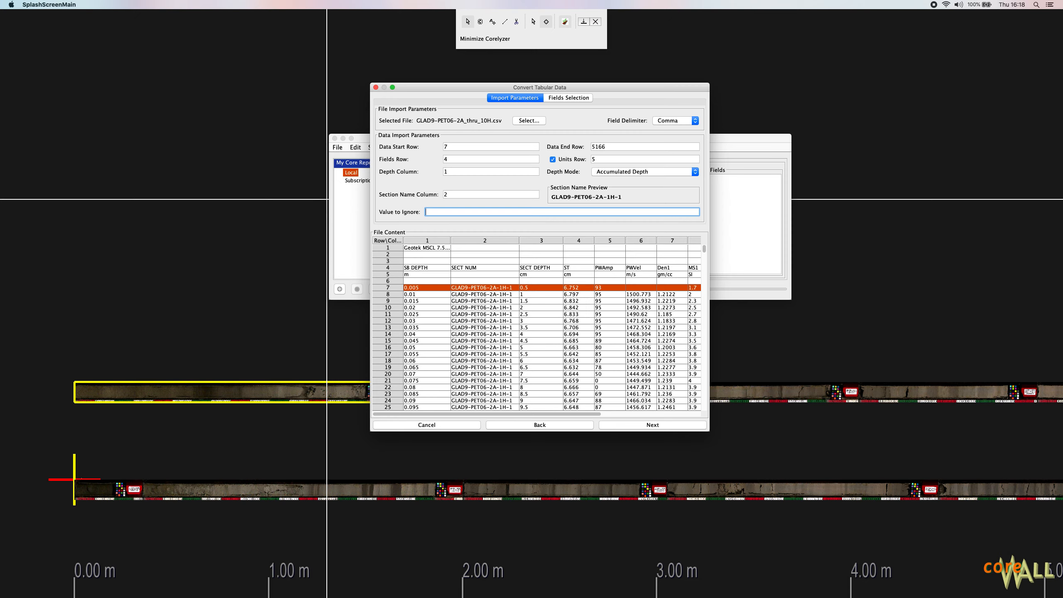
mouse_move(488, 238)
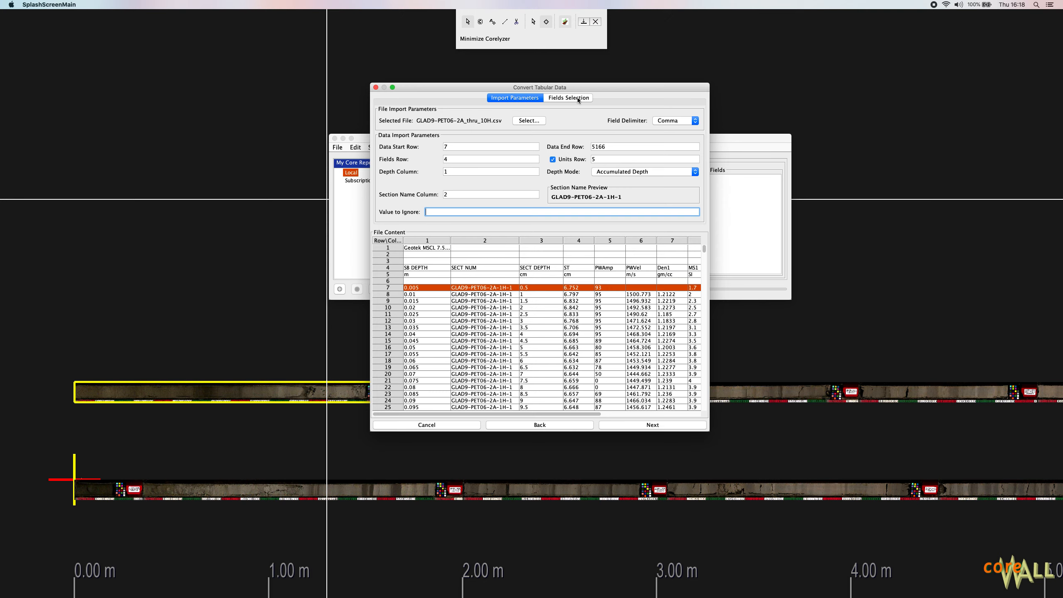
In Fields Selection, tick PWAmp, PWVel and Den1 through Temp for import
click(568, 98)
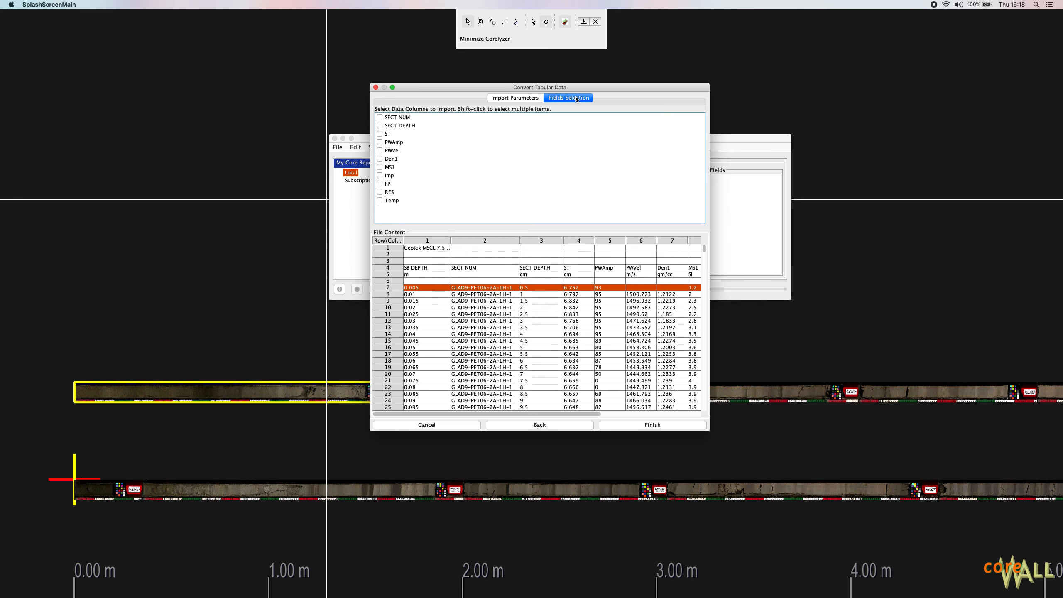
mouse_move(480, 167)
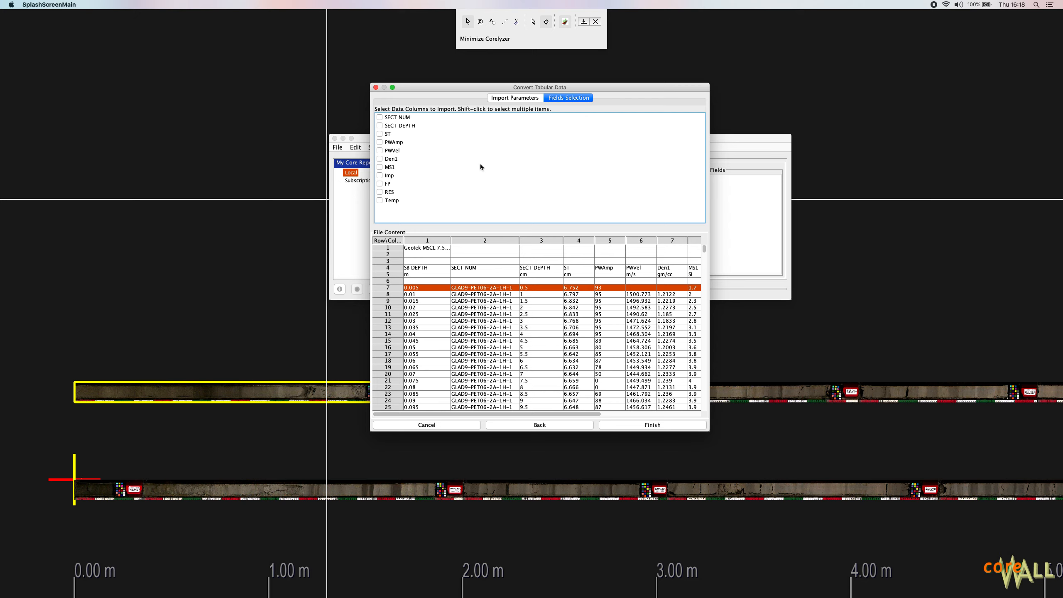
mouse_move(412, 150)
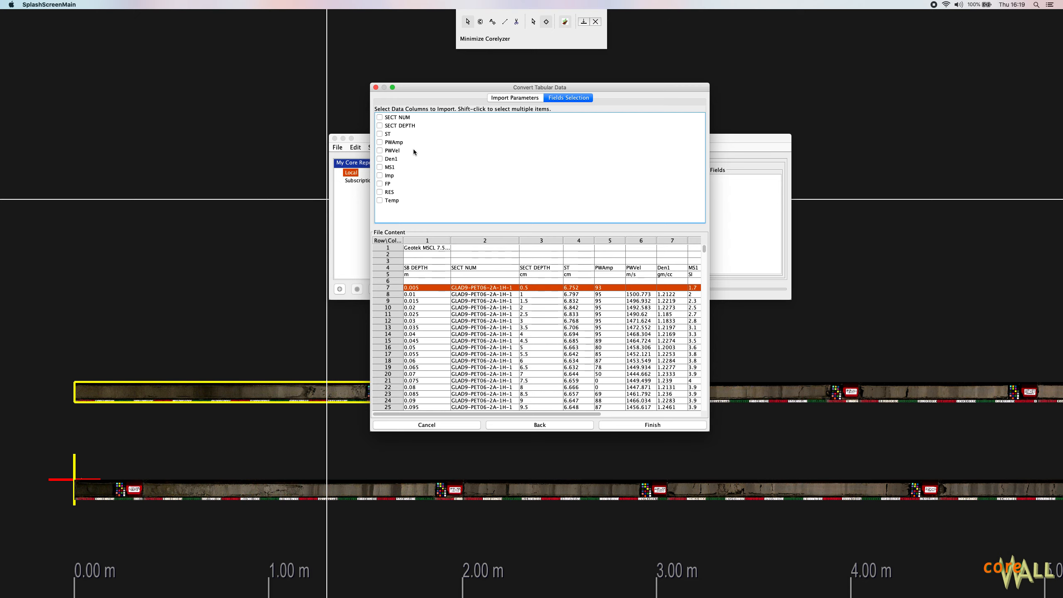
click(379, 142)
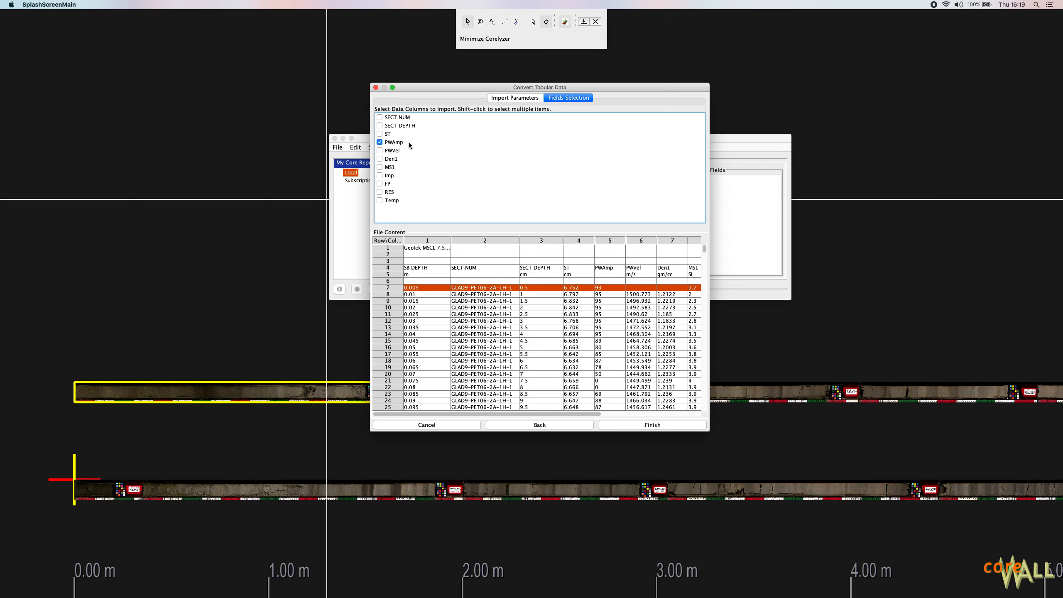
click(379, 150)
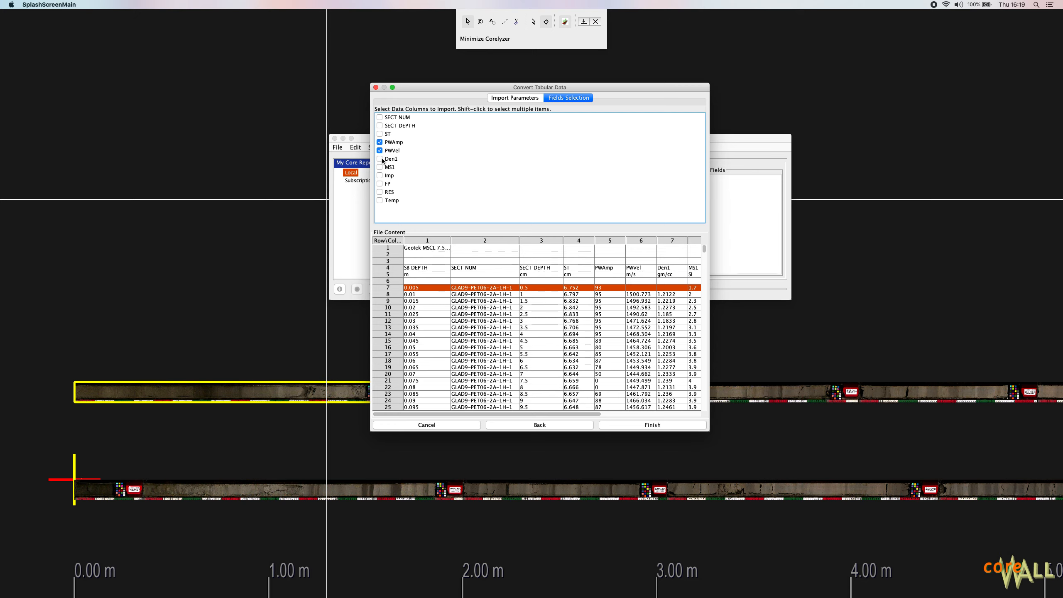
click(379, 158)
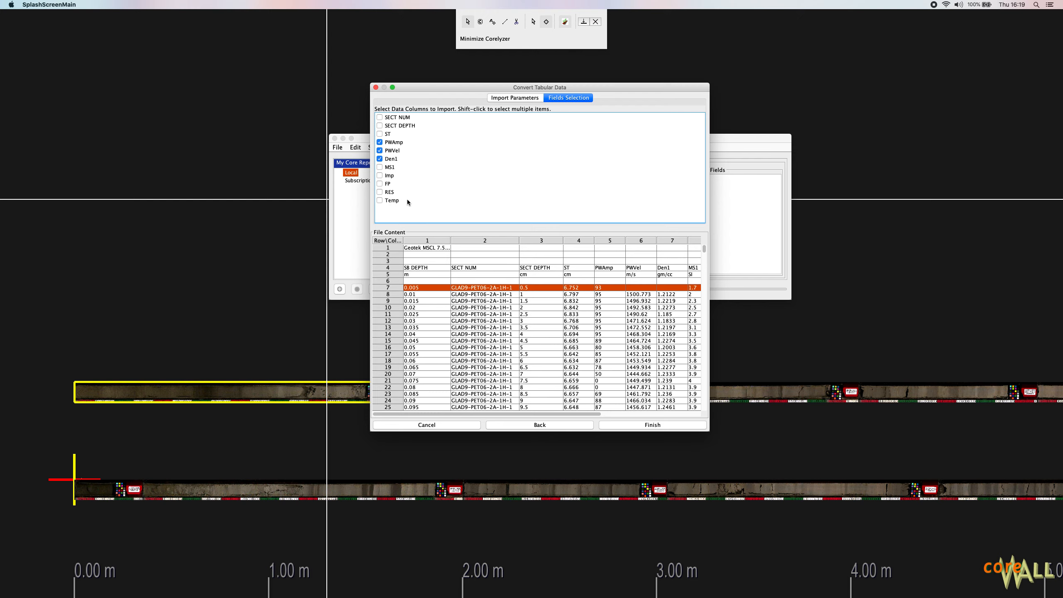
click(391, 201)
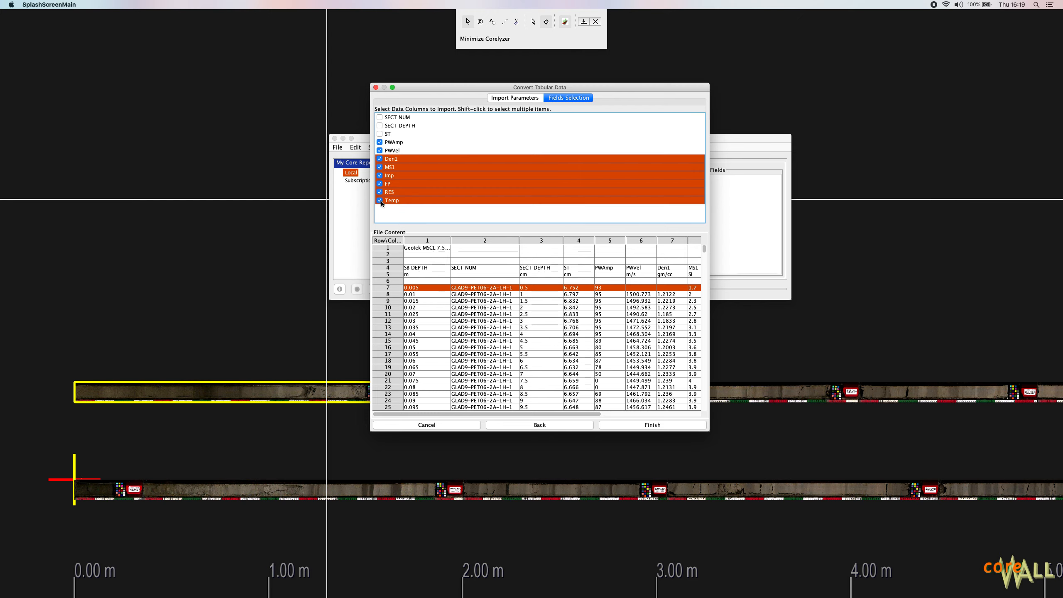
mouse_move(415, 161)
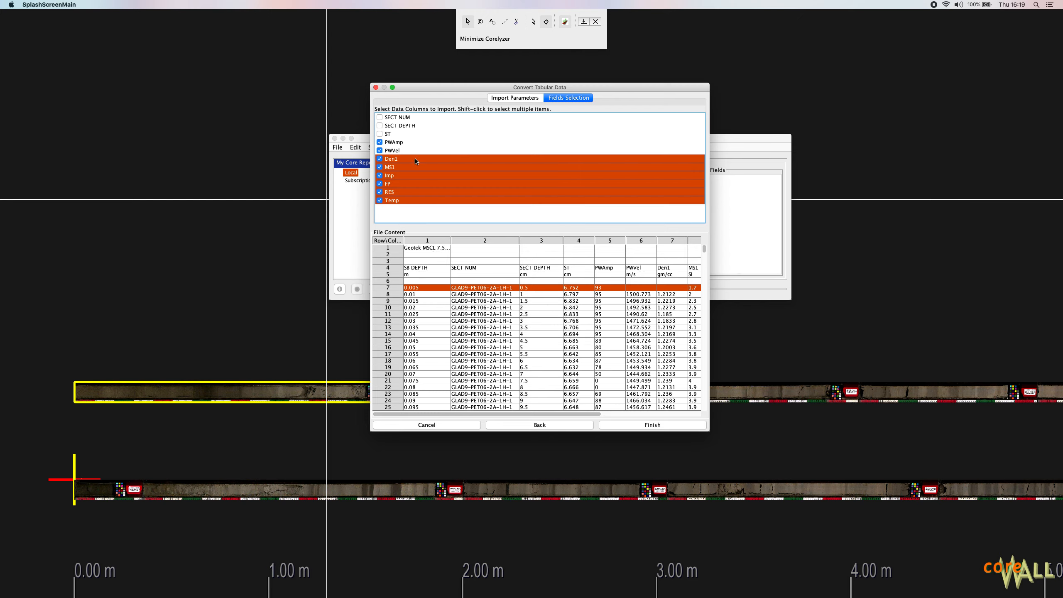
mouse_move(418, 146)
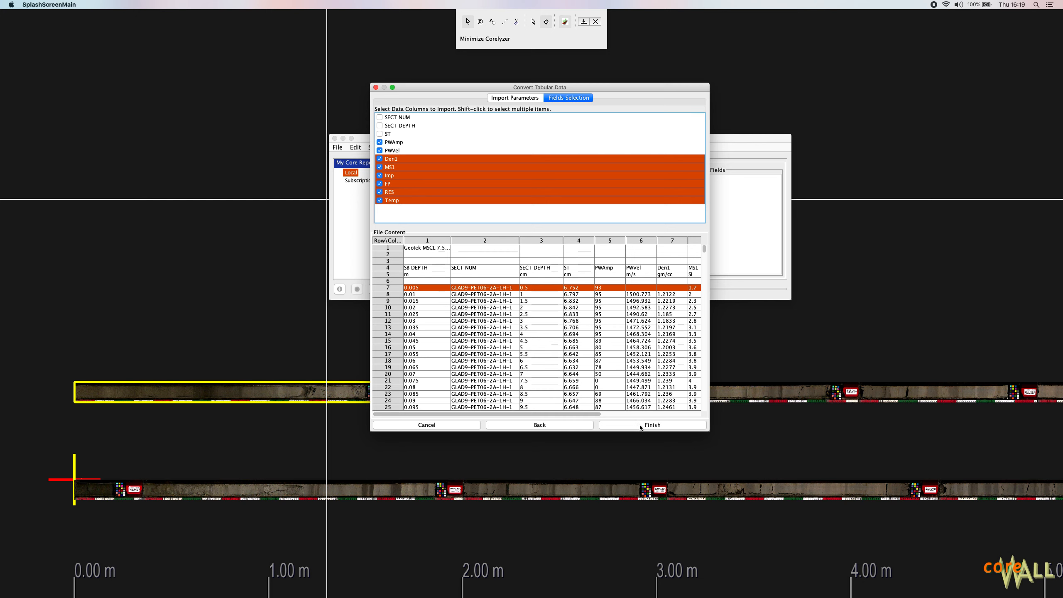
Finish the conversion and save the XML dataset as GLAD9-import in the GLAD9 folder
click(651, 425)
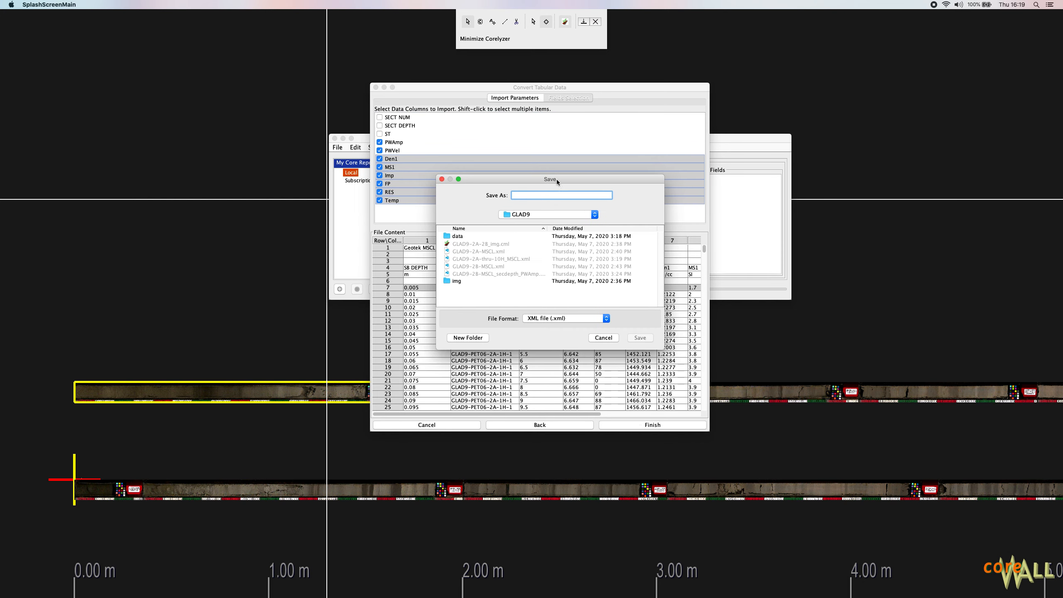
mouse_move(582, 179)
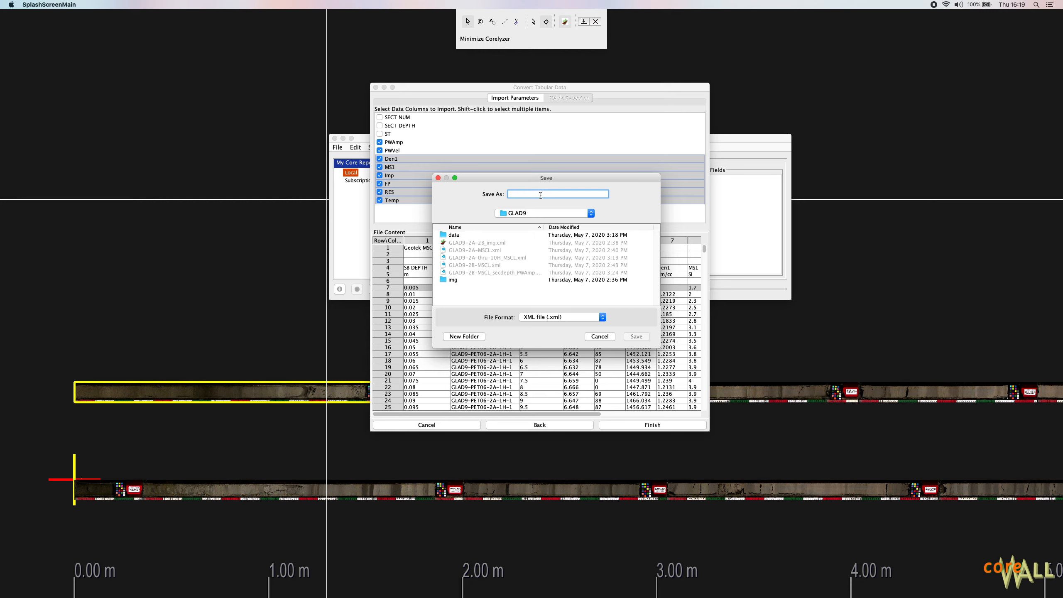
text(G)
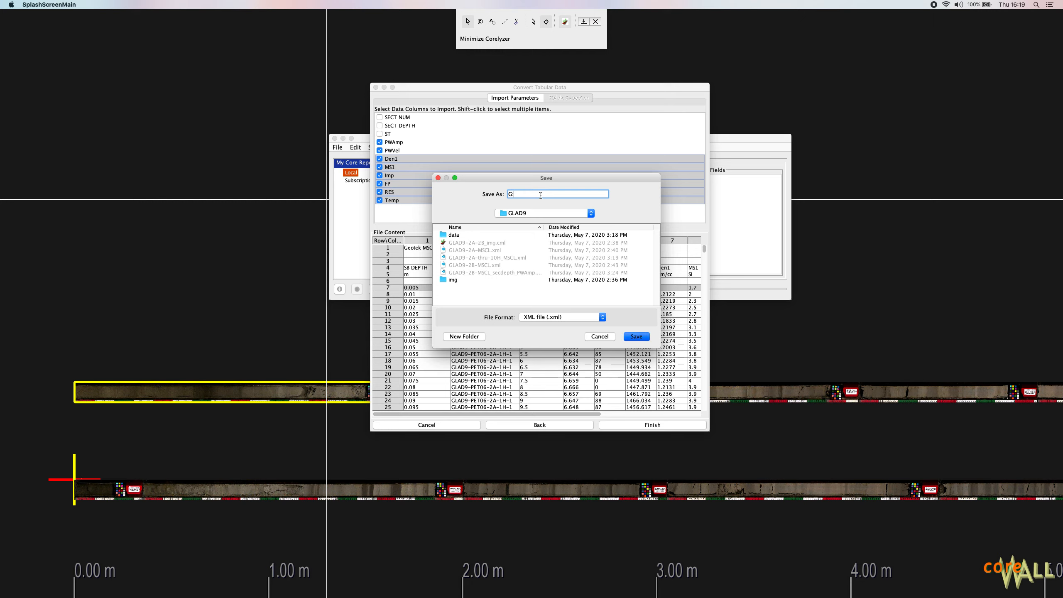
text(LAD9-)
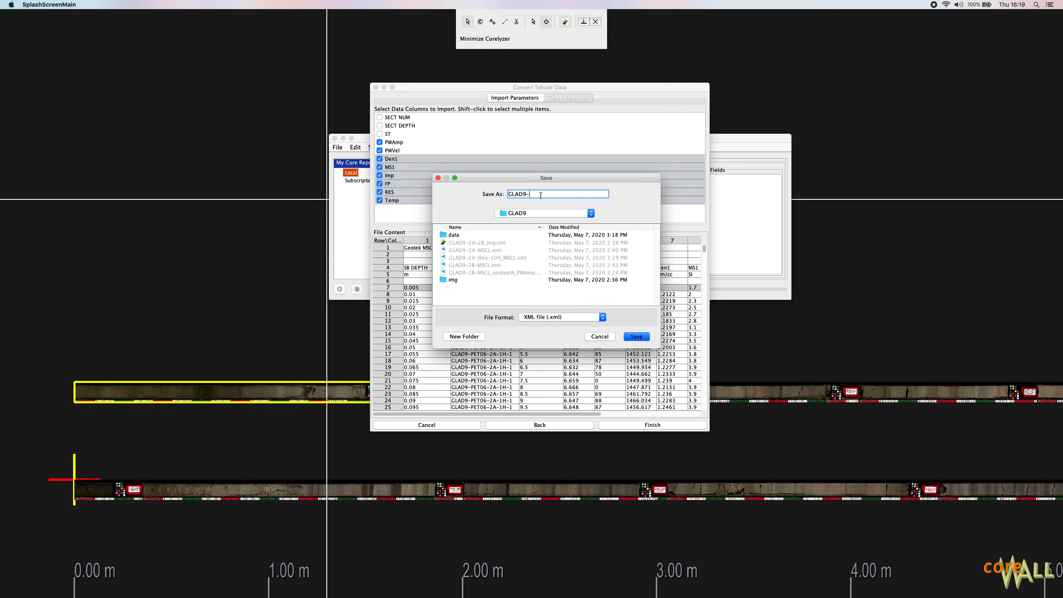
text(export)
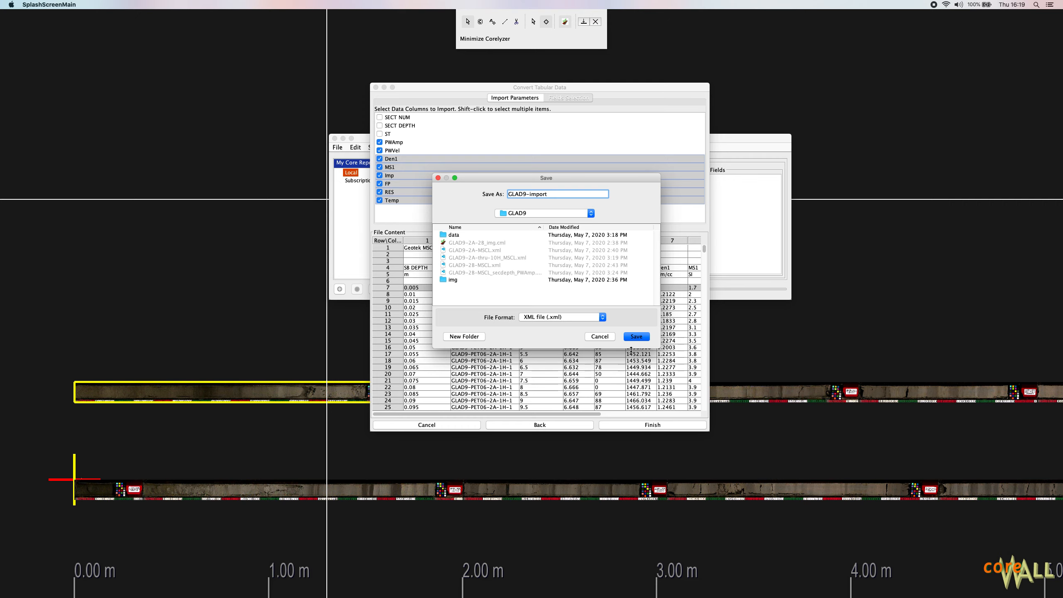
mouse_move(635, 337)
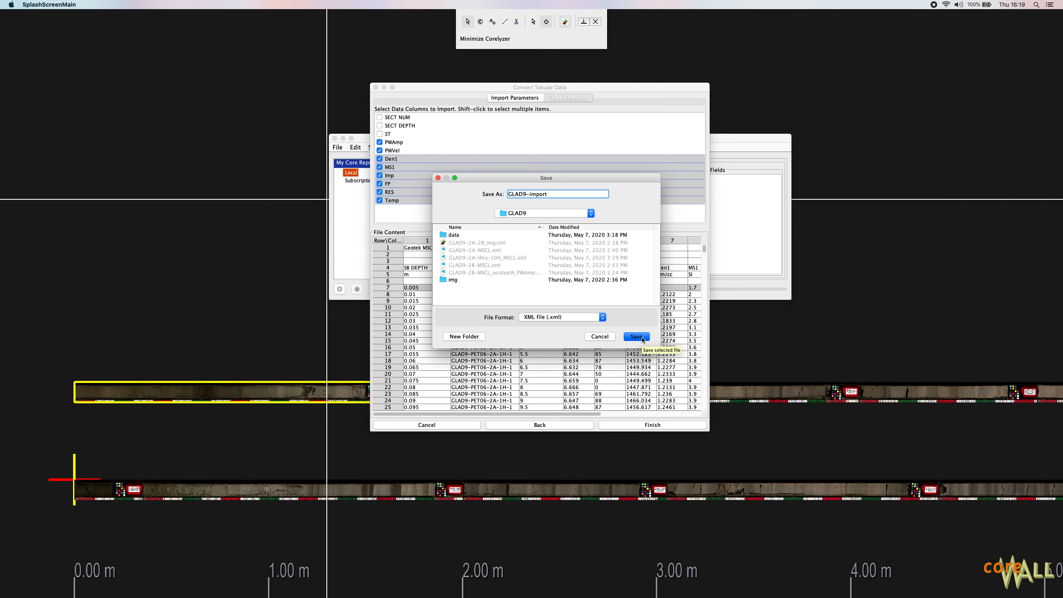
click(636, 337)
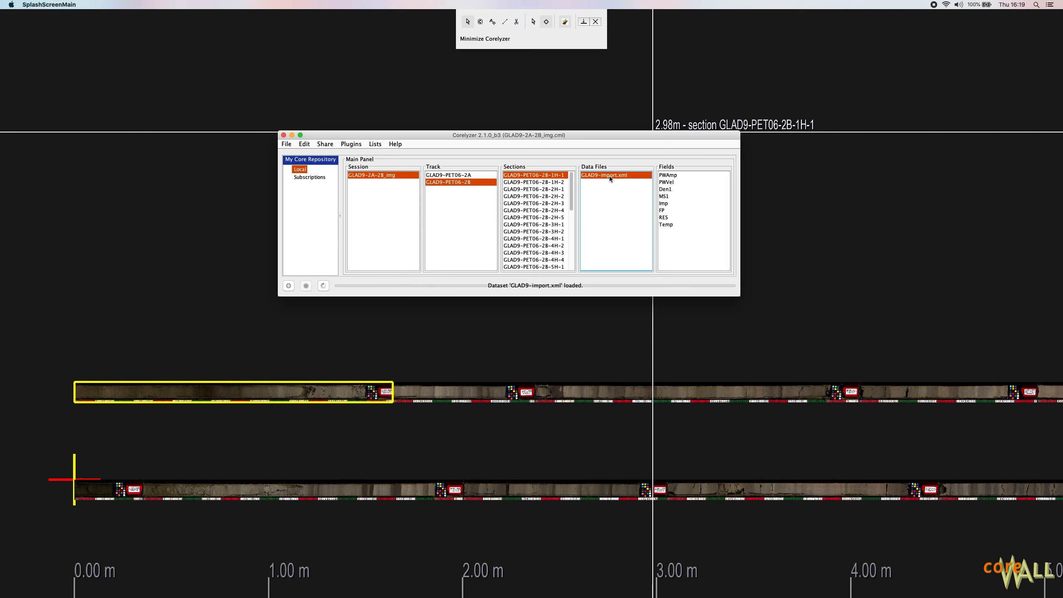
click(666, 175)
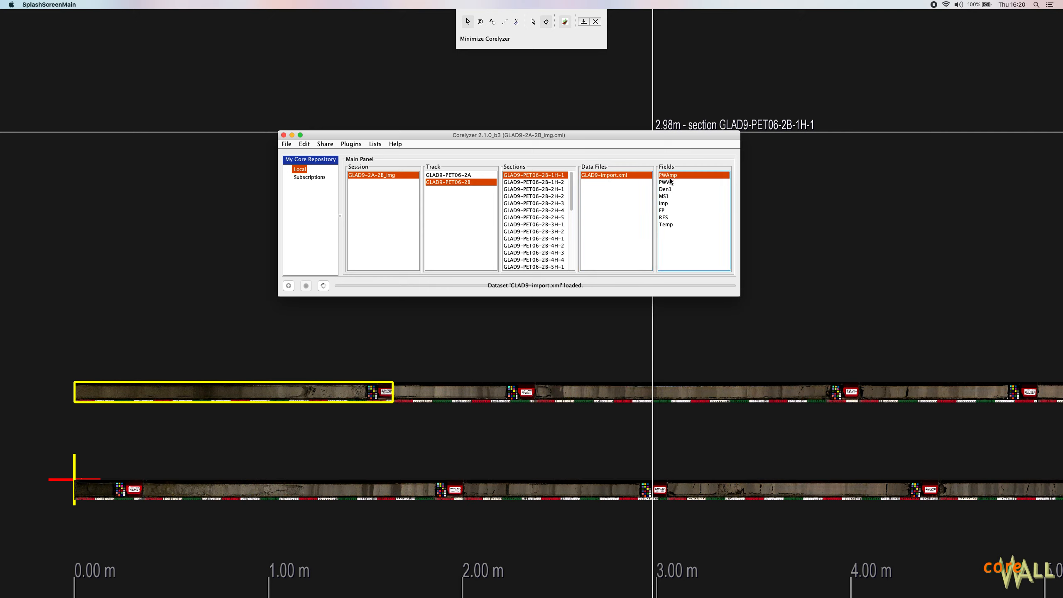
click(665, 224)
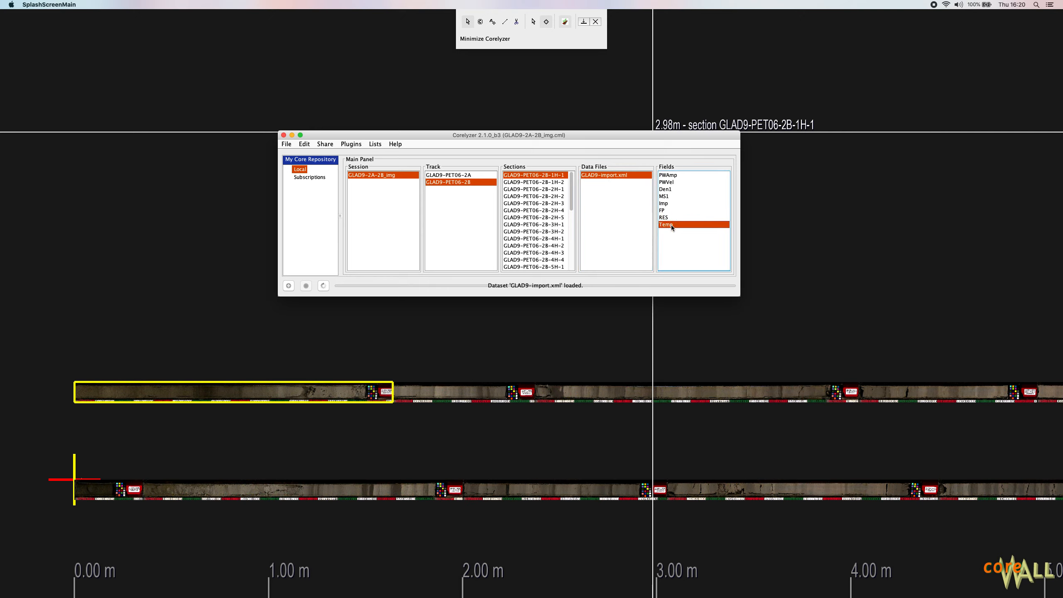
click(691, 189)
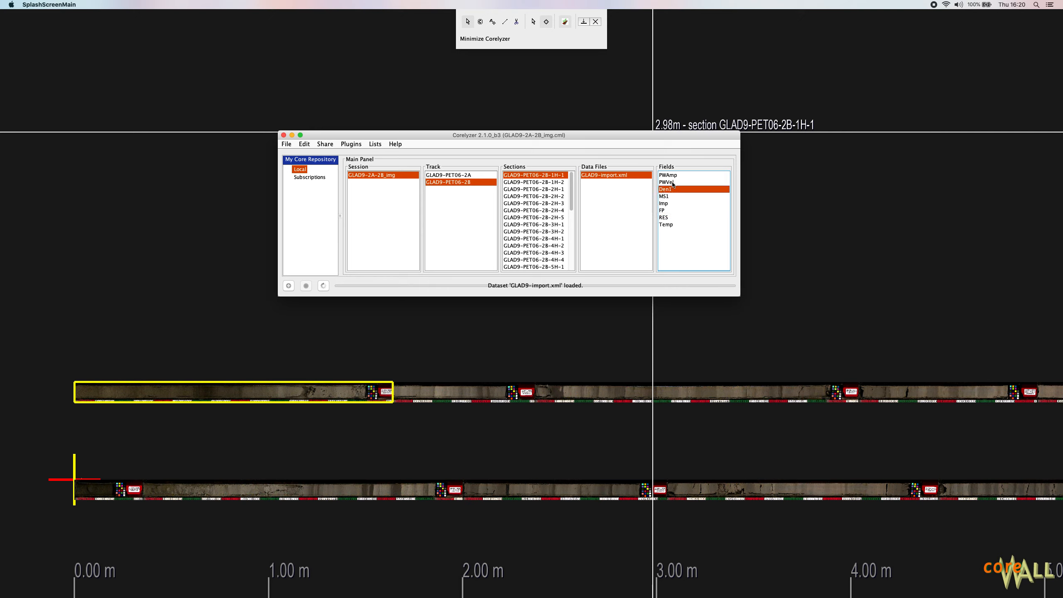
click(668, 175)
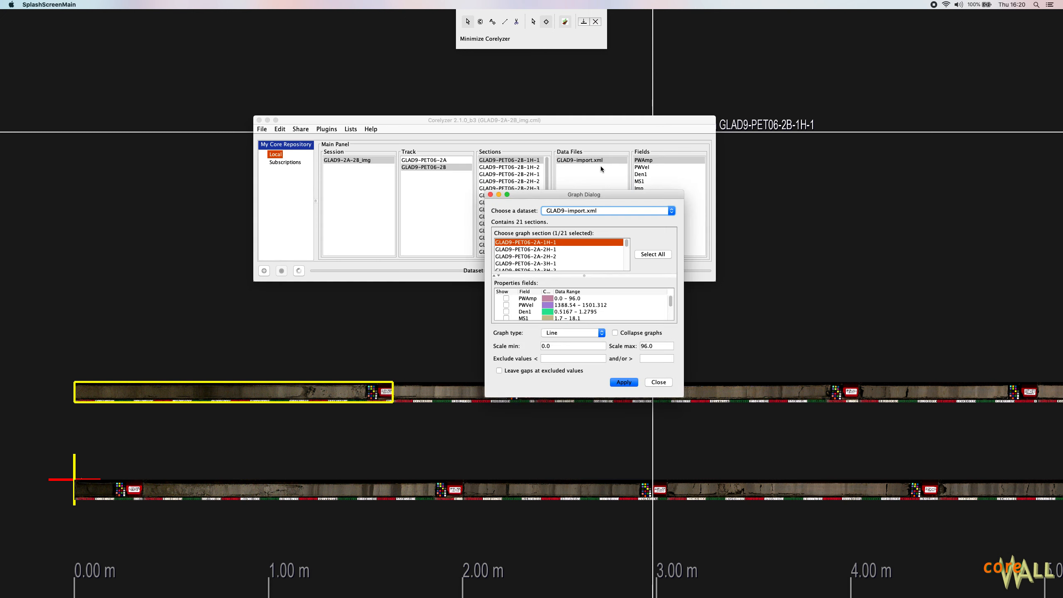
Show PWAmp as a graph over all 21 GLAD9-import sections and close the Graph Dialog
click(652, 253)
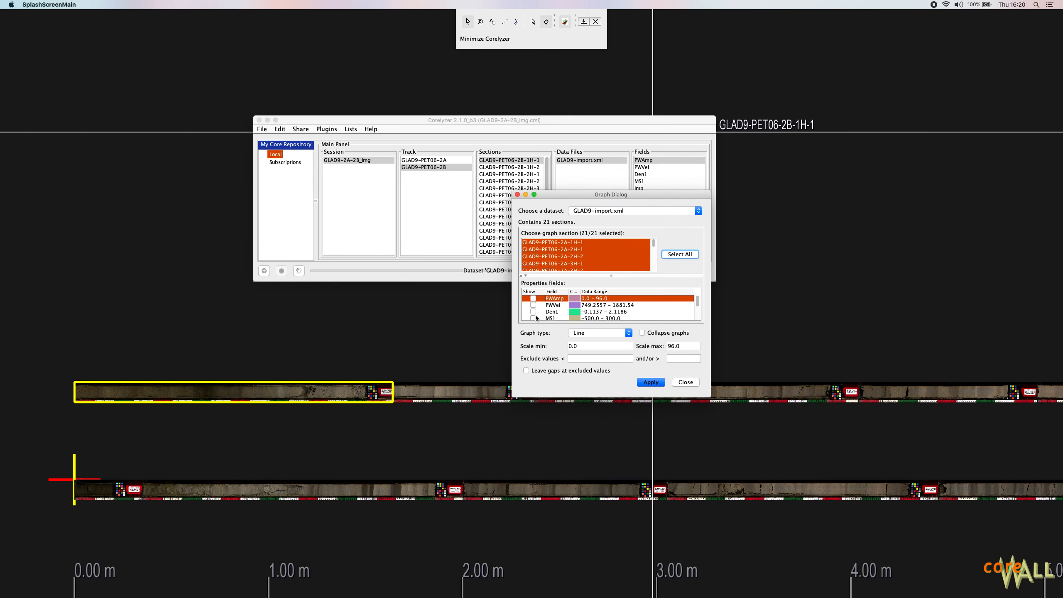
mouse_move(537, 303)
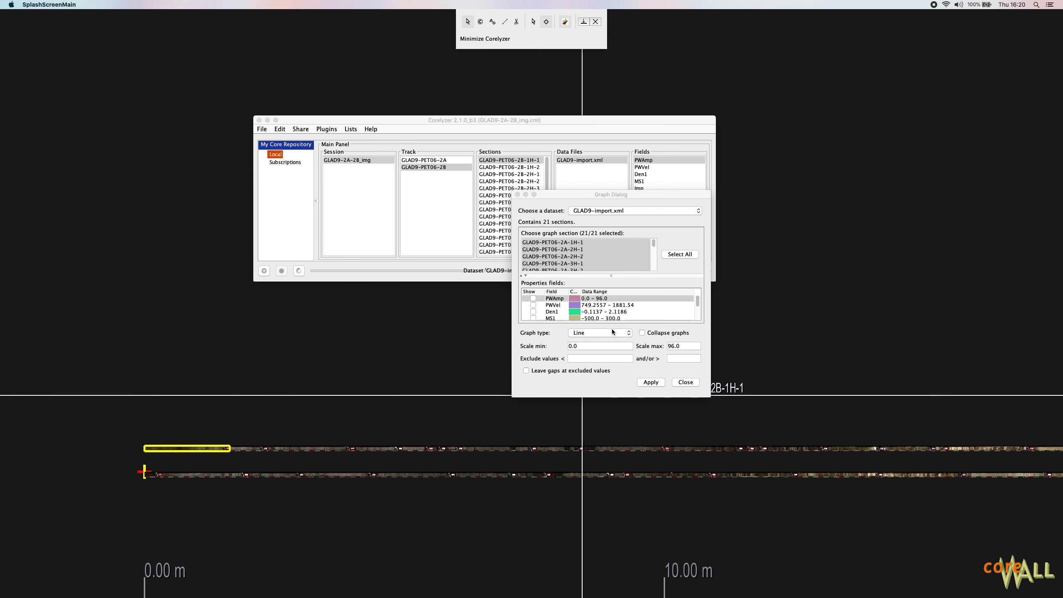
click(649, 382)
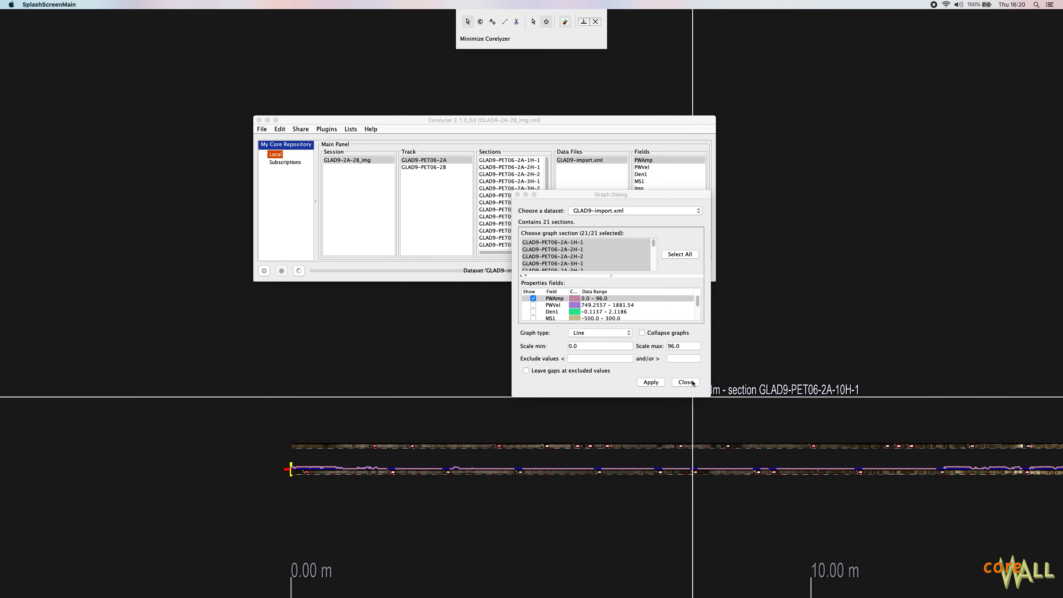
click(684, 382)
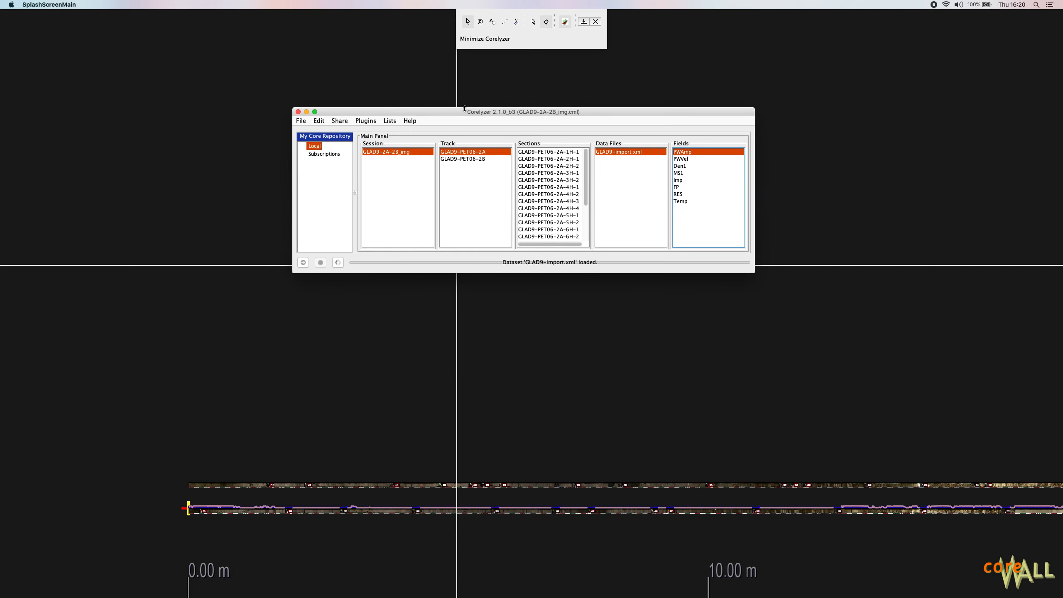
On track GLAD9-PET06-2B, load GLAD9-PET06-2B_MSCL_composite.csv into the tabular-to-XML converter
click(464, 162)
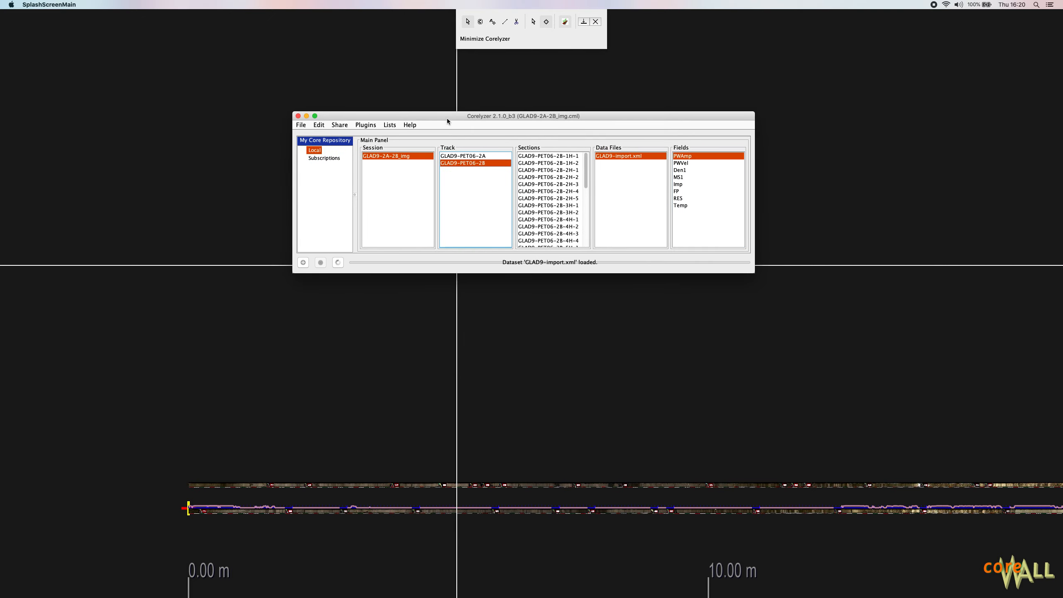
click(464, 156)
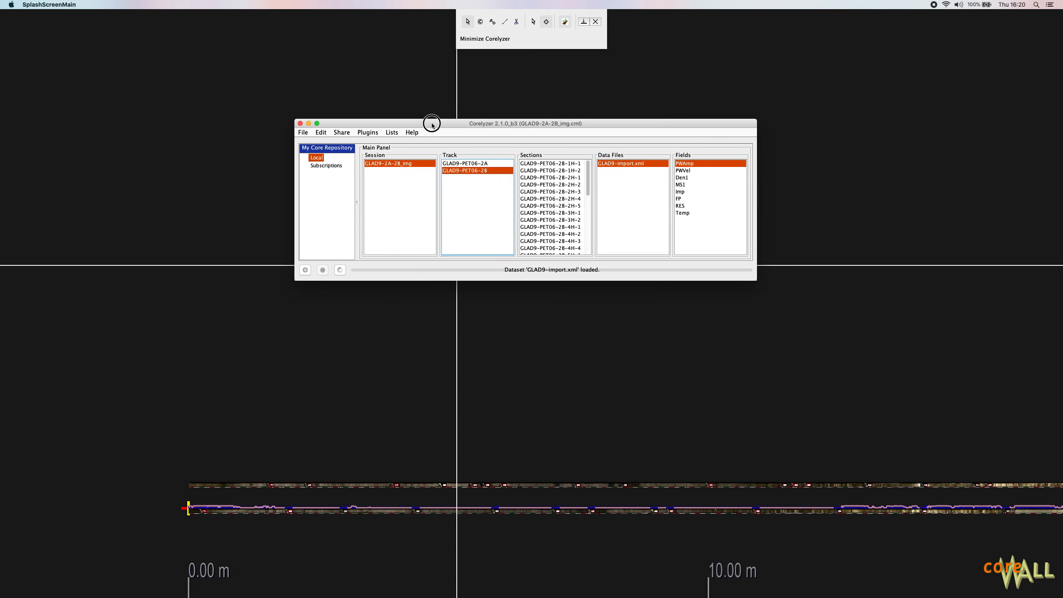
click(303, 136)
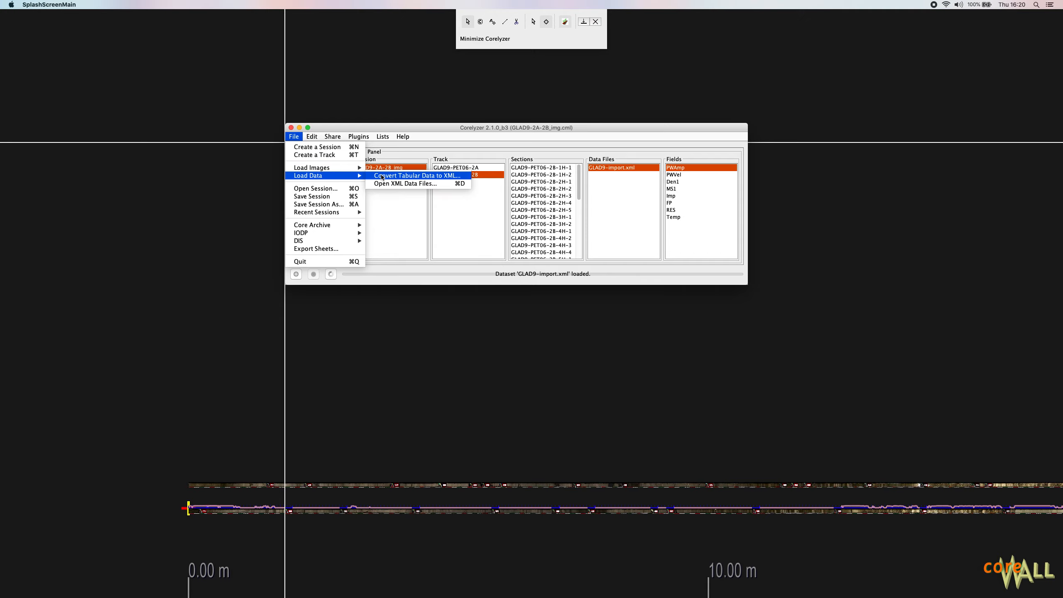
click(413, 175)
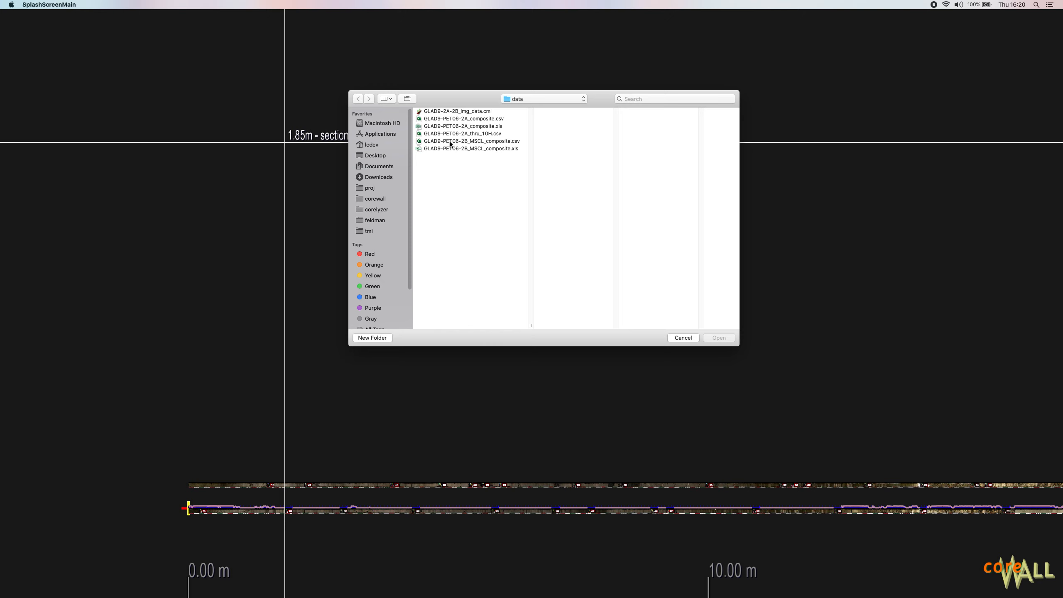
click(471, 141)
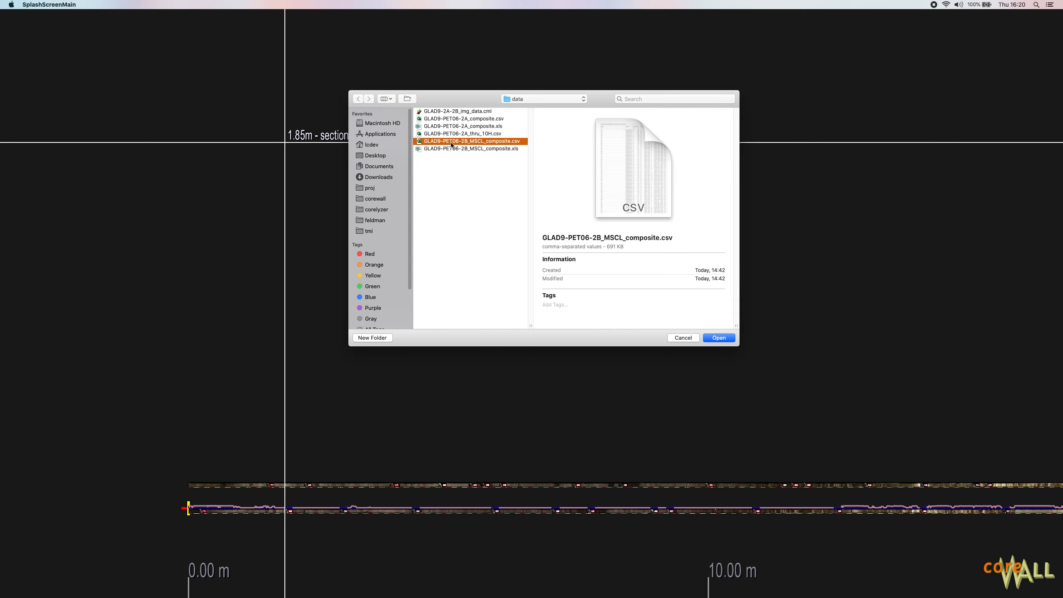
click(718, 338)
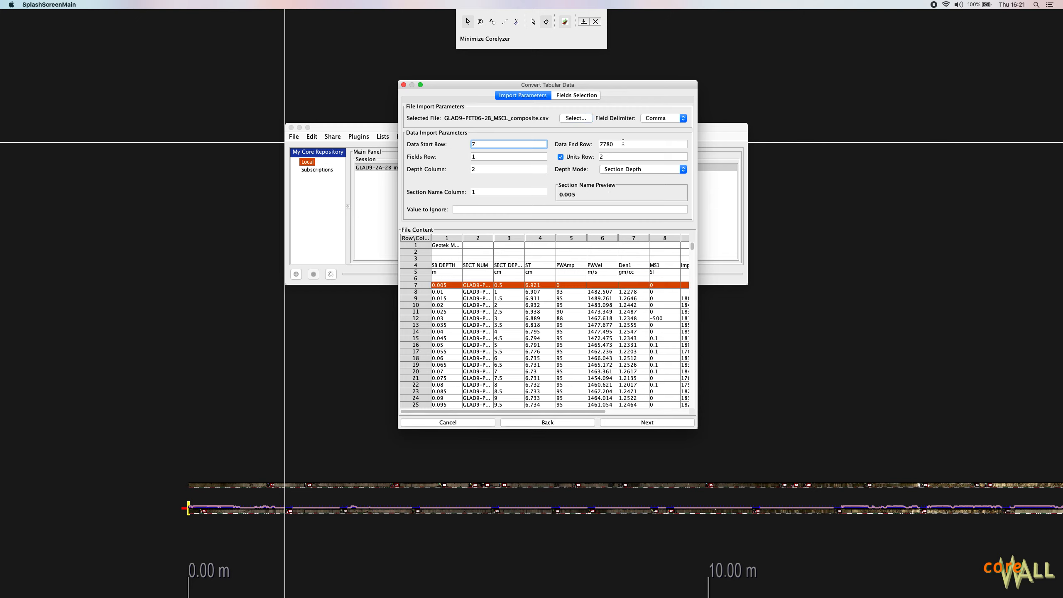
Set the 2B import parameters to fields row 4, units row 5 and depth column 3, with per-section depths
click(641, 143)
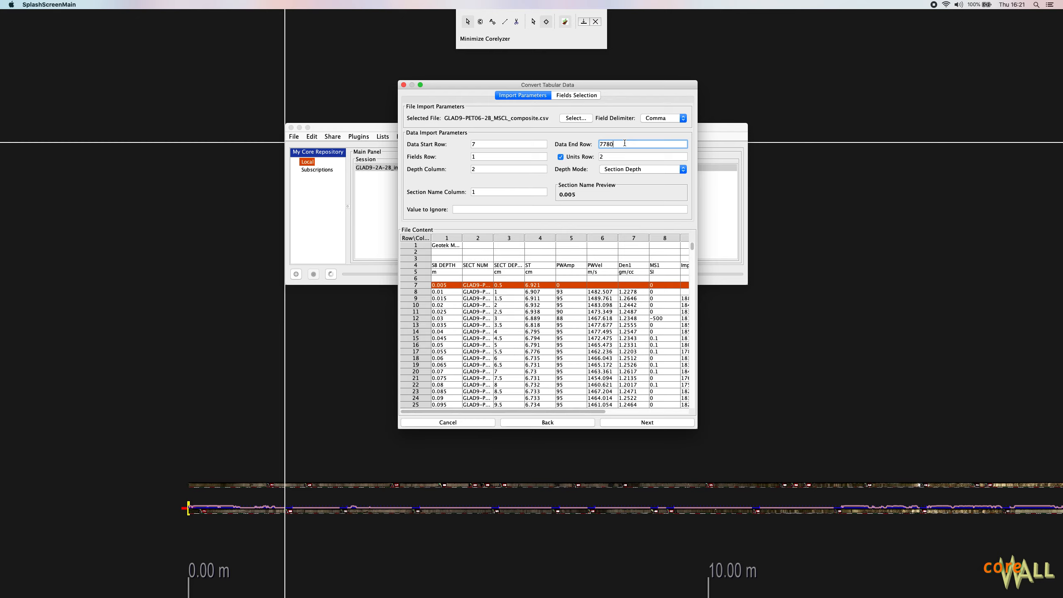
scroll(down, 3)
text(4)
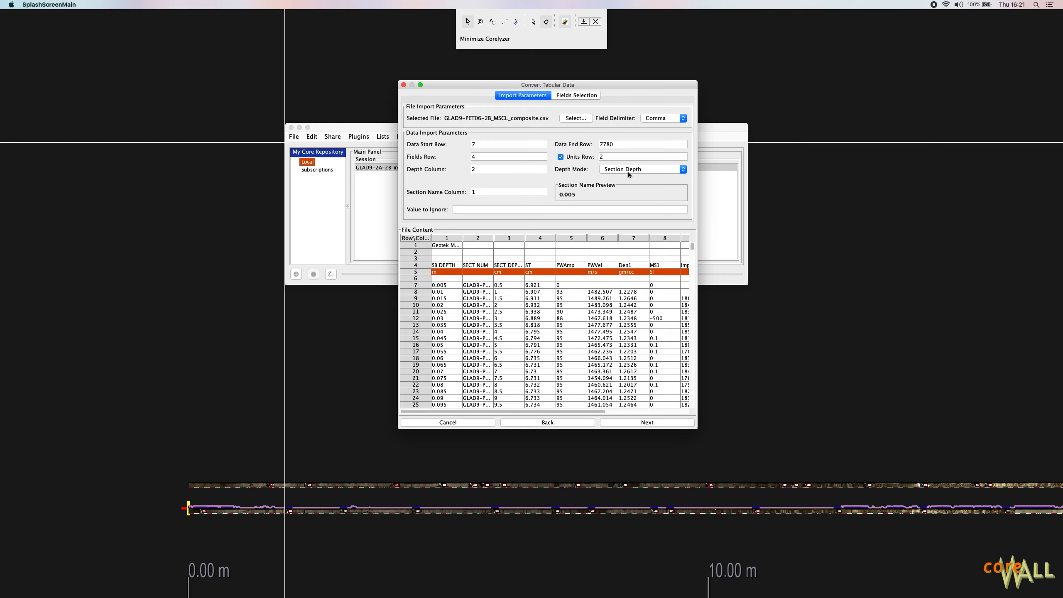
click(507, 168)
text(3)
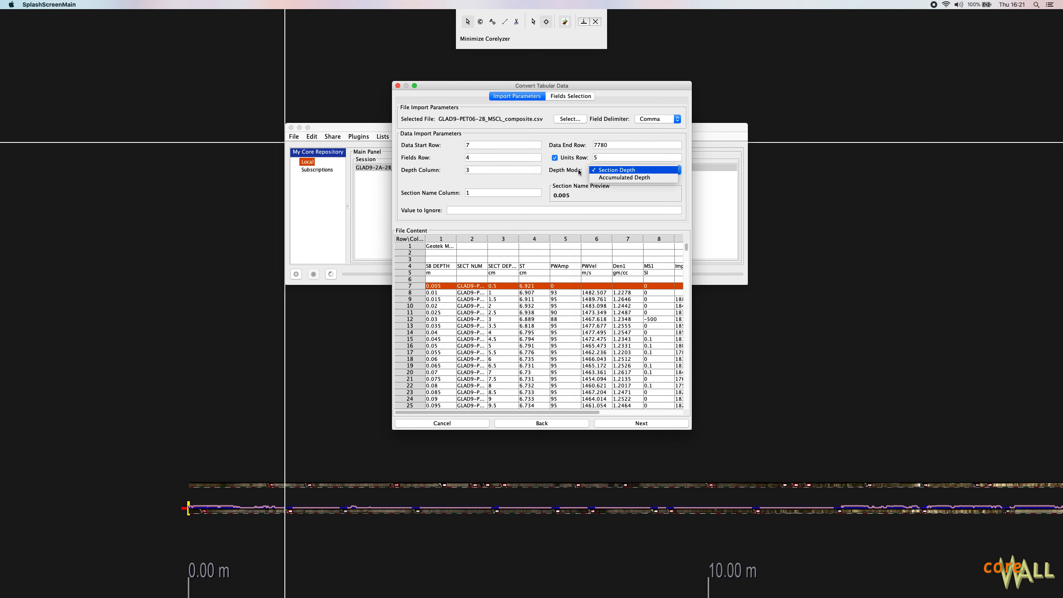
click(615, 169)
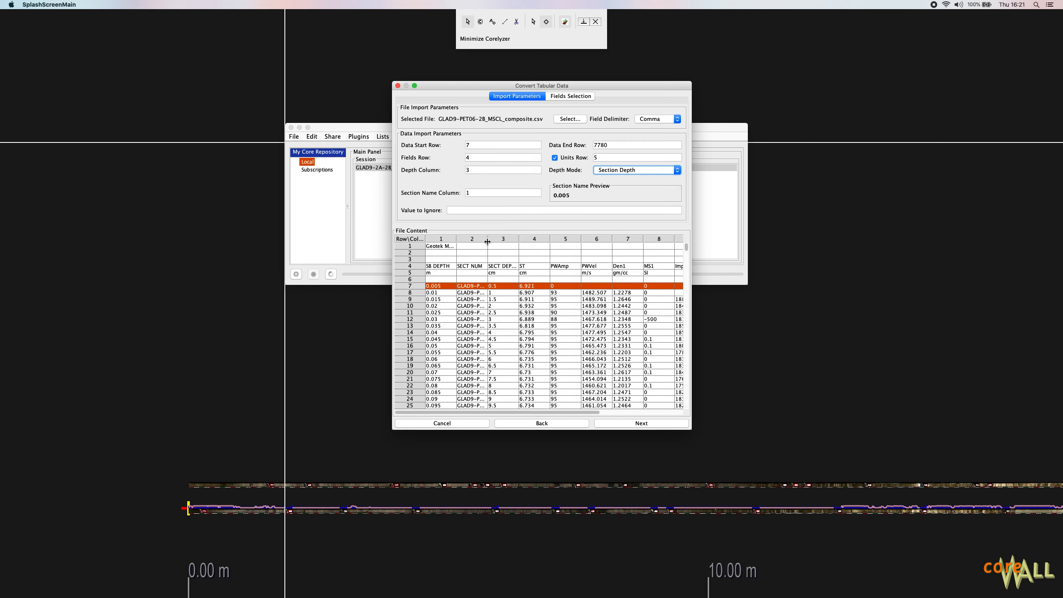
Set the section name column to 2 and move on to the Fields Selection list
click(502, 192)
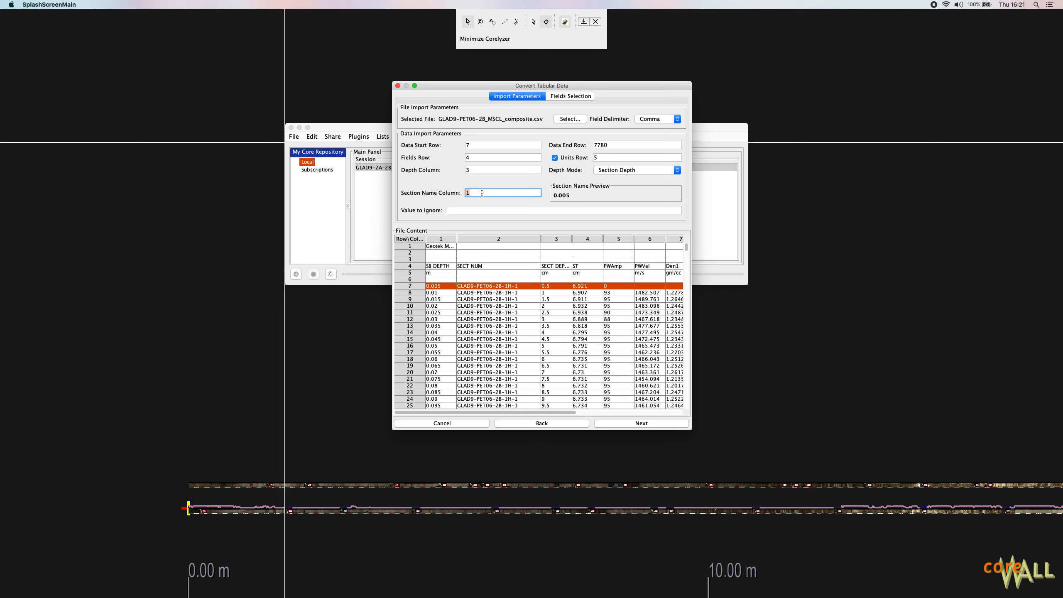
text(2)
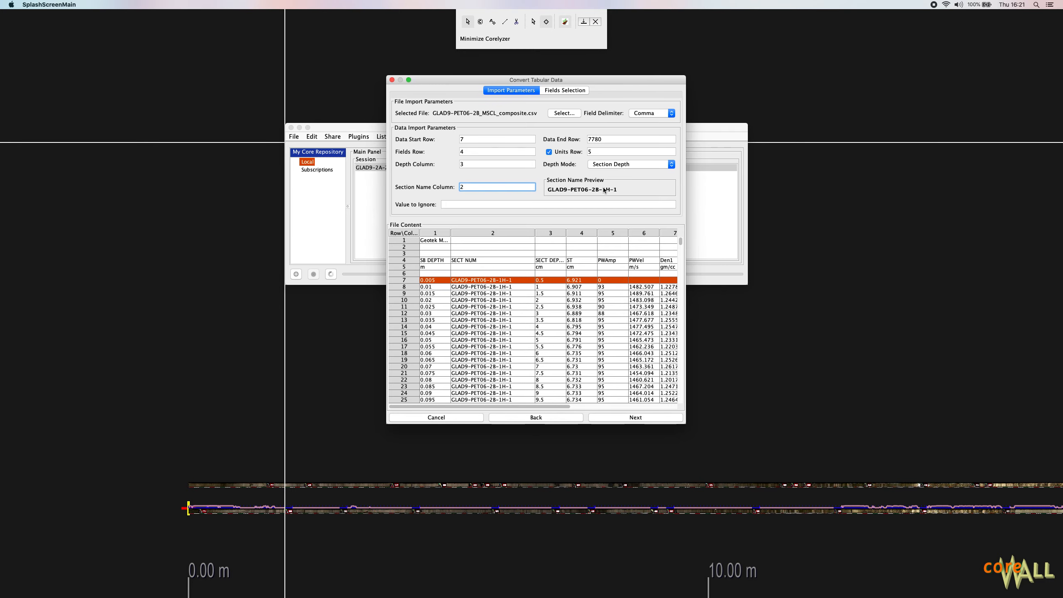
mouse_move(617, 192)
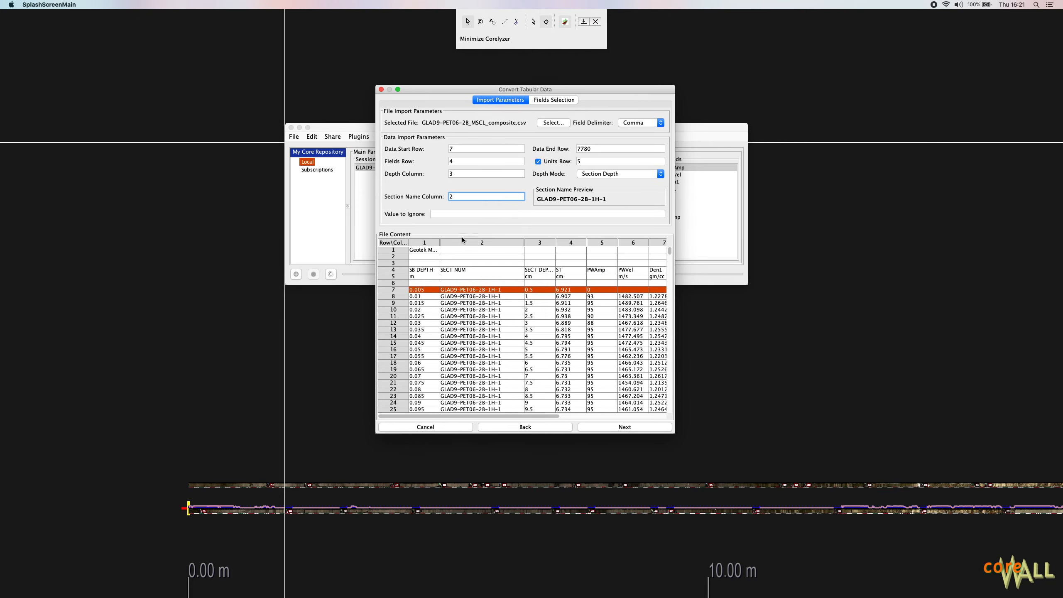
click(547, 213)
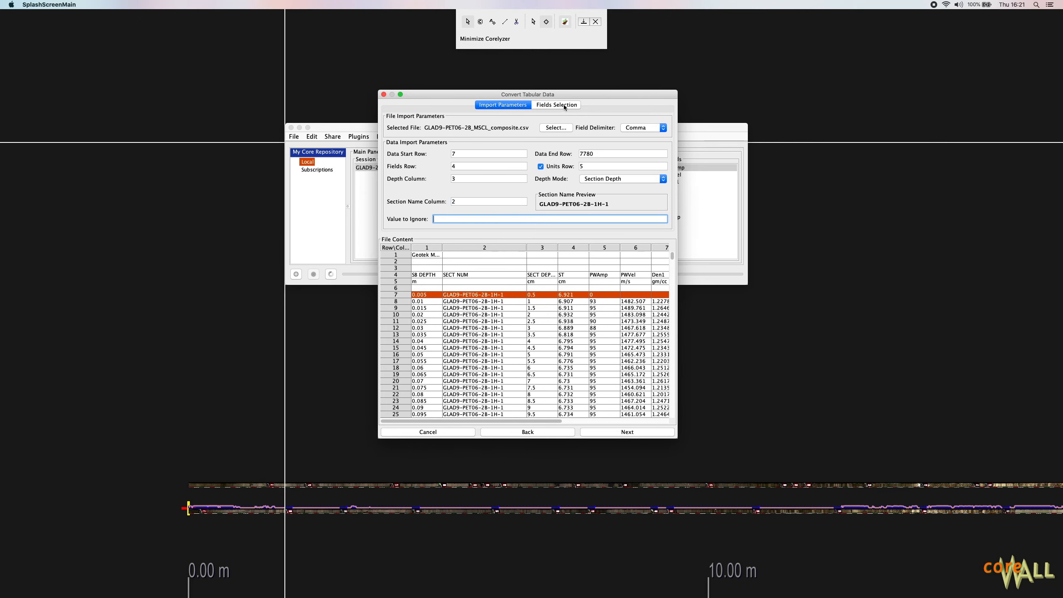
click(556, 105)
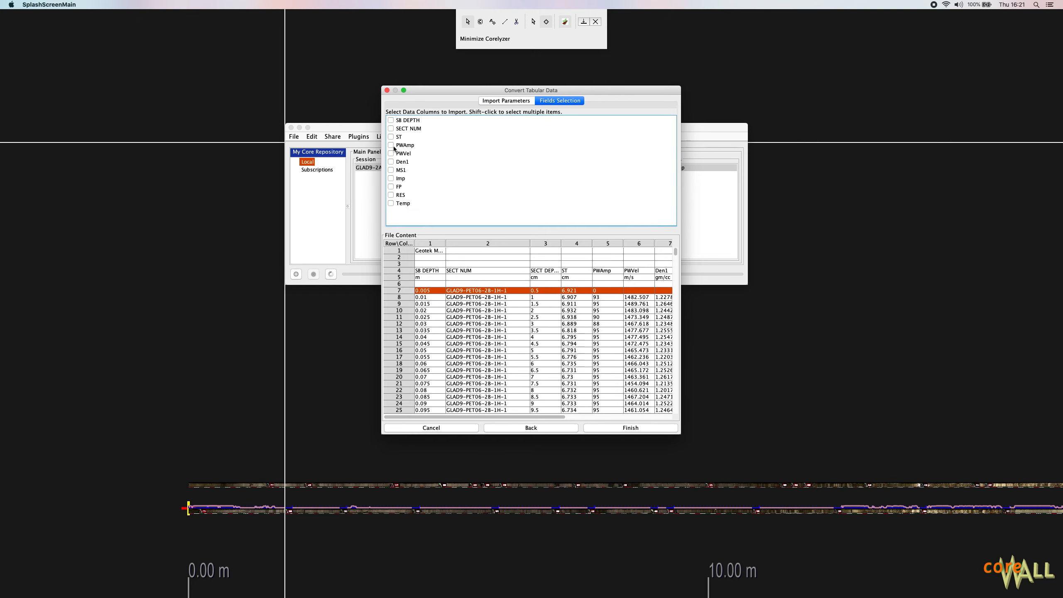
Check every column from PWAmp through Temp for import and finish the conversion setup
click(391, 144)
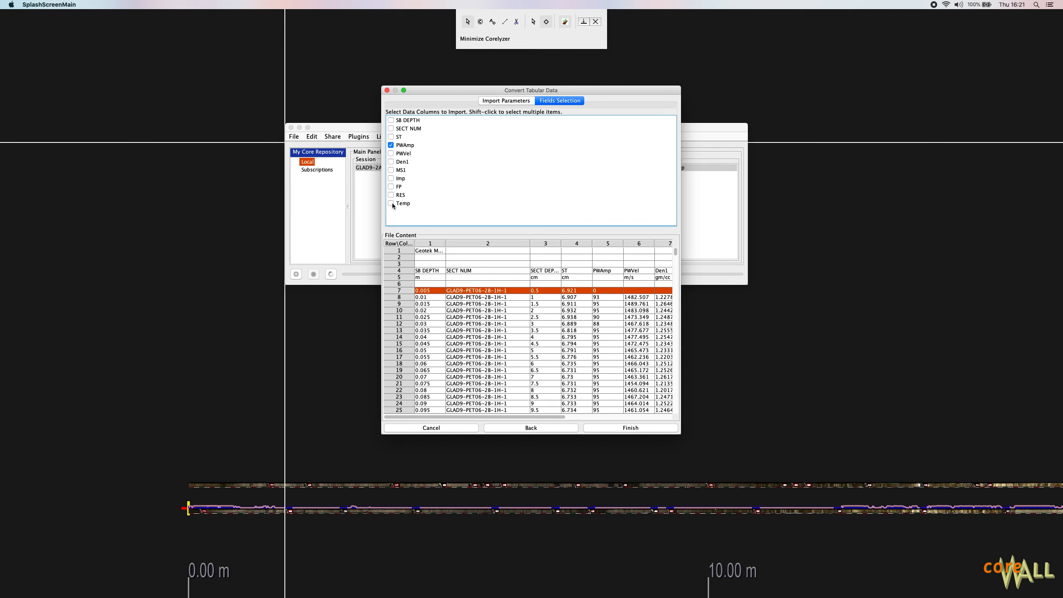
click(392, 205)
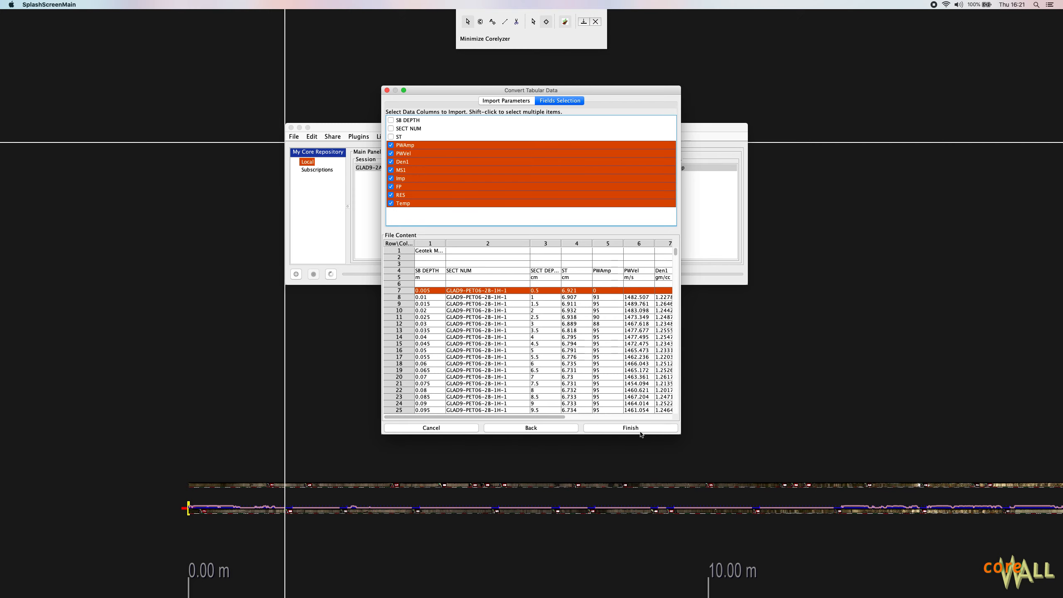
click(630, 427)
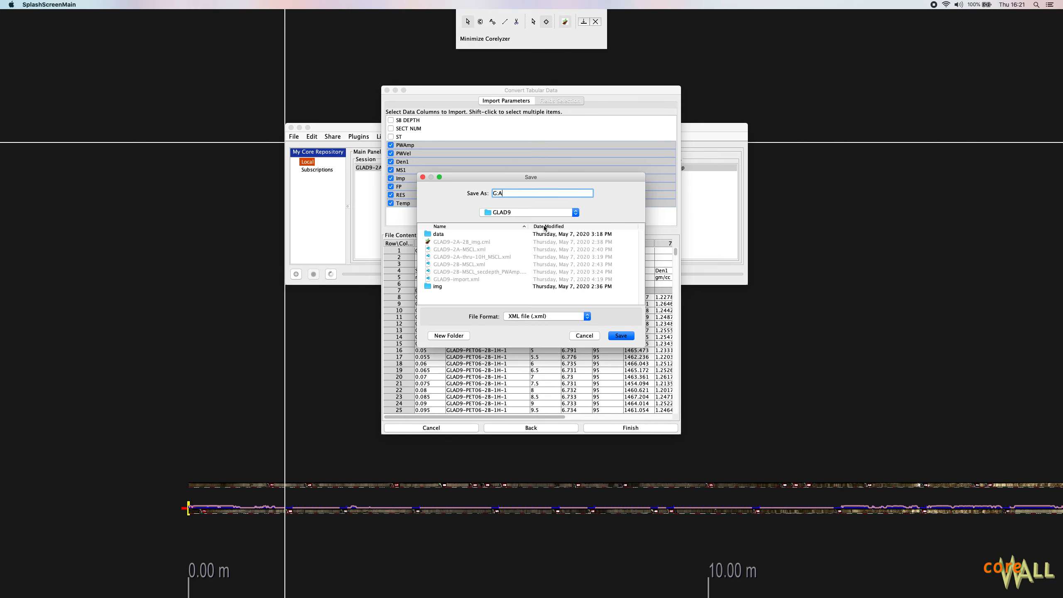
Save the converted 2B data as GLAD9-2B-import.xml and load it into the session
text(GLAD9-2B-import)
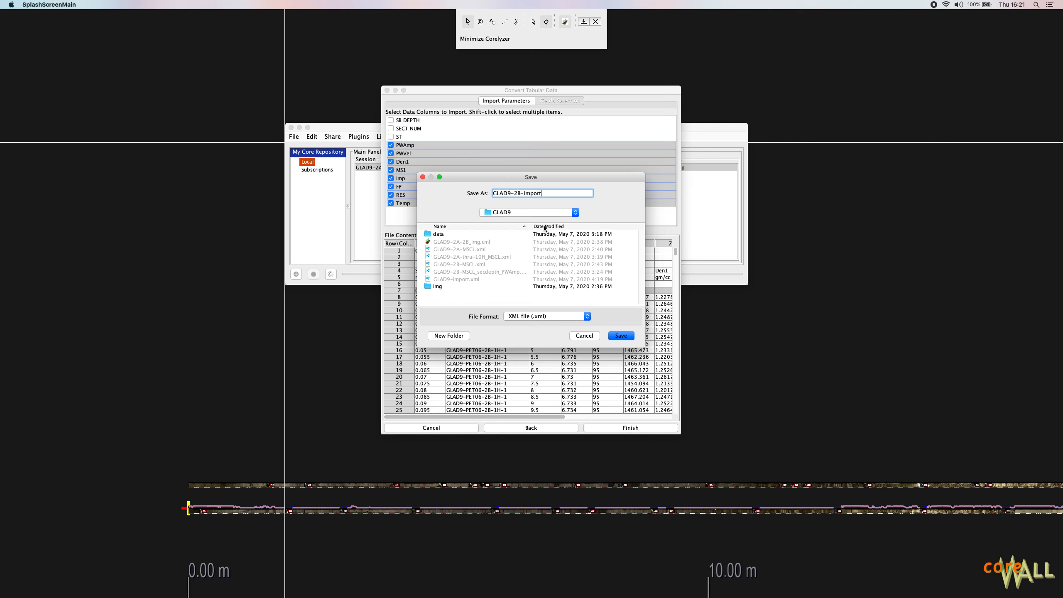
click(619, 334)
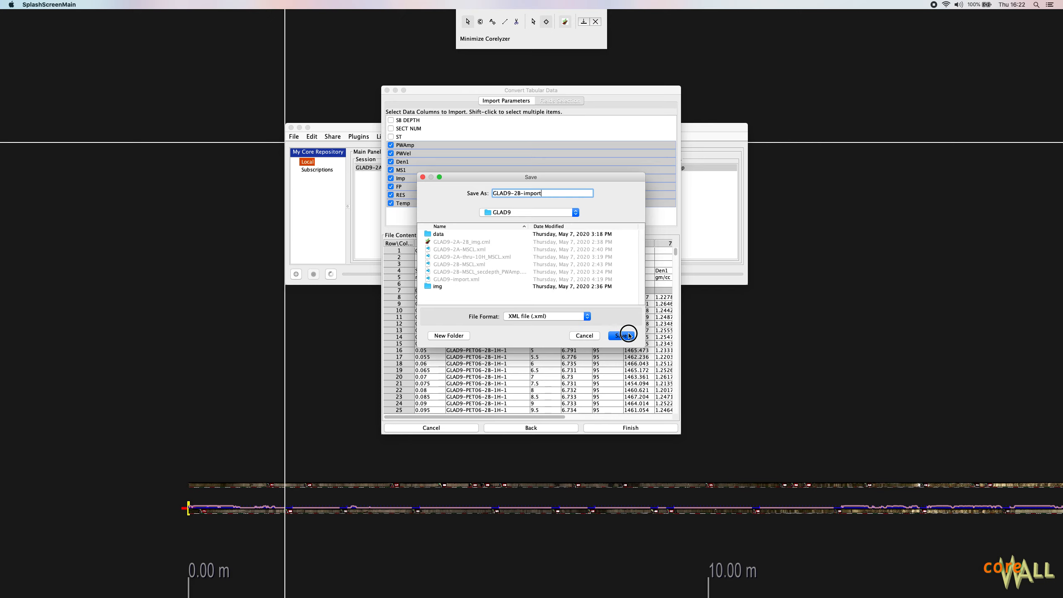
click(622, 335)
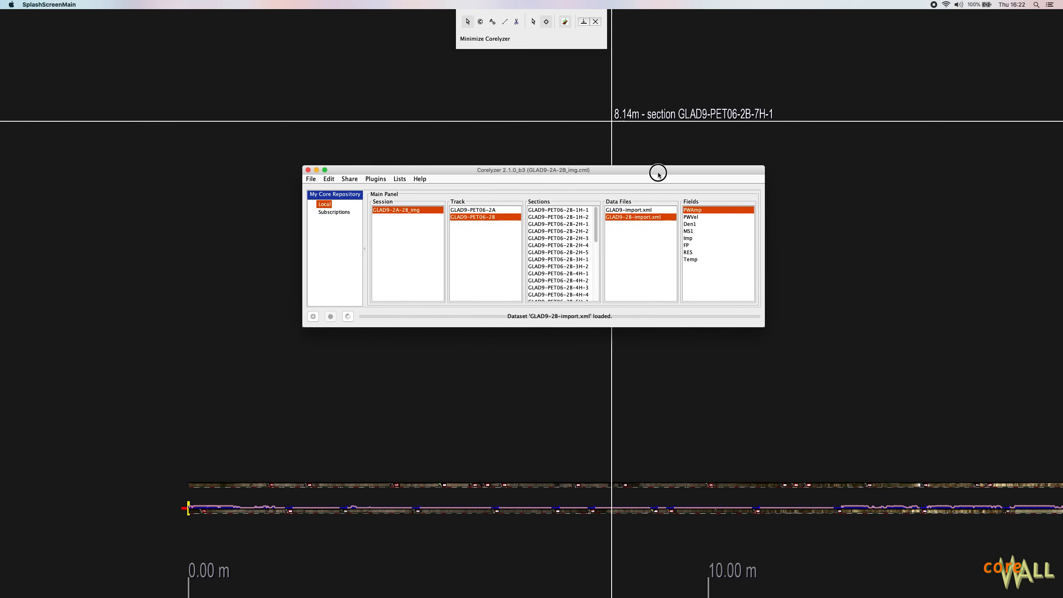
click(691, 260)
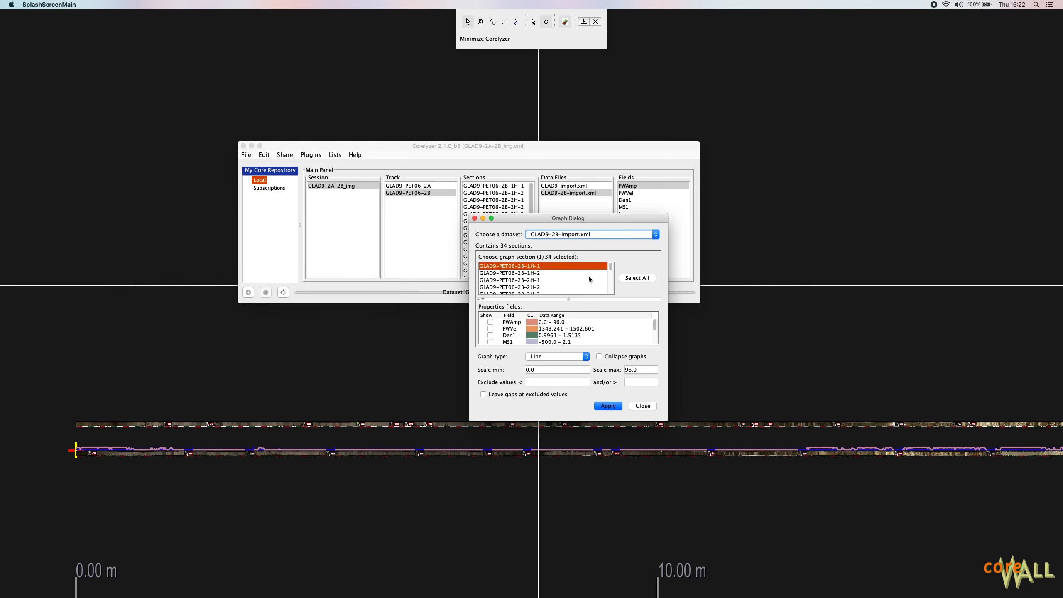
Graph PWAmp across all 34 sections of GLAD9-2B-import.xml and select the 2B track
click(636, 278)
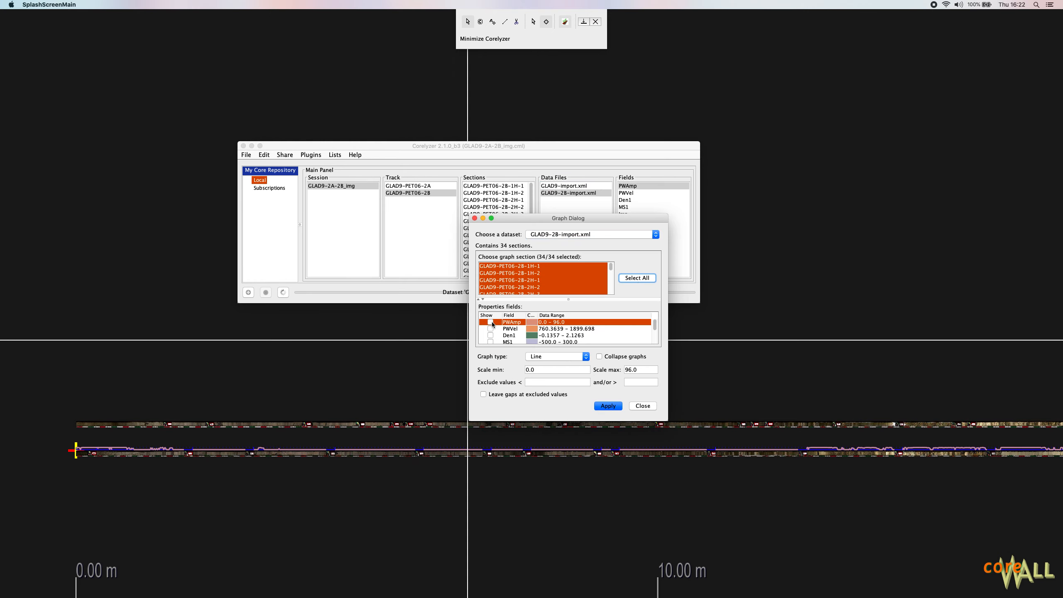
click(490, 322)
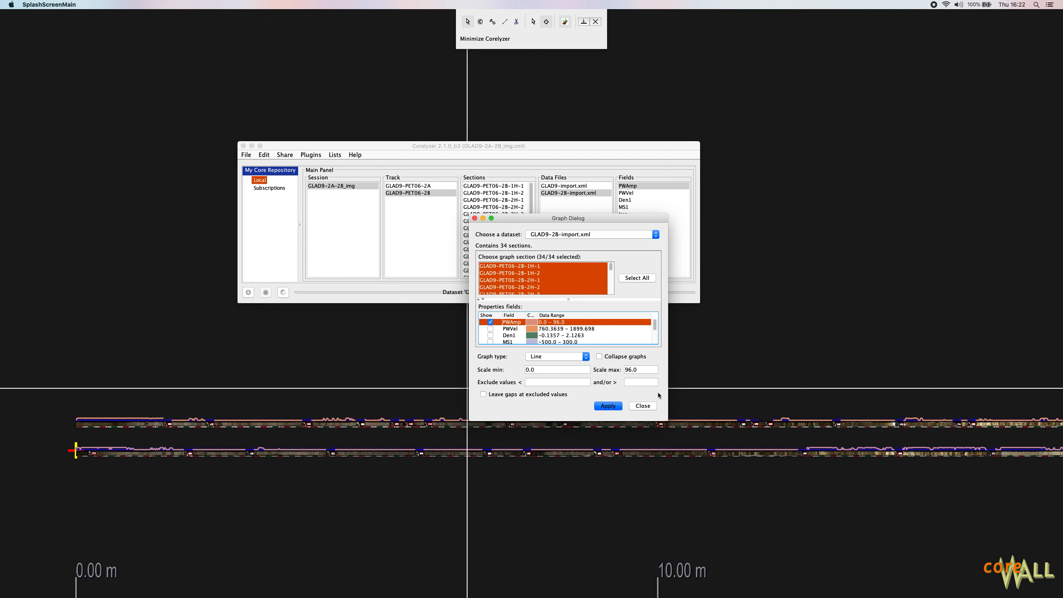
click(640, 405)
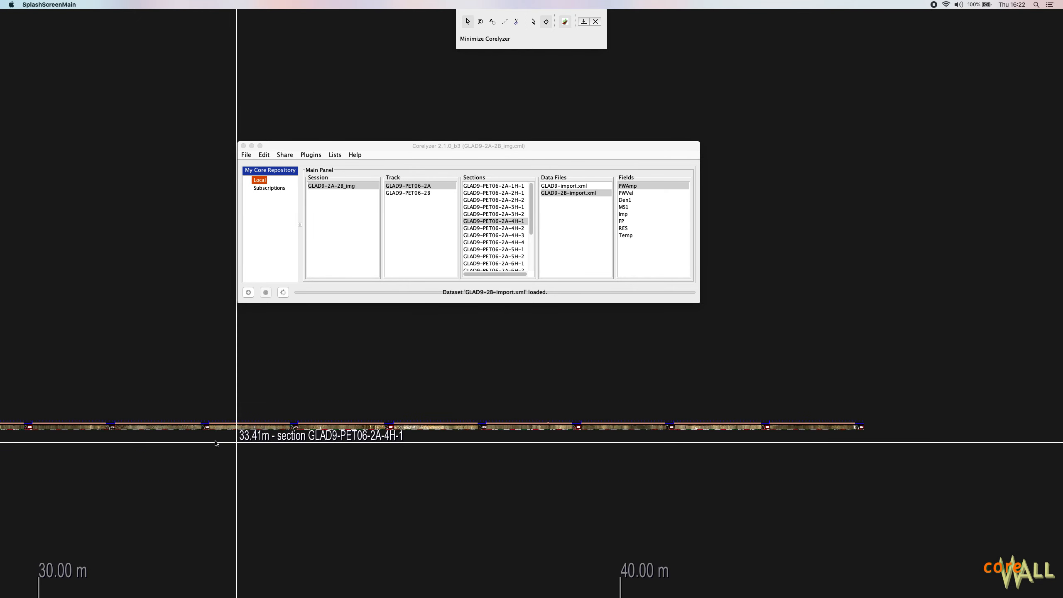
click(408, 193)
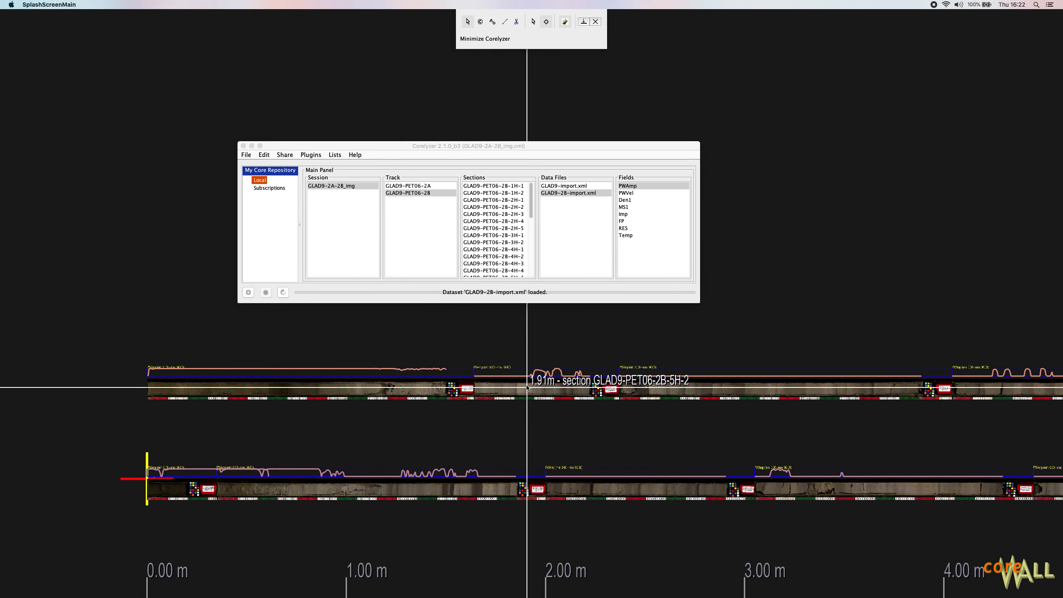